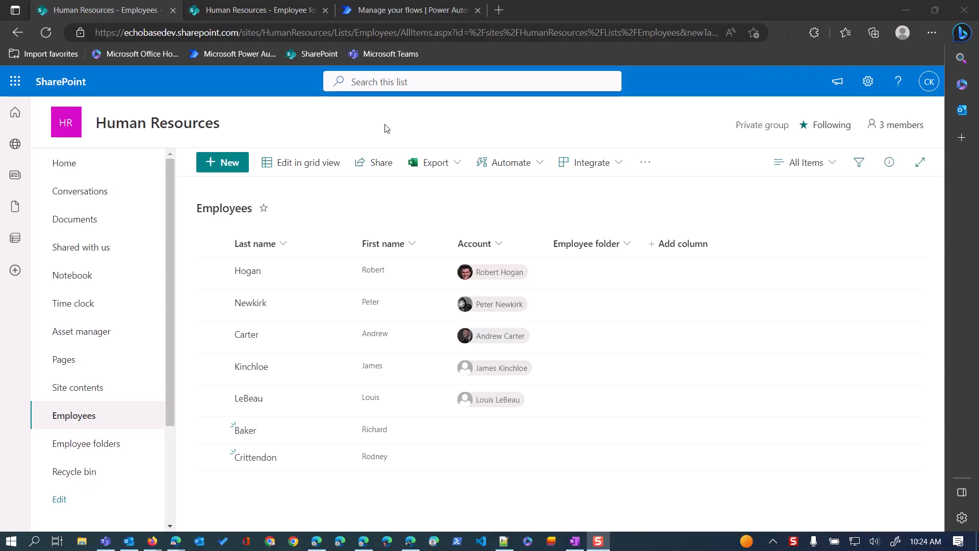
mouse_move(384, 134)
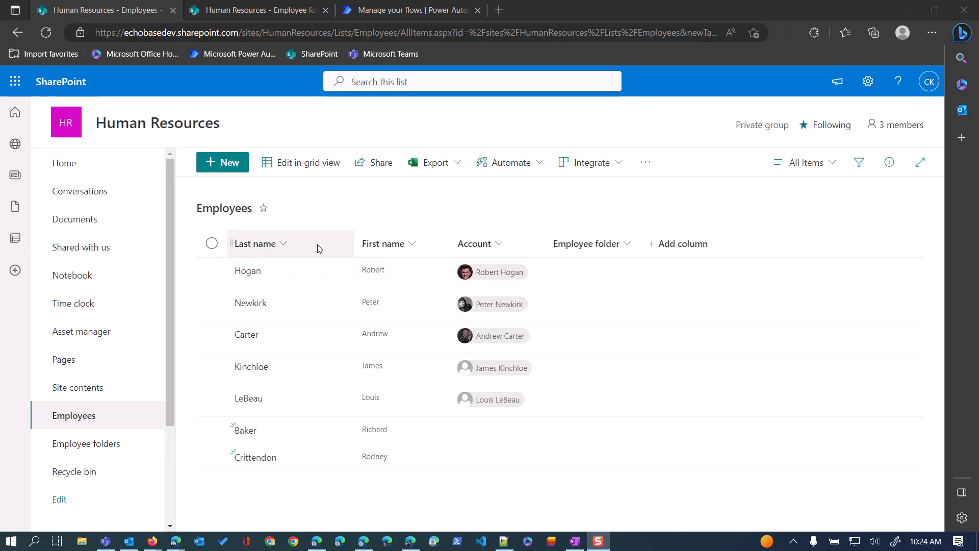
mouse_move(383, 243)
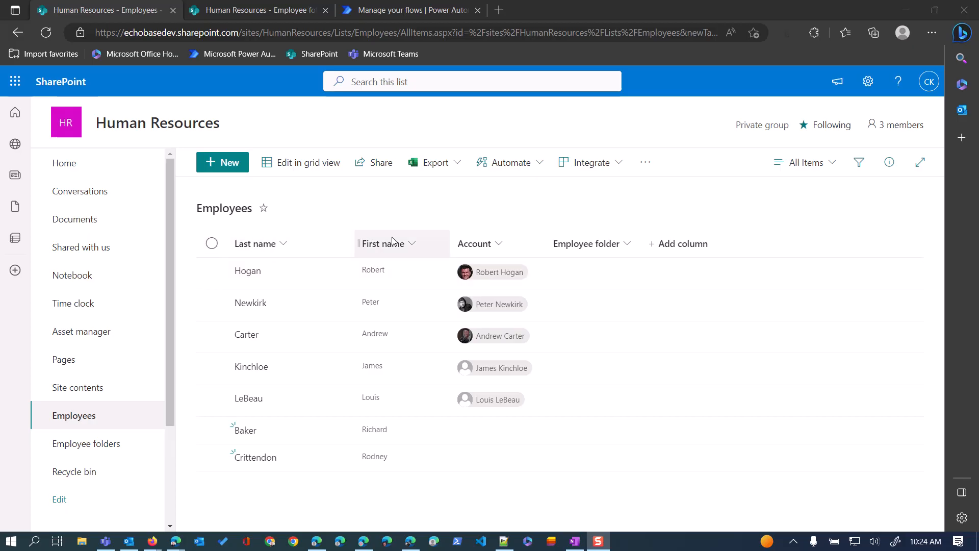
mouse_move(477, 243)
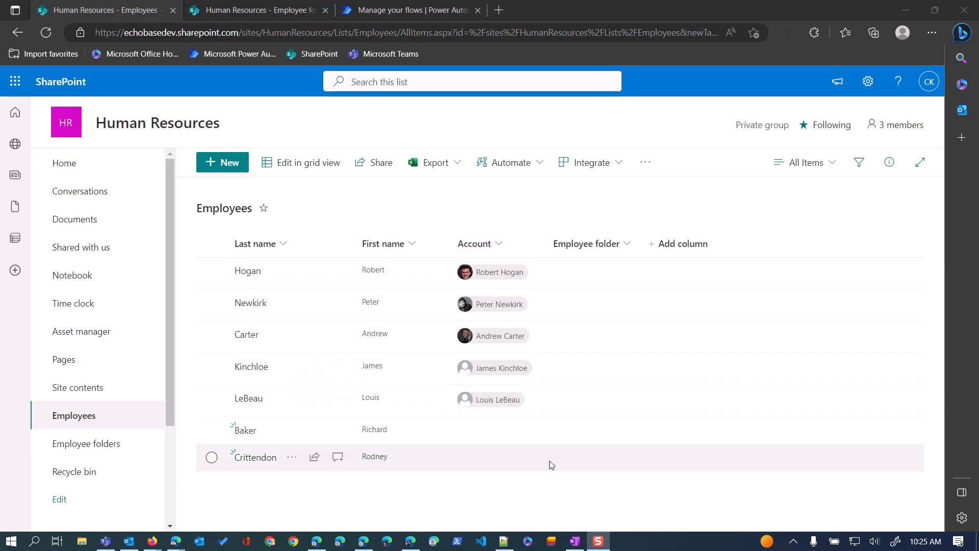
mouse_move(482, 498)
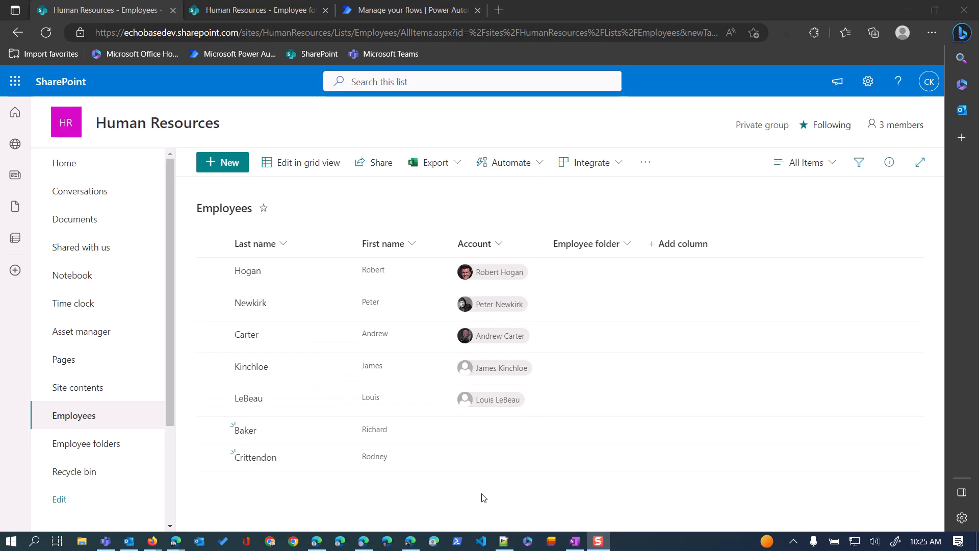
mouse_move(487, 429)
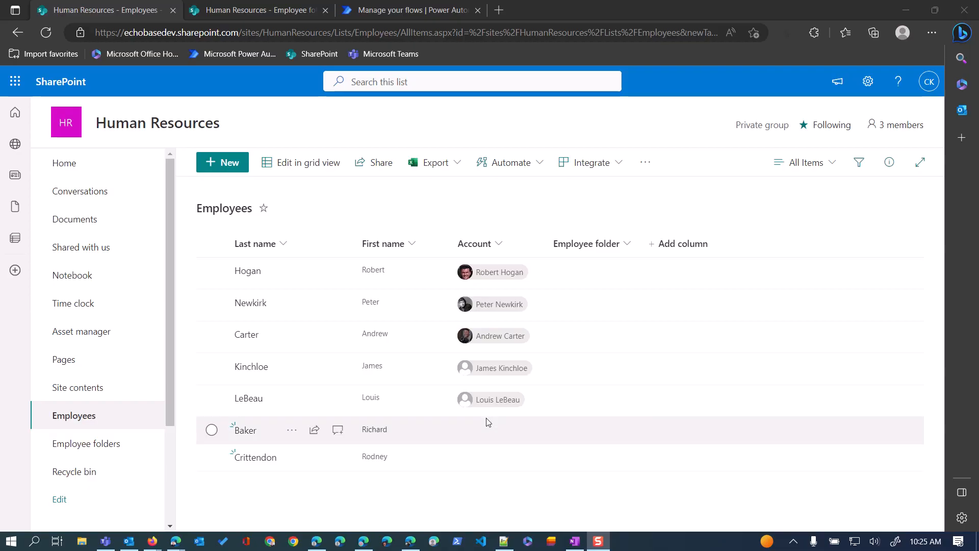
mouse_move(502, 430)
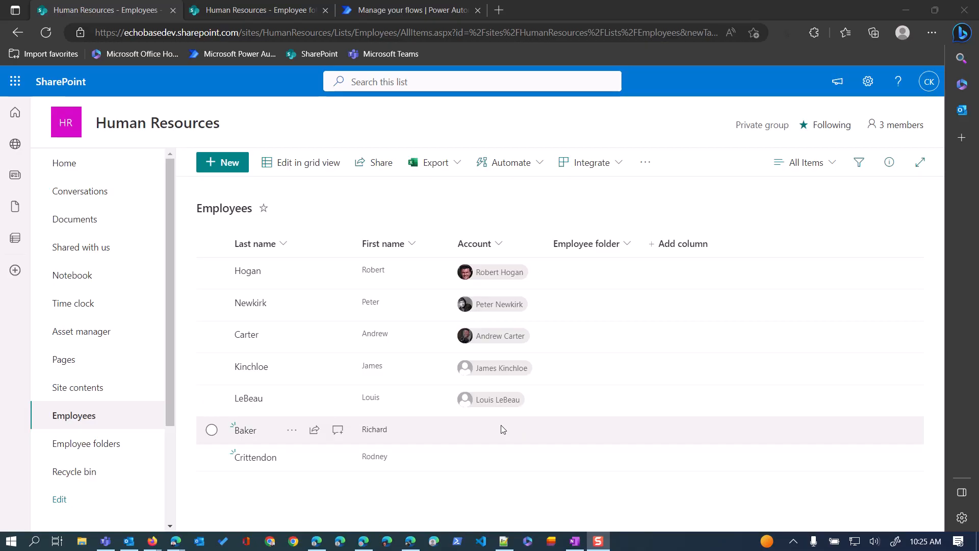
mouse_move(493, 270)
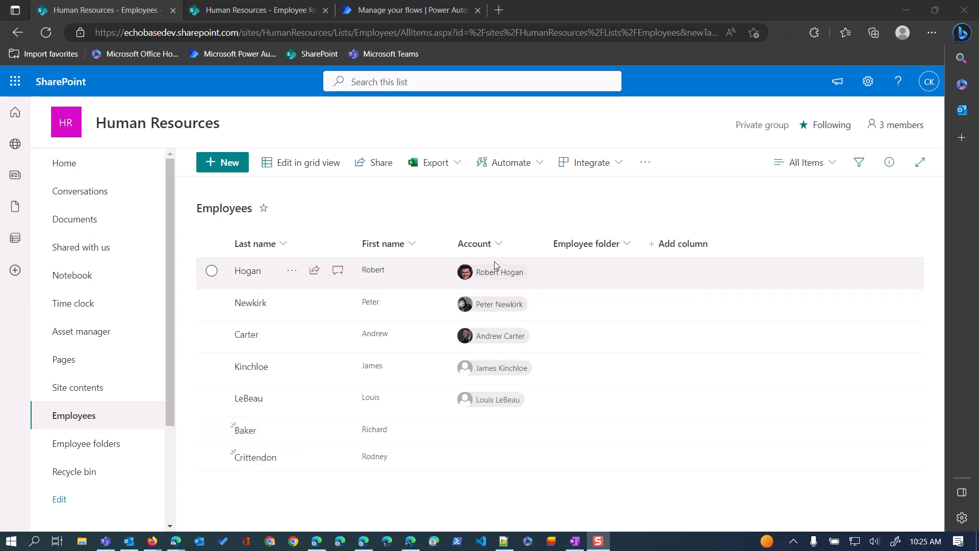
mouse_move(271, 439)
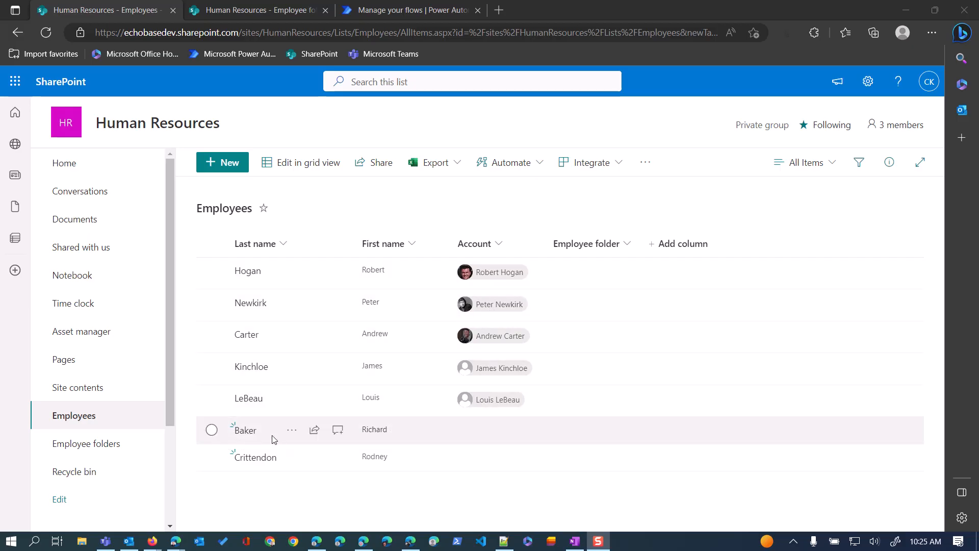
mouse_move(238, 457)
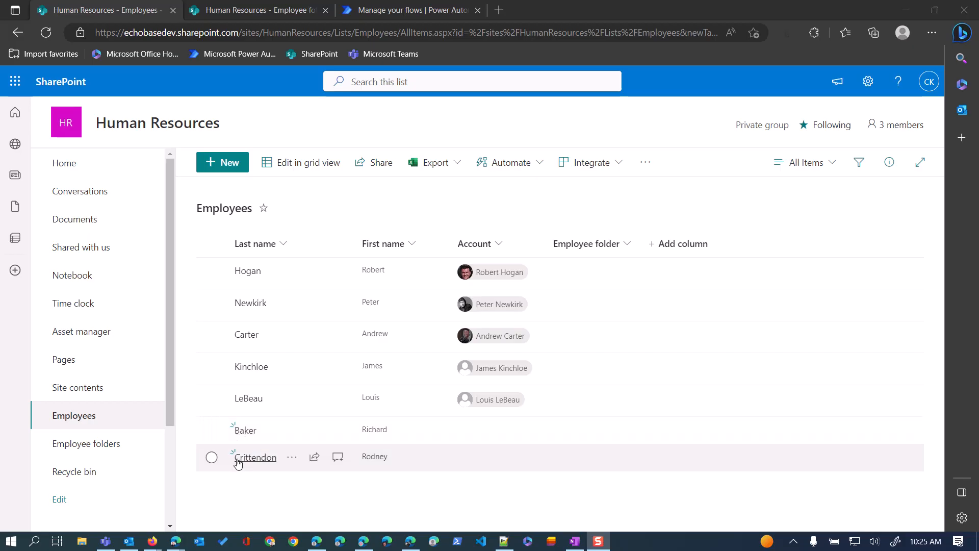
mouse_move(243, 430)
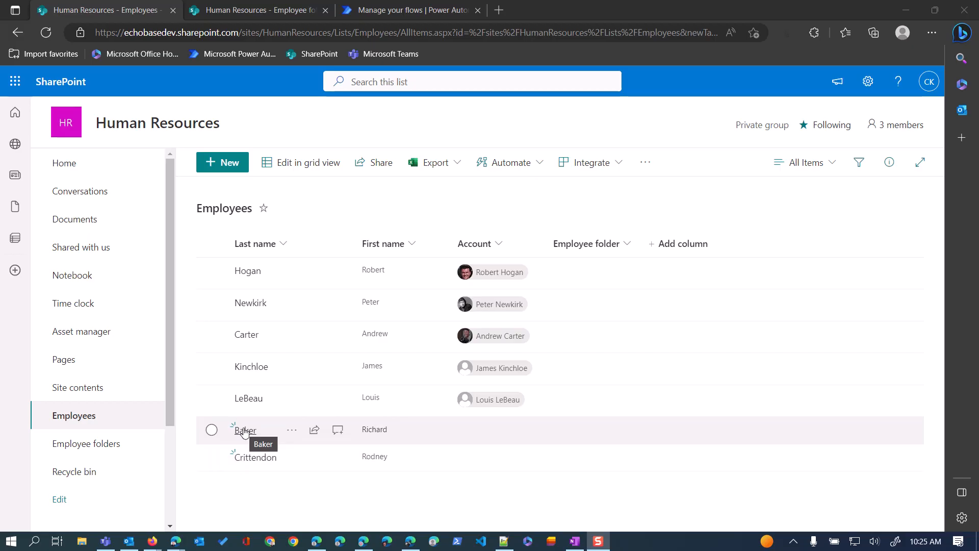
mouse_move(485, 433)
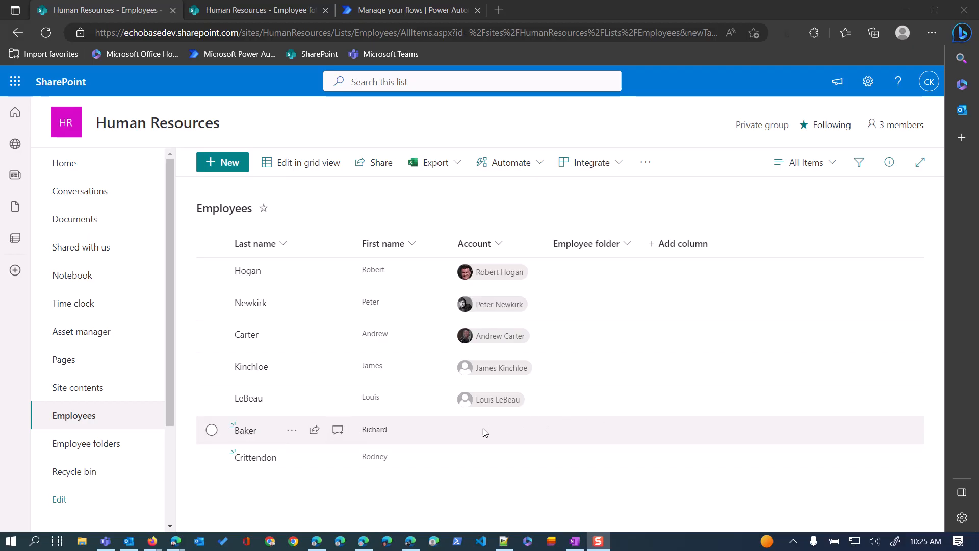
mouse_move(498, 431)
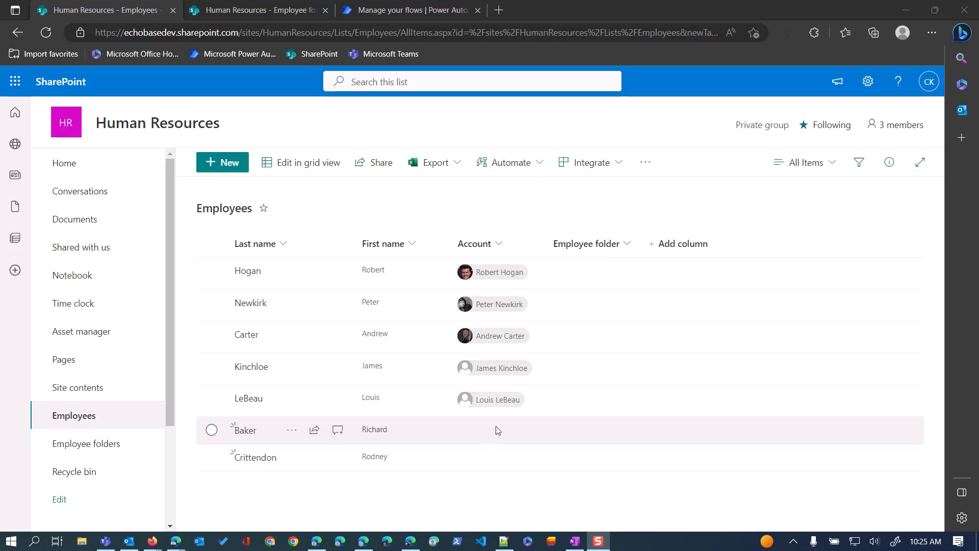
mouse_move(493, 443)
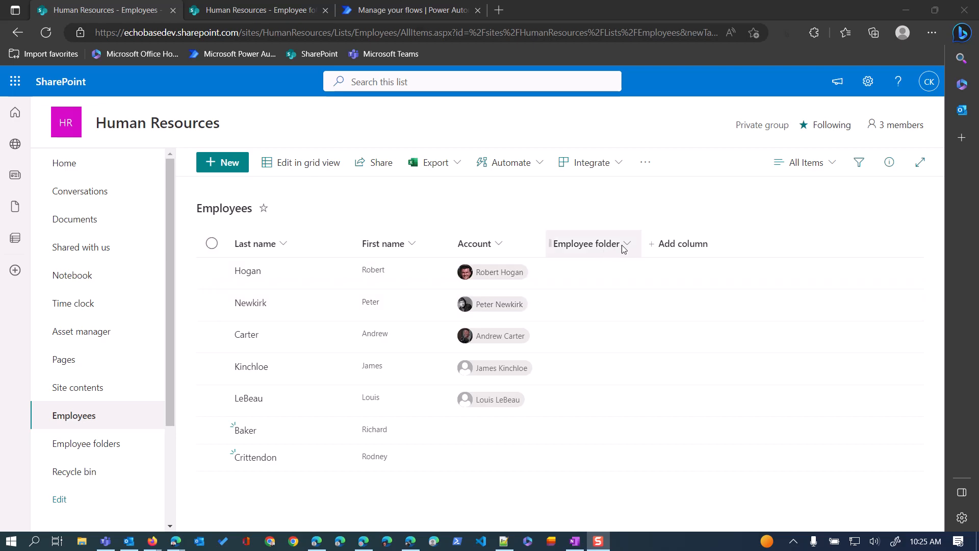
Step: Check the Employee folder column options in the Employees list, then go to the Employee folders library
left_click(625, 243)
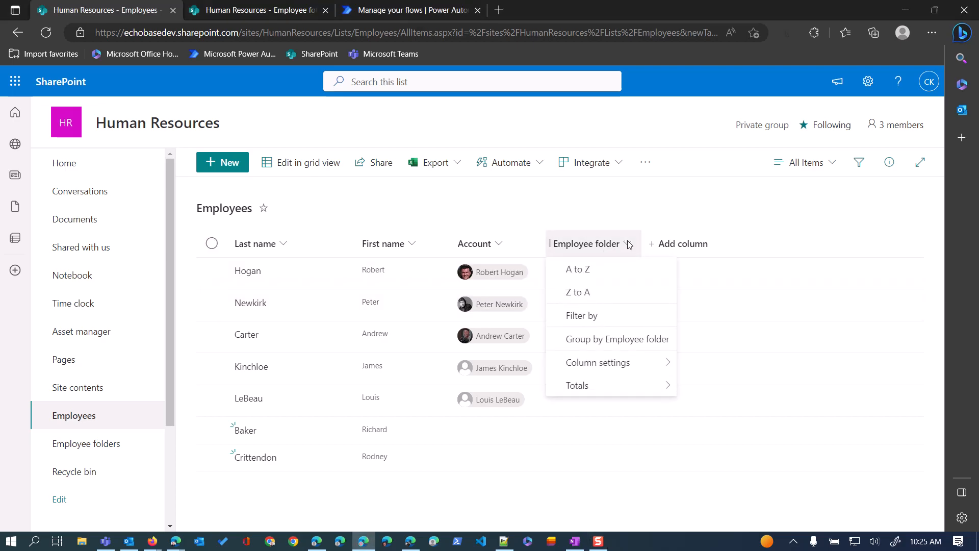
left_click(579, 288)
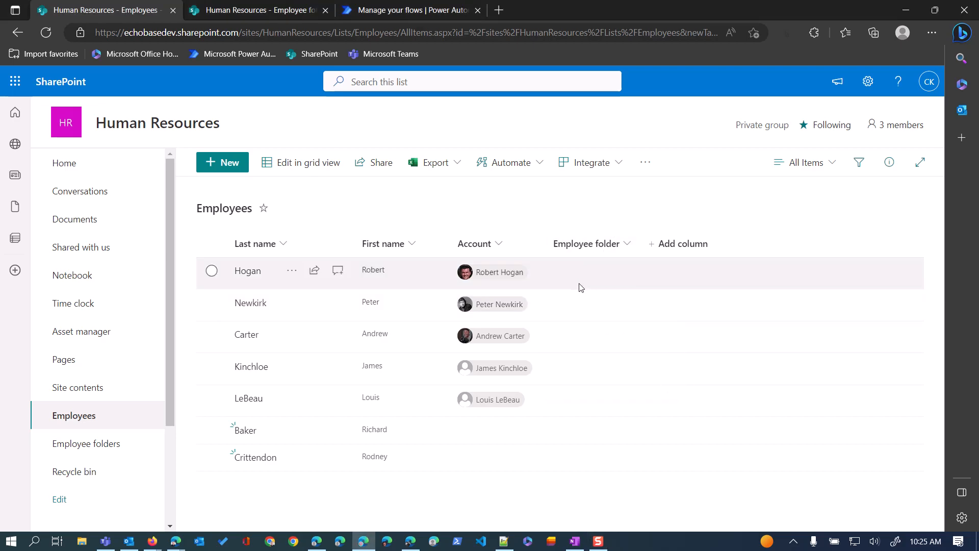
mouse_move(604, 281)
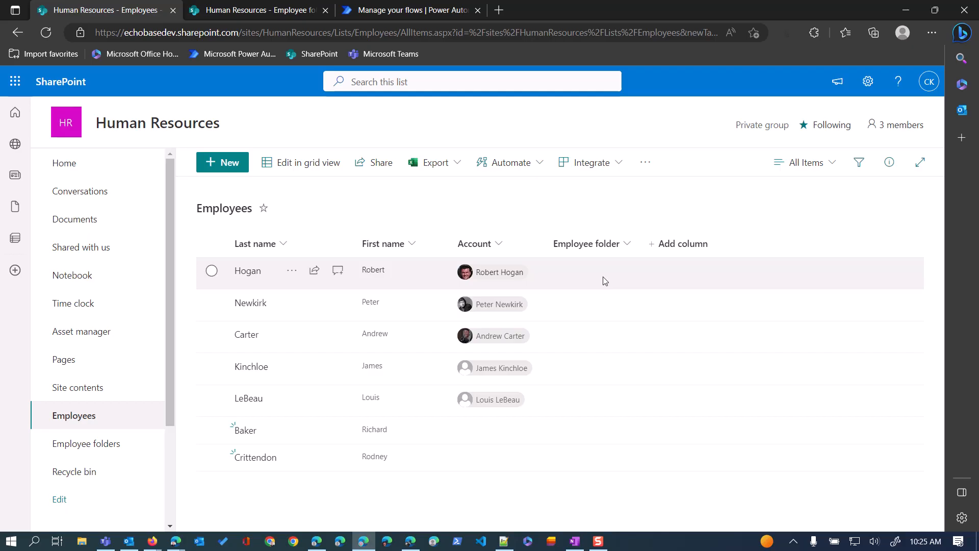
mouse_move(597, 282)
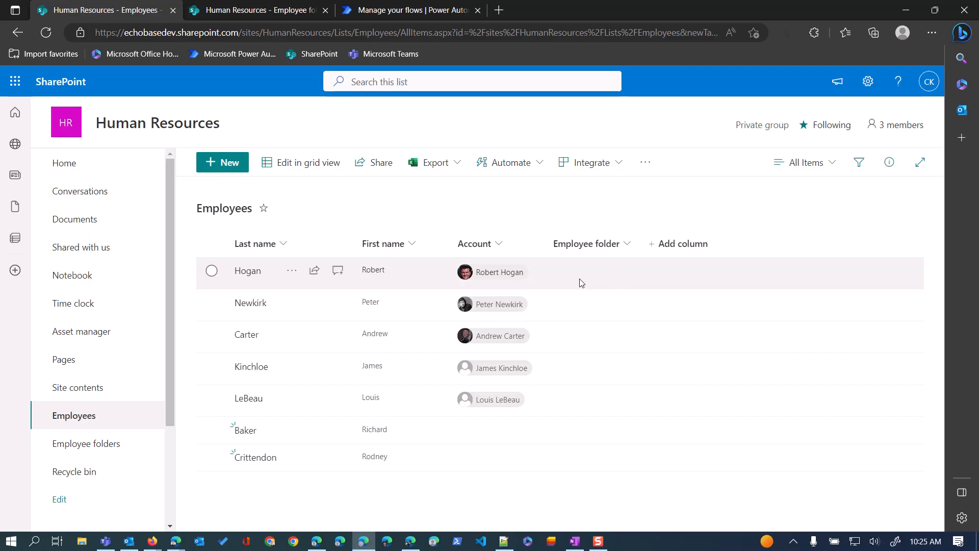
mouse_move(566, 265)
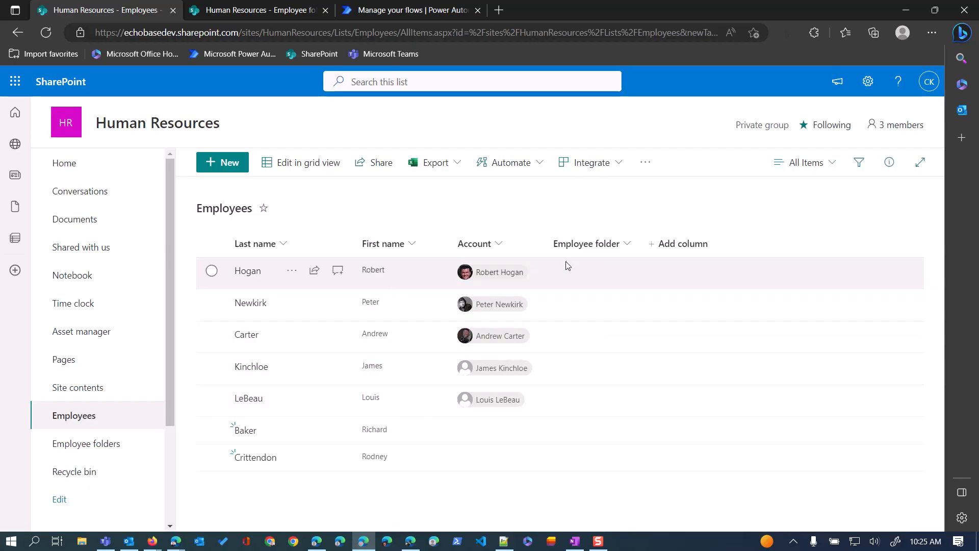
mouse_move(455, 290)
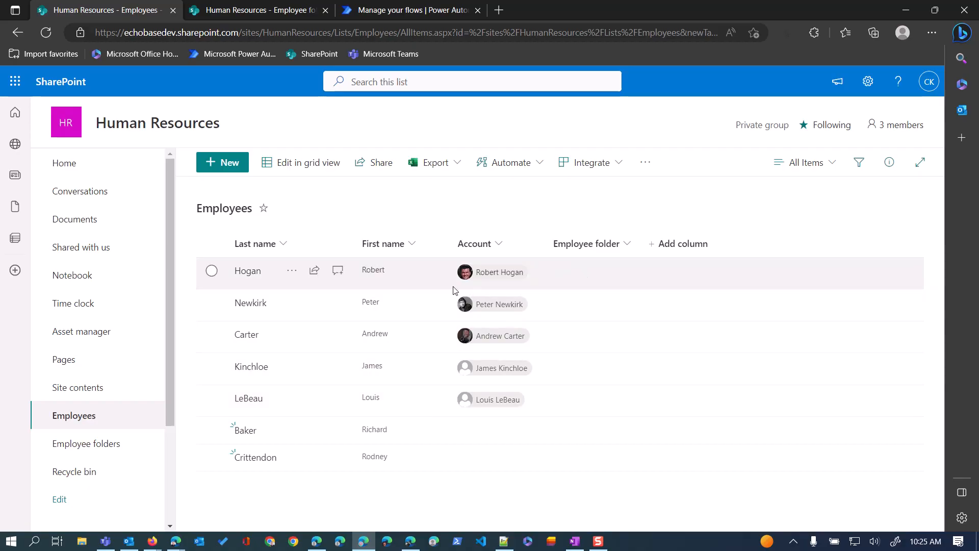
mouse_move(611, 280)
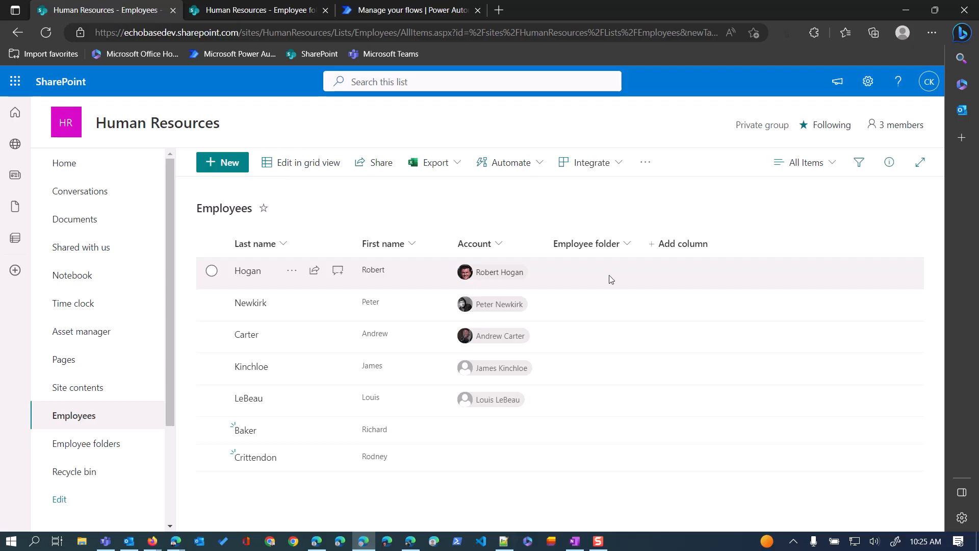
mouse_move(489, 429)
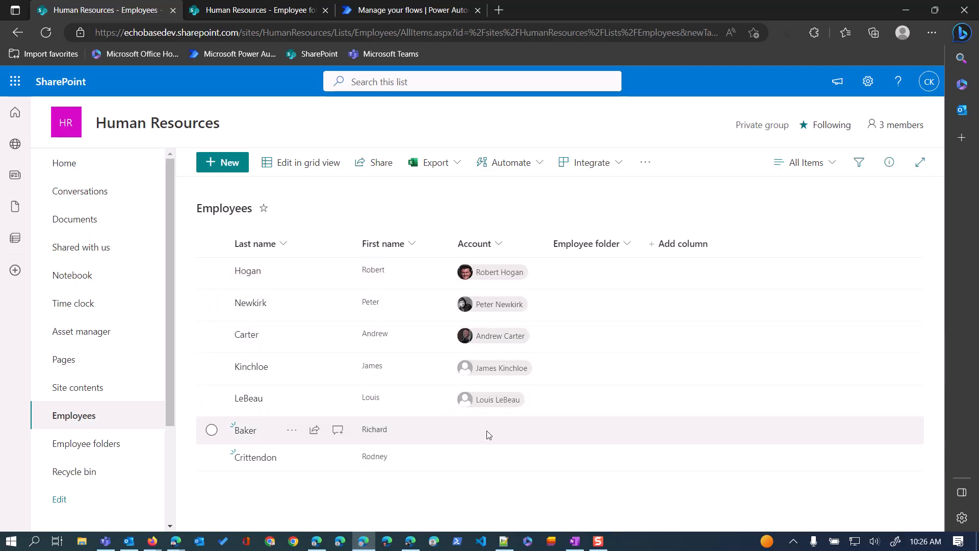
mouse_move(478, 438)
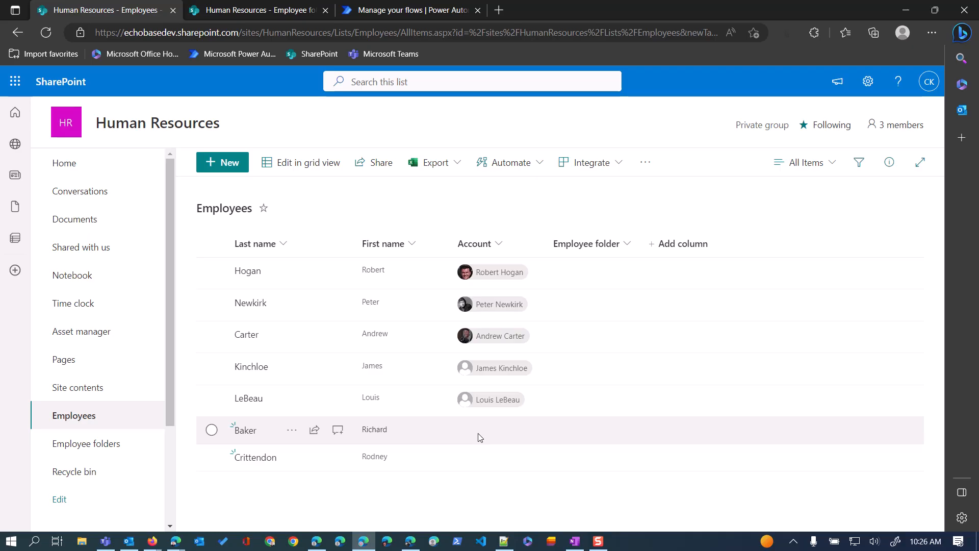
mouse_move(226, 102)
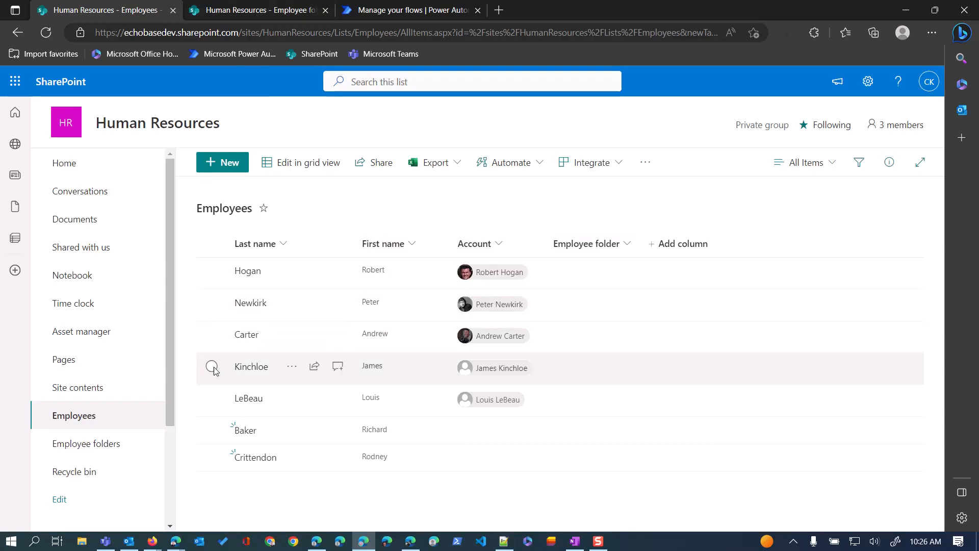
left_click(256, 10)
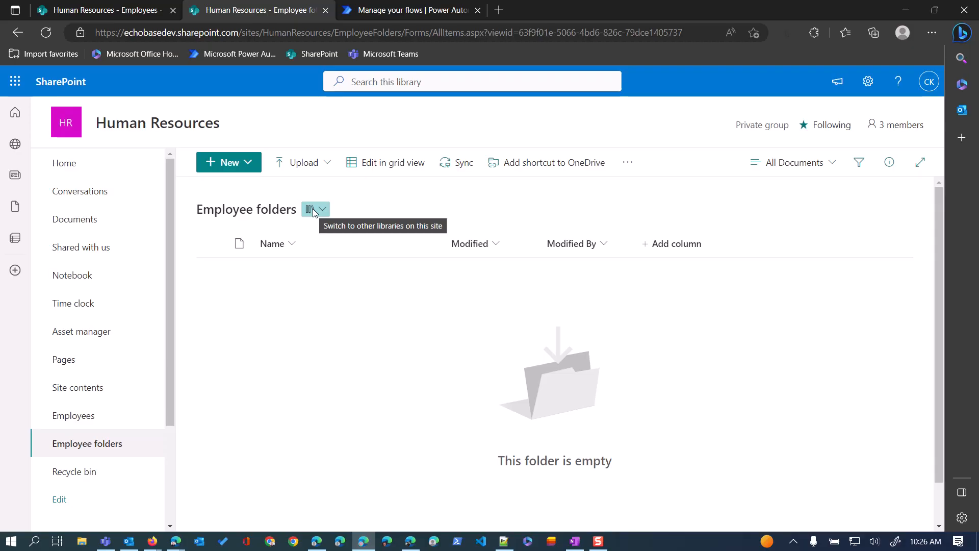
mouse_move(415, 9)
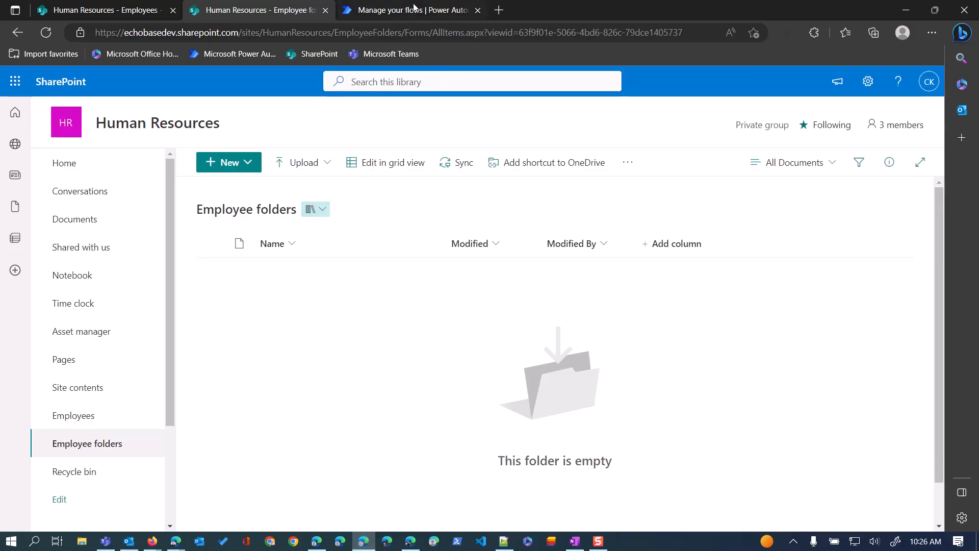
mouse_move(409, 10)
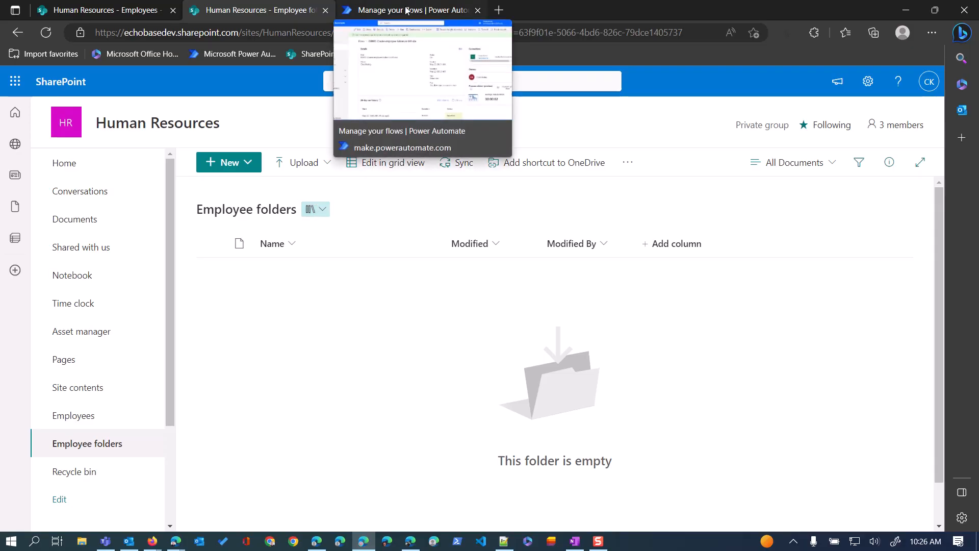
Step: Switch to the Power Automate flow details and open the employee folder flow for editing
left_click(408, 10)
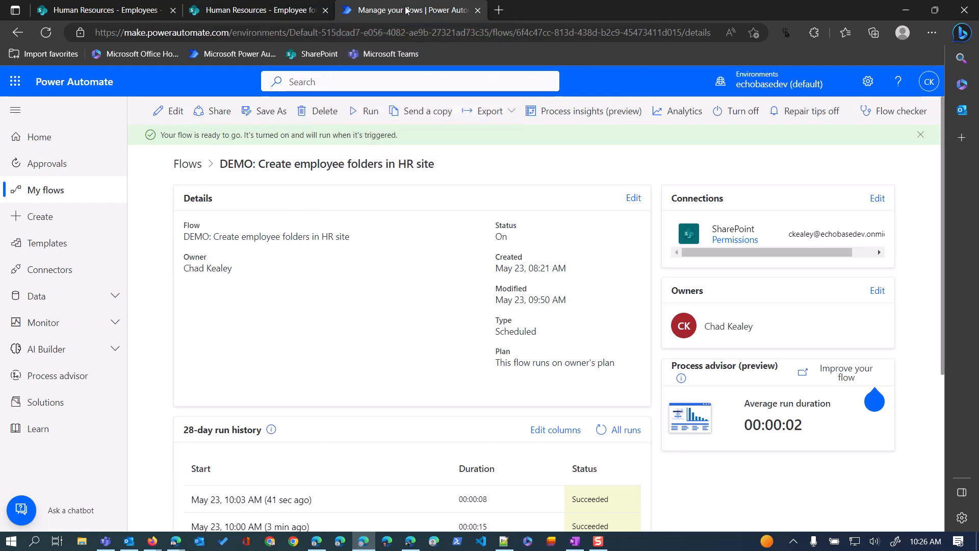
mouse_move(207, 188)
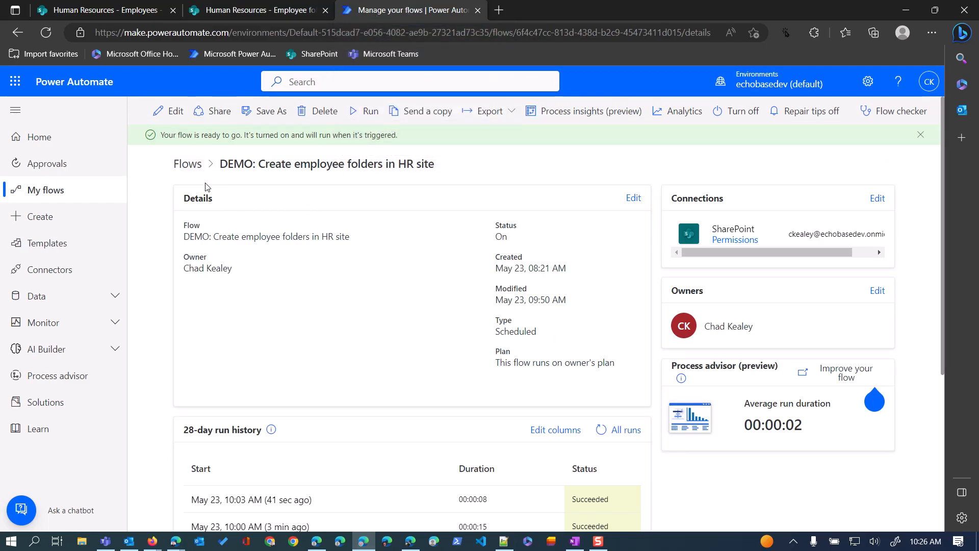
left_click(176, 110)
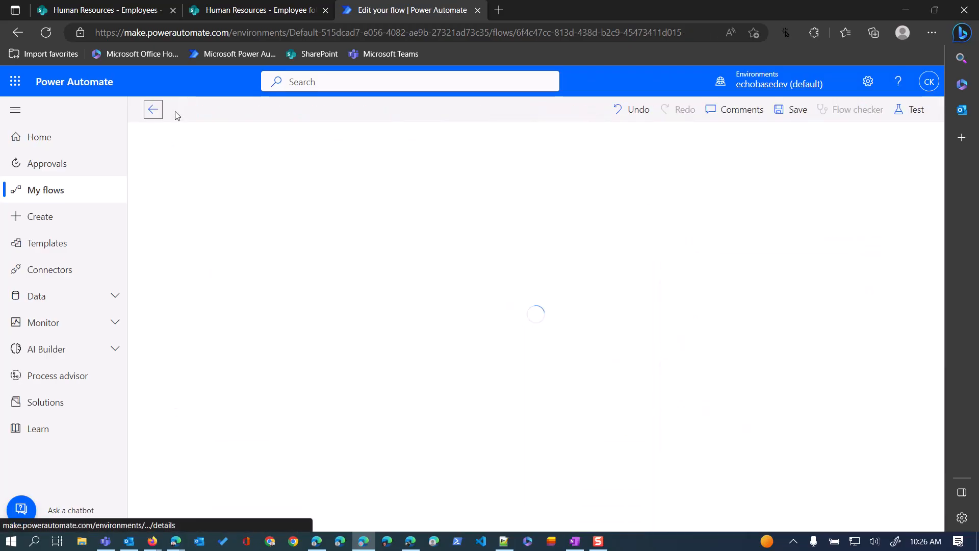
mouse_move(153, 109)
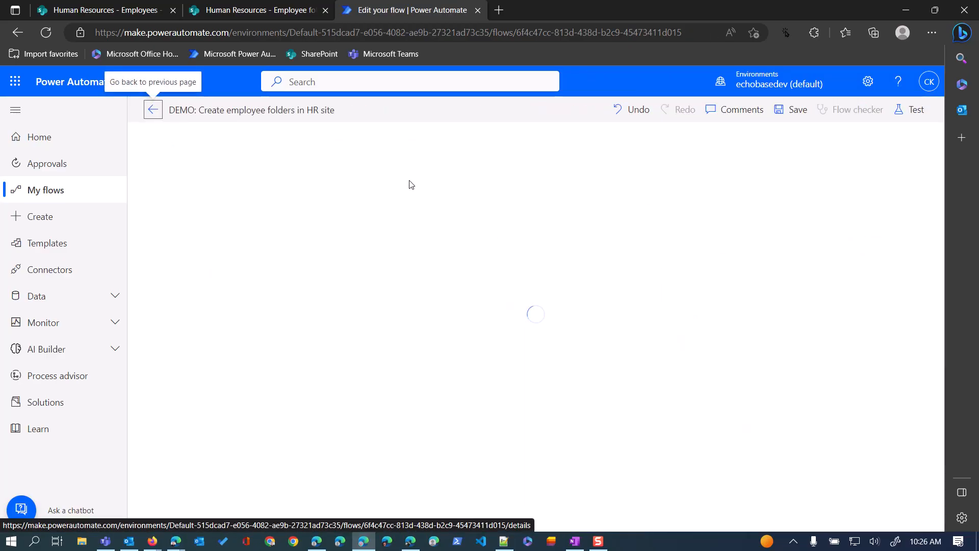
mouse_move(393, 200)
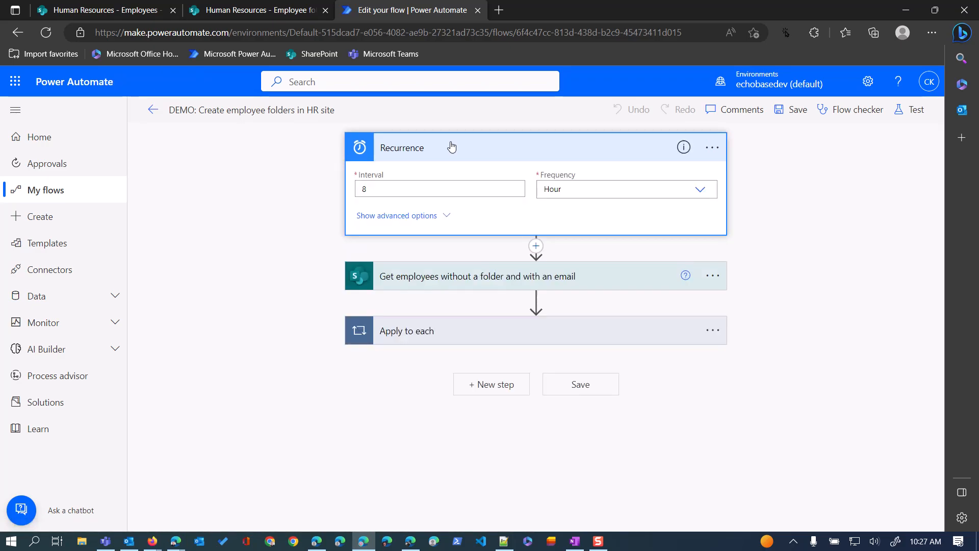
mouse_move(482, 208)
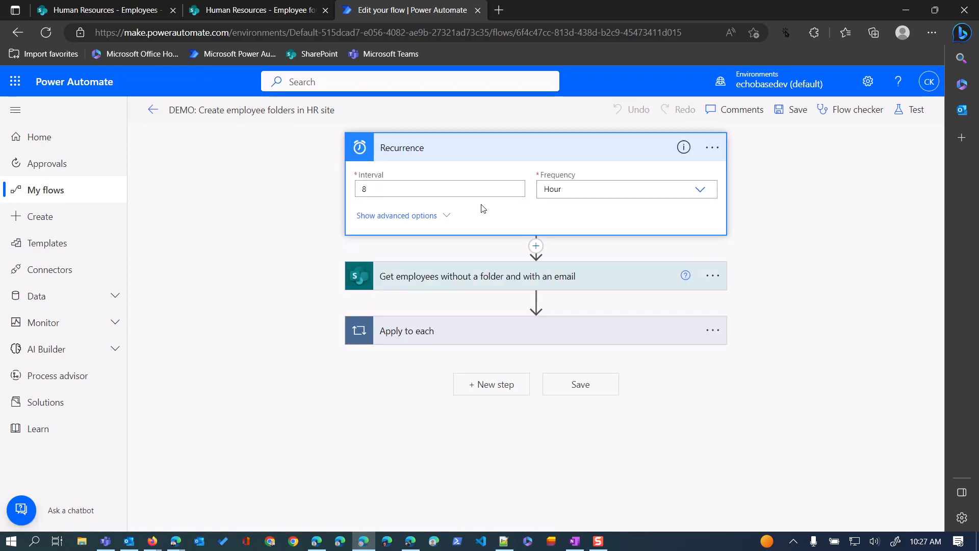
mouse_move(476, 214)
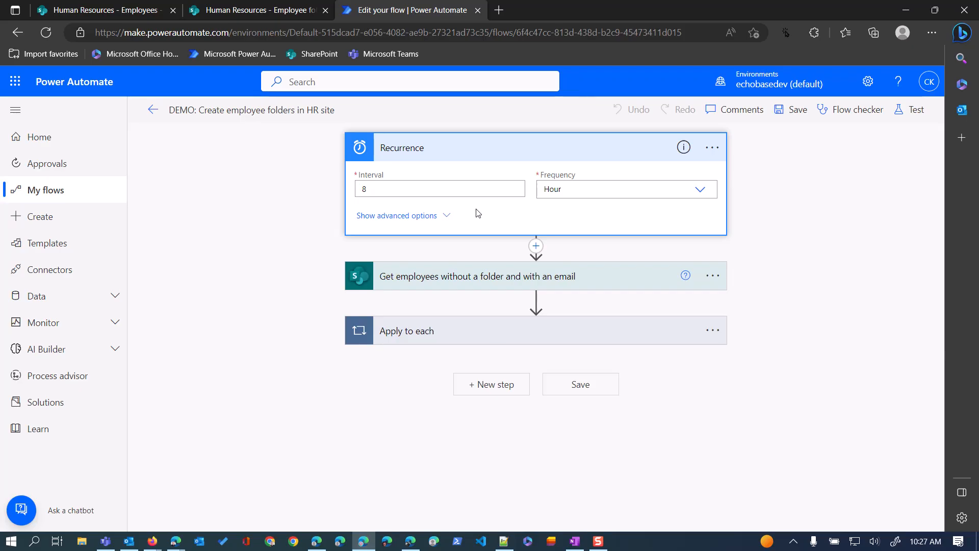
mouse_move(437, 165)
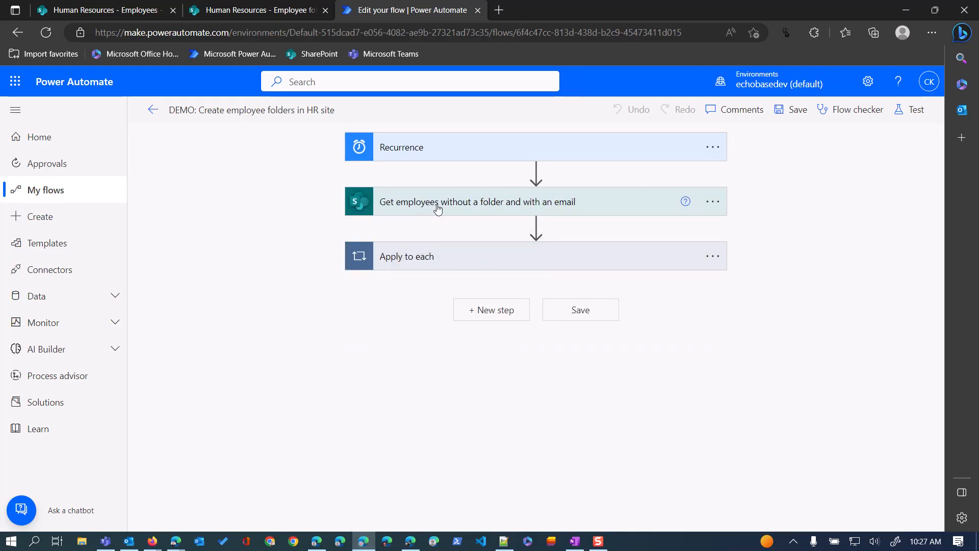
mouse_move(476, 205)
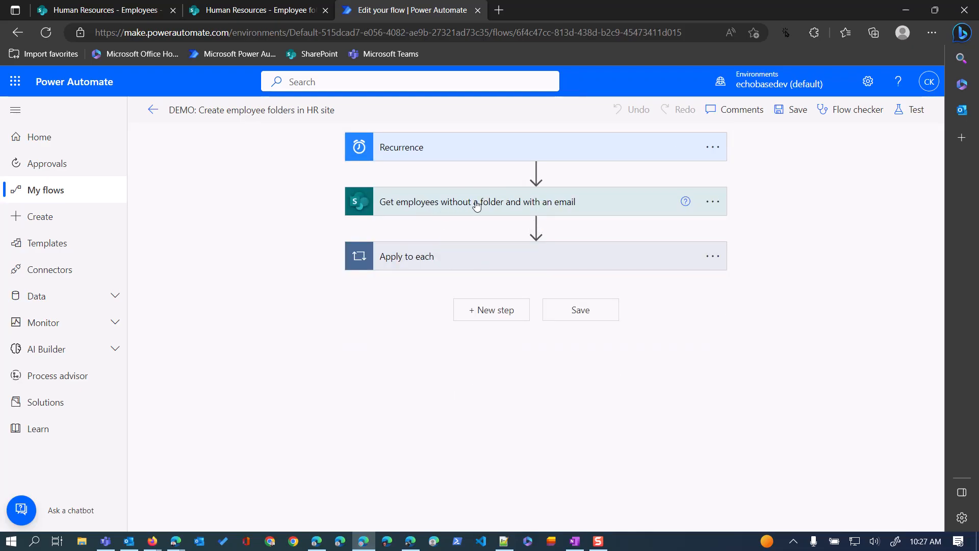
Step: Expand 'Get employees without a folder and with an email' with advanced options and inspect its Filter Query's Employeefolder field
left_click(476, 201)
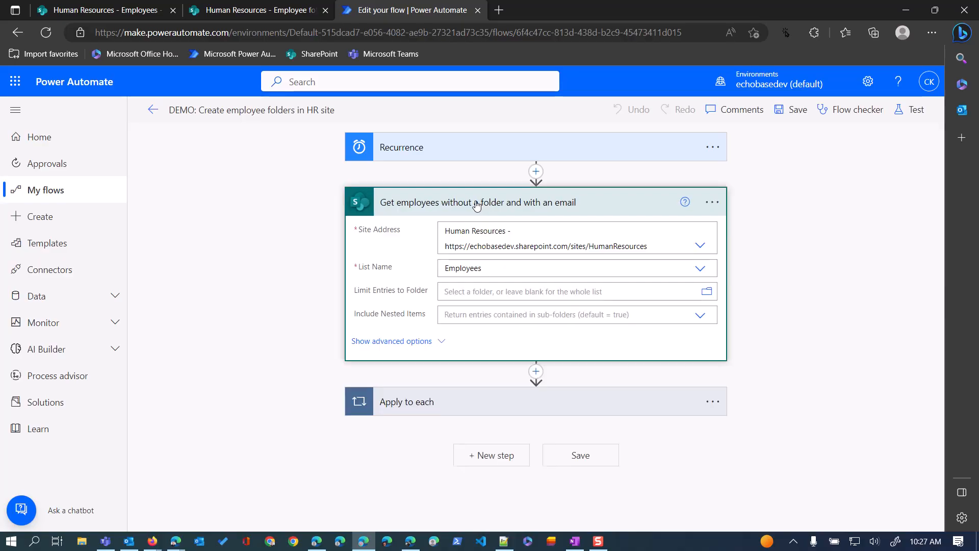
mouse_move(394, 292)
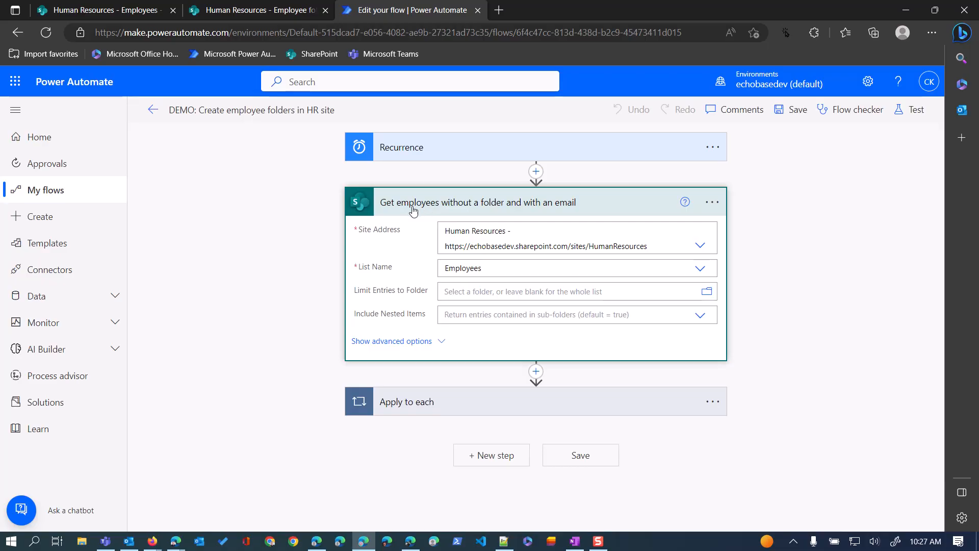
mouse_move(407, 223)
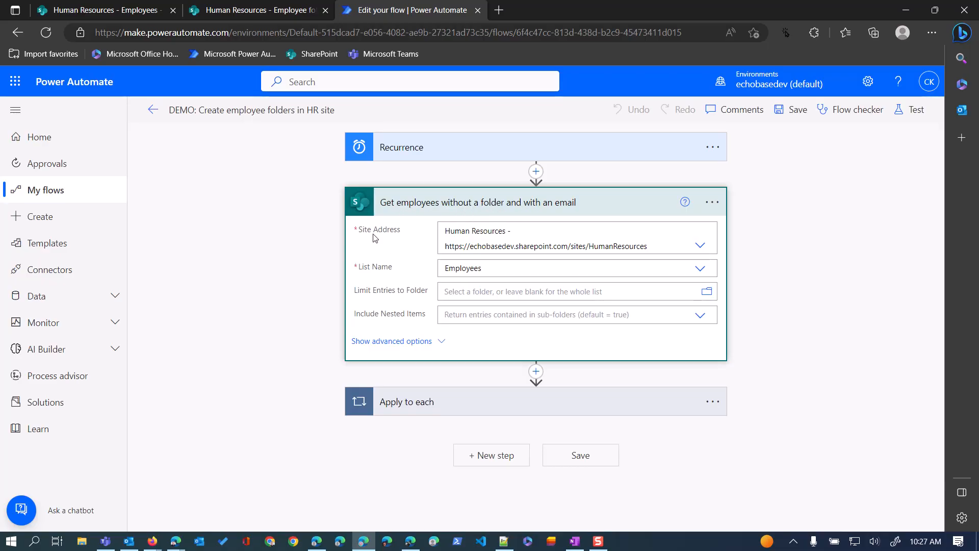
mouse_move(489, 236)
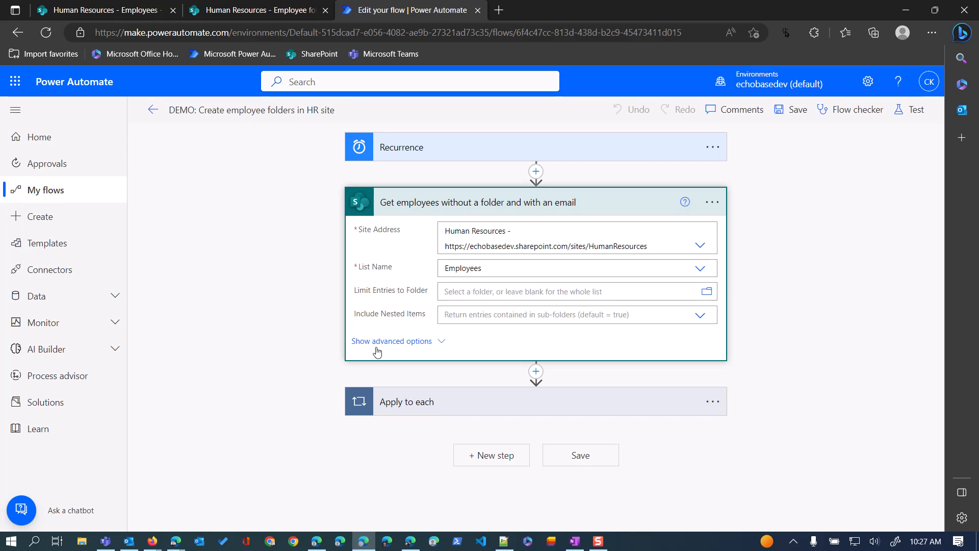
left_click(391, 341)
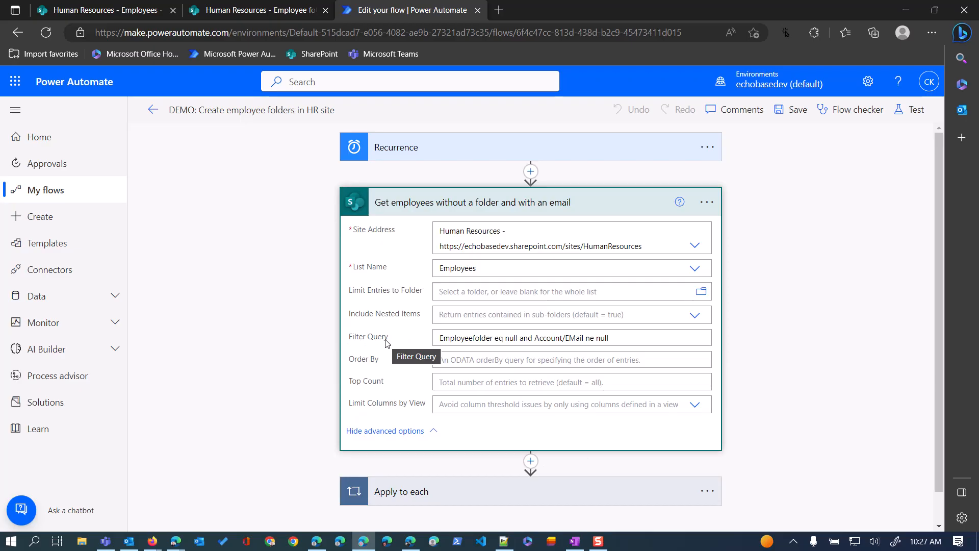
mouse_move(442, 337)
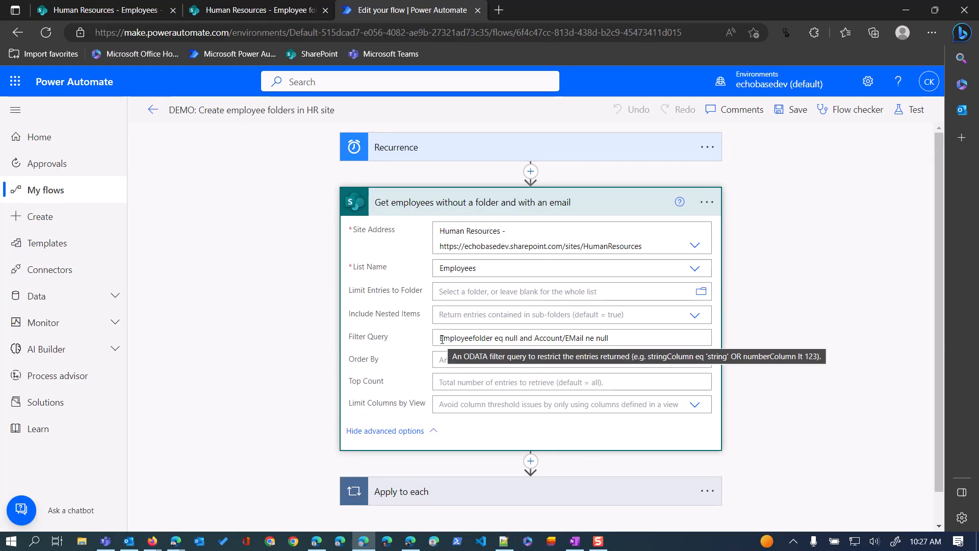
left_click(525, 338)
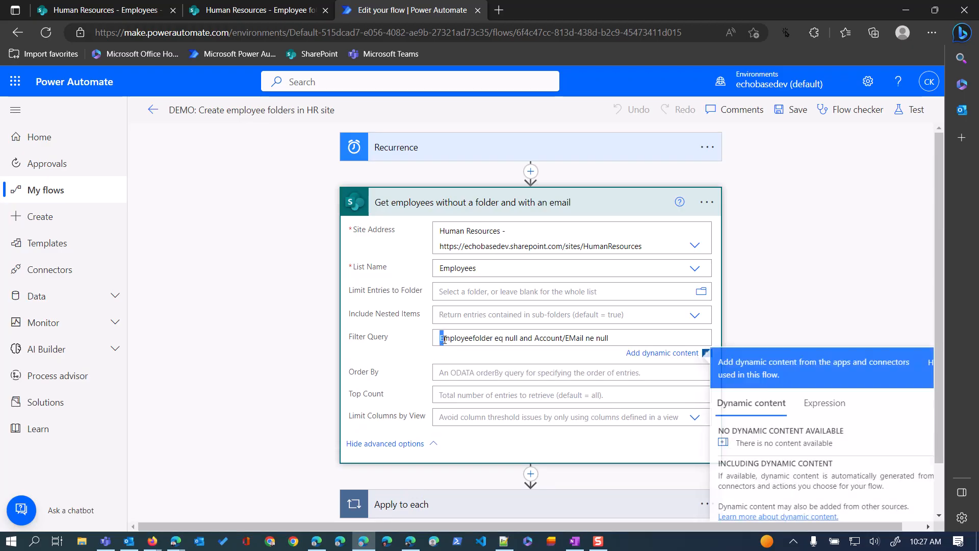
double_click(464, 338)
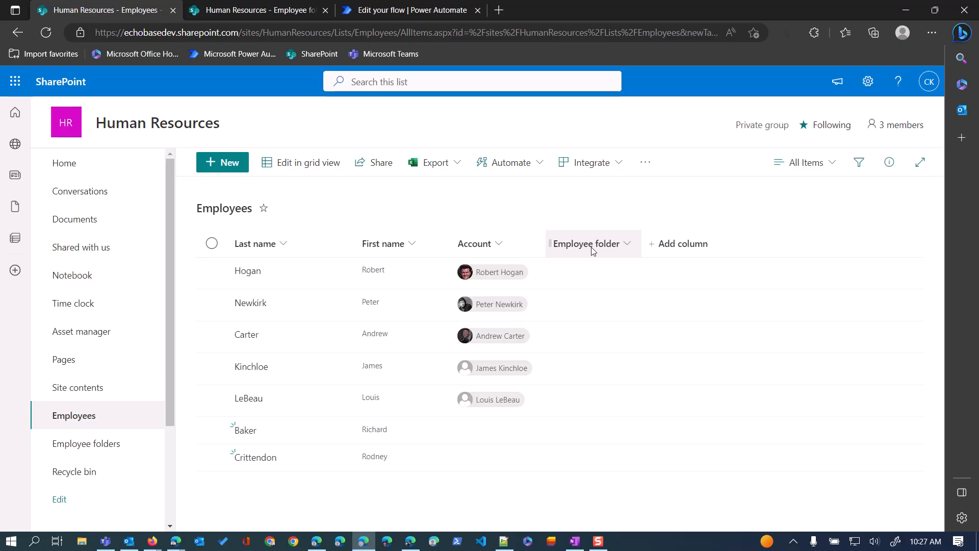
mouse_move(598, 251)
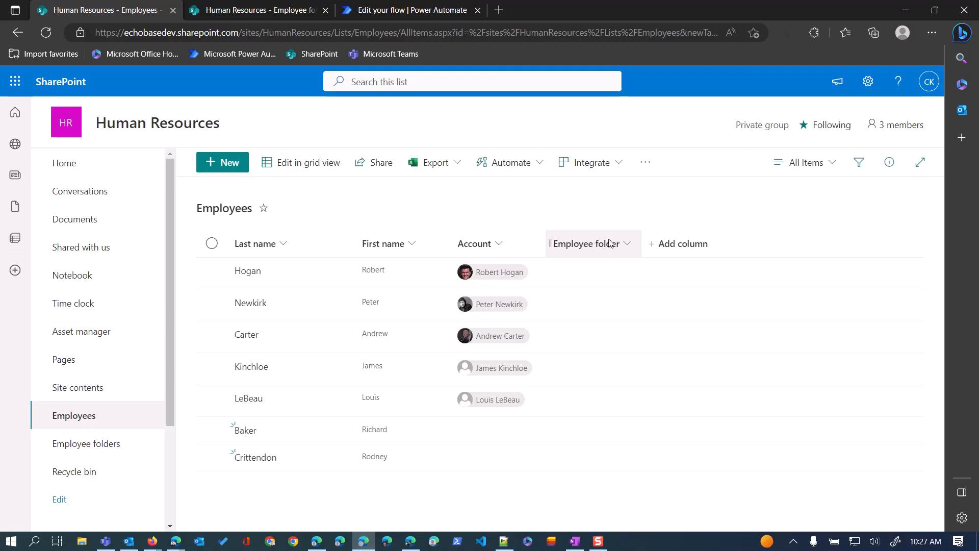
Step: Review the query conditions Employeefolder eq null and Account/EMail ne null, then expand the Apply to each loop
left_click(410, 9)
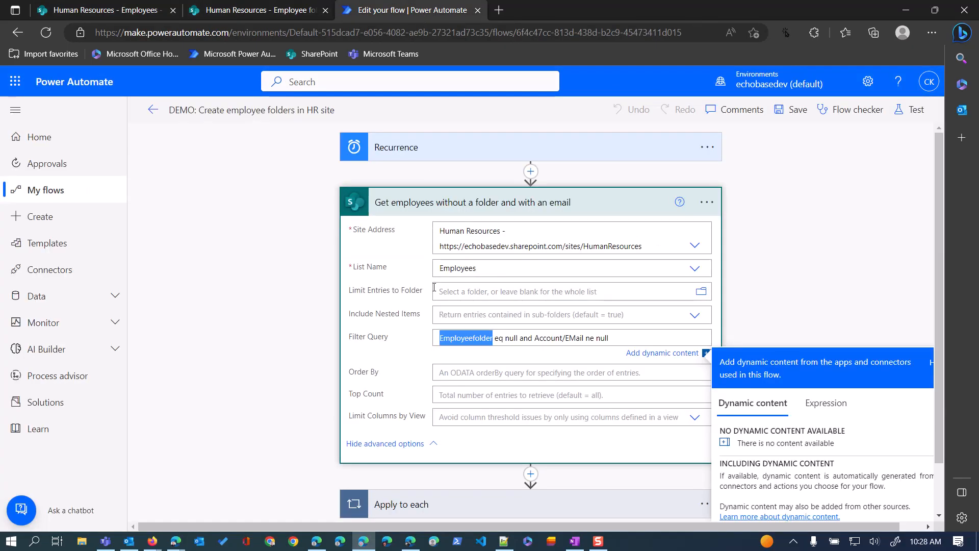
mouse_move(530, 338)
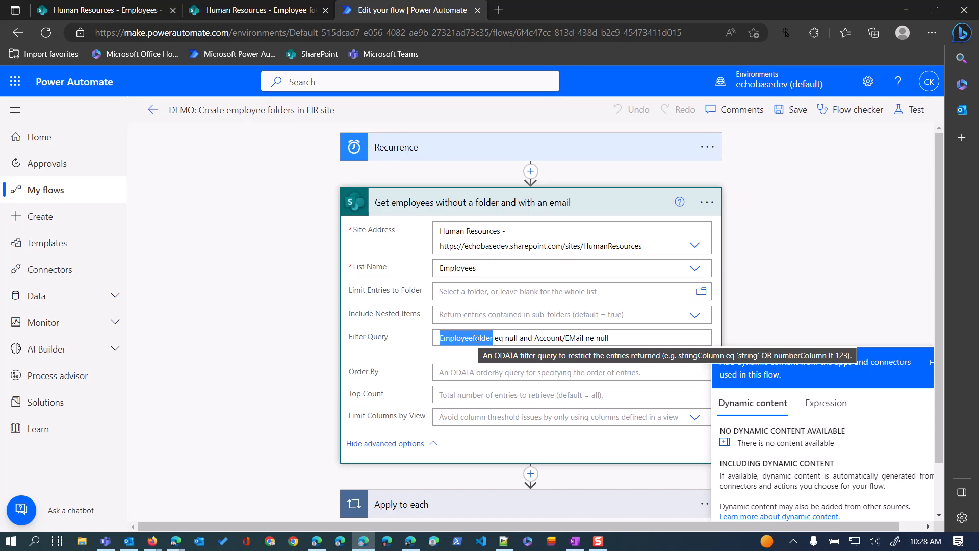
mouse_move(517, 338)
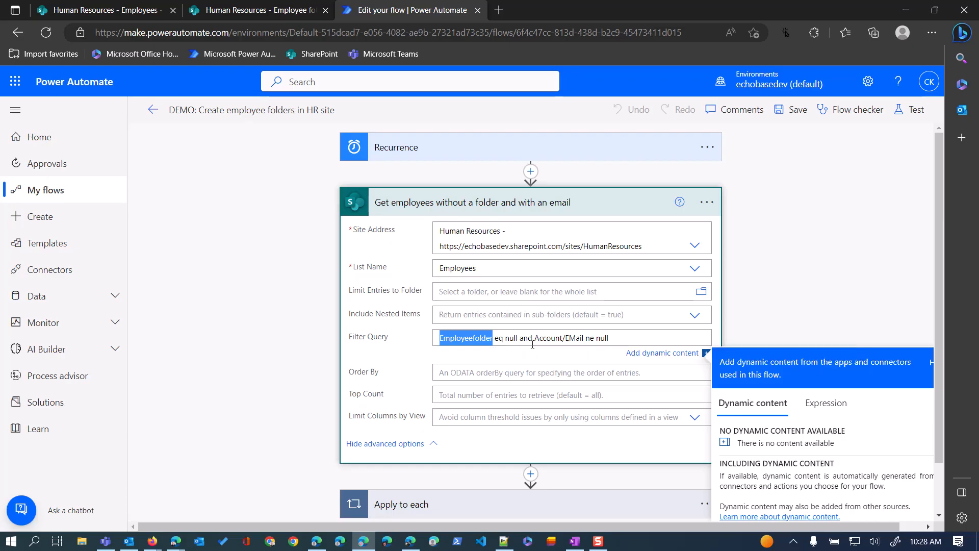
double_click(545, 338)
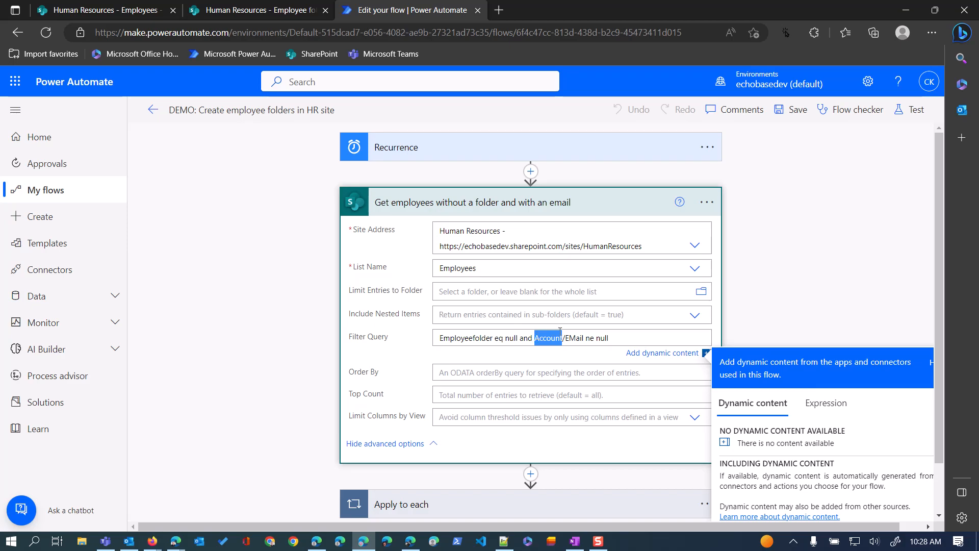
mouse_move(559, 337)
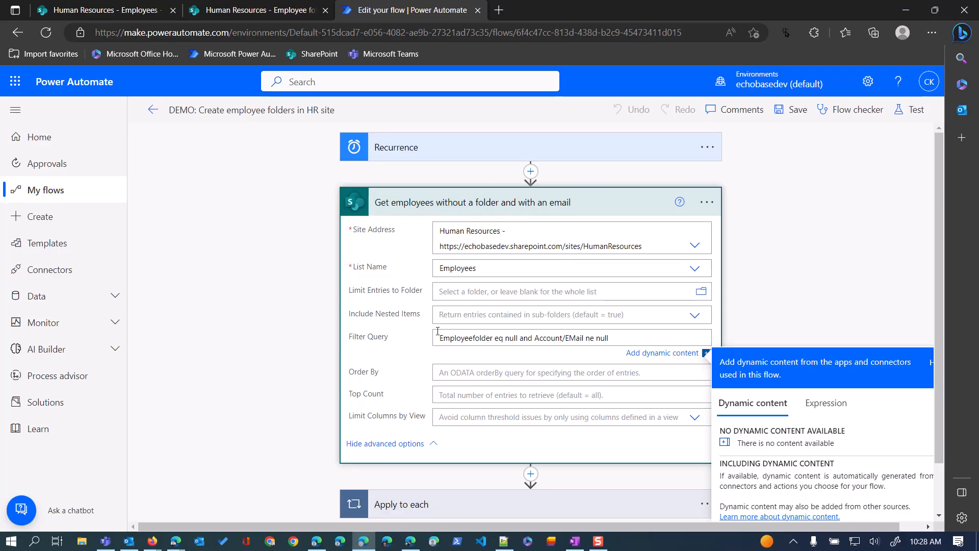
double_click(480, 338)
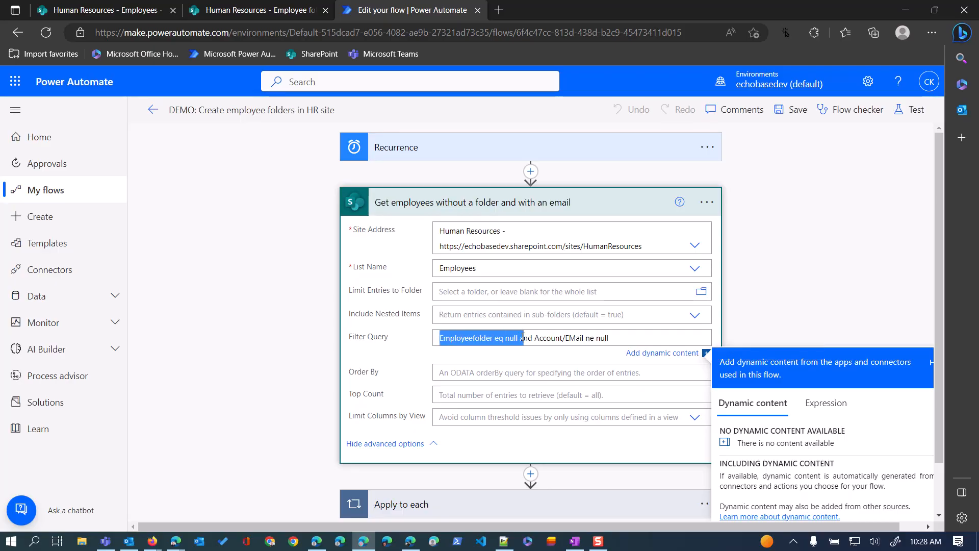
left_click(533, 338)
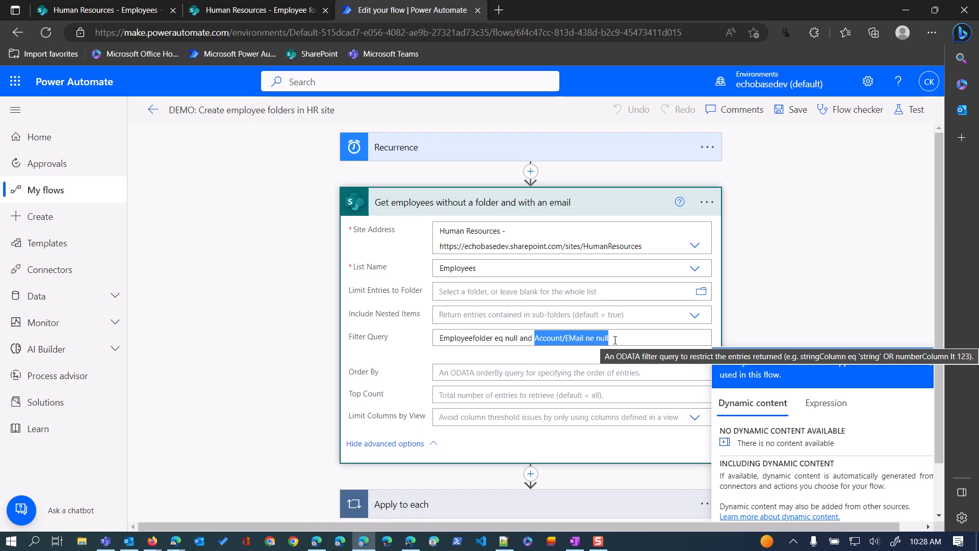
mouse_move(615, 207)
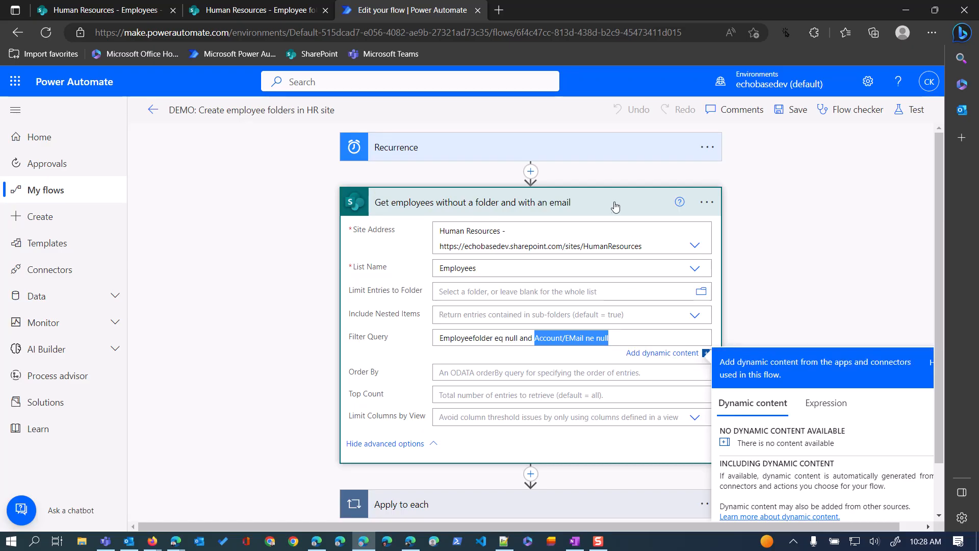
left_click(477, 202)
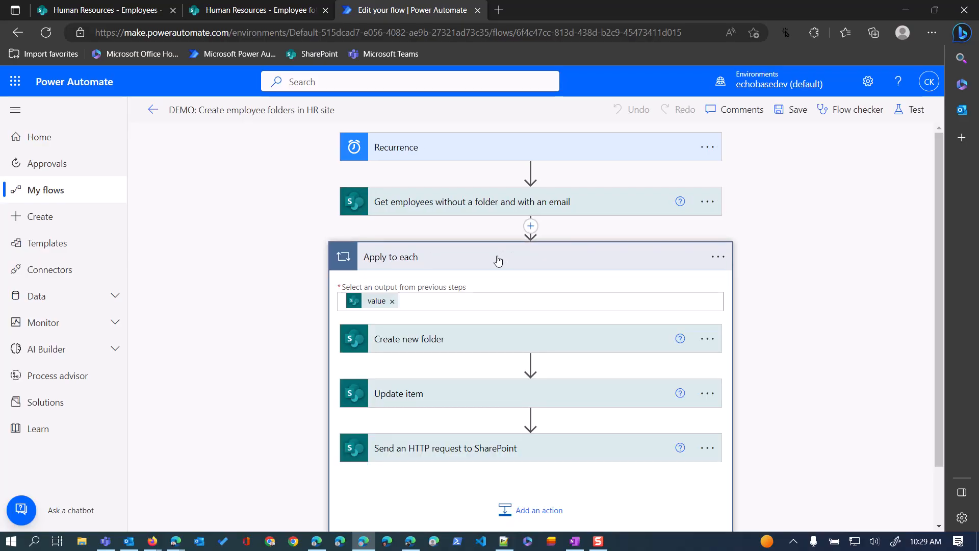
mouse_move(376, 301)
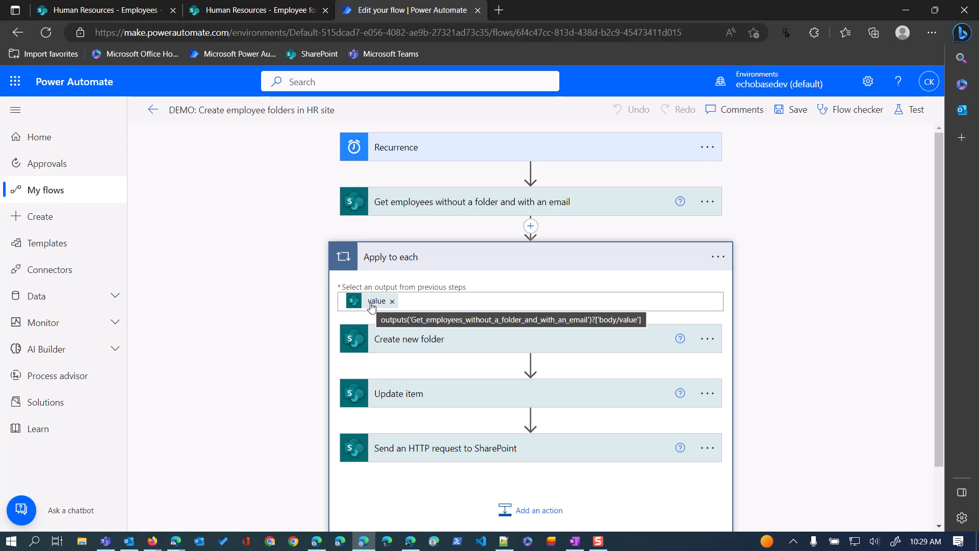
mouse_move(383, 310)
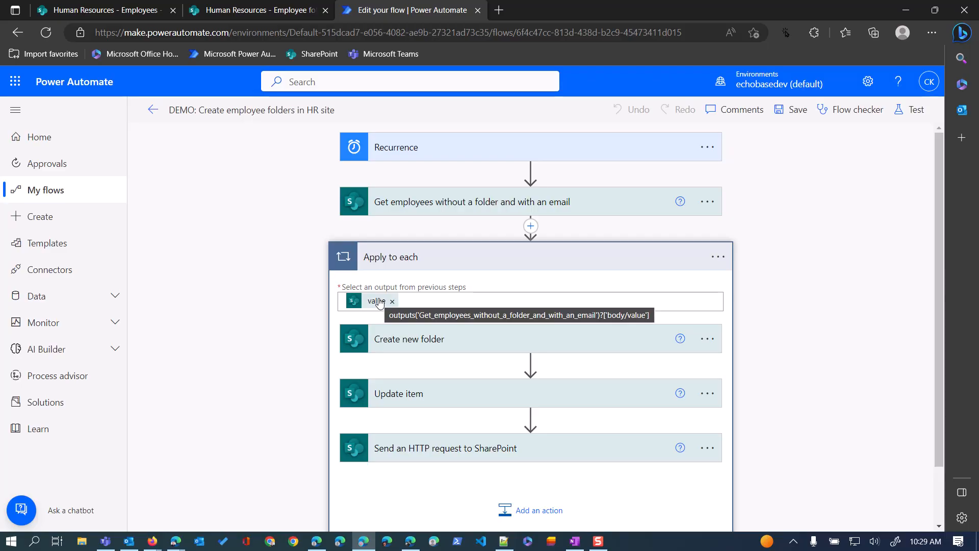
mouse_move(476, 330)
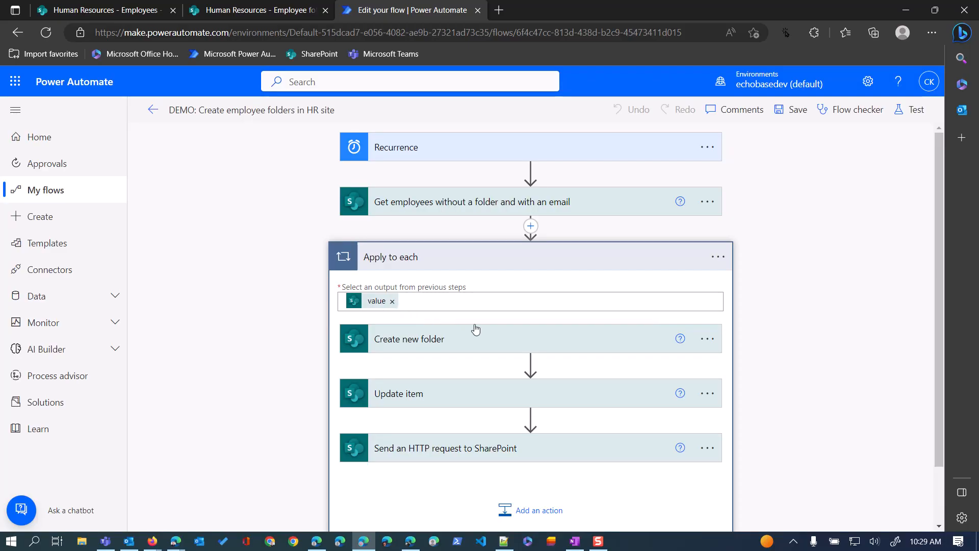
mouse_move(586, 343)
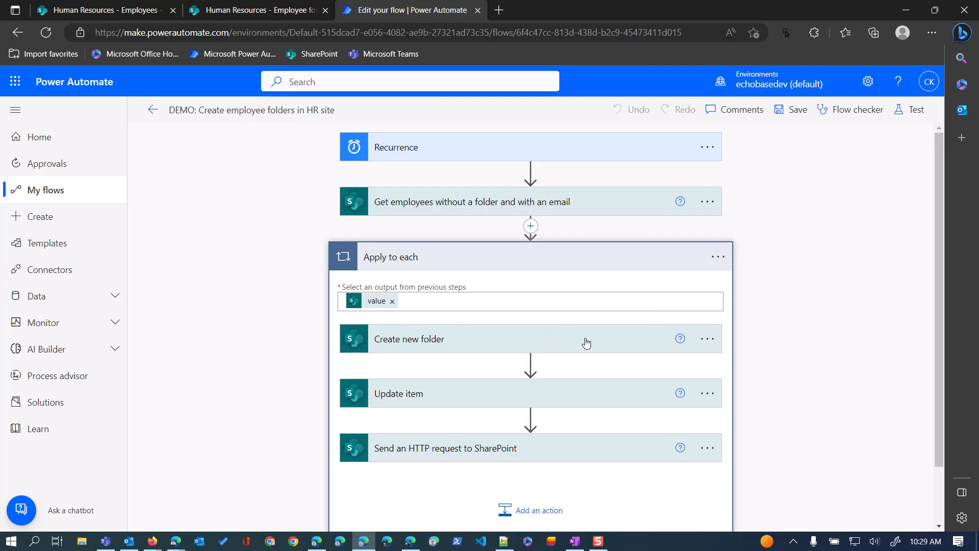
Step: Expand Create new folder showing its Title_First name_HR_files folder path in Employee folders
left_click(409, 338)
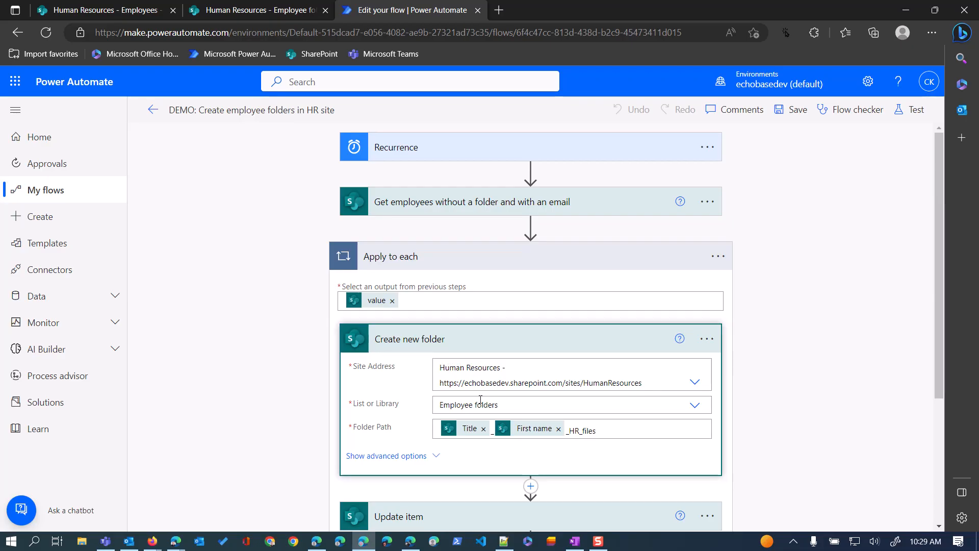
mouse_move(446, 461)
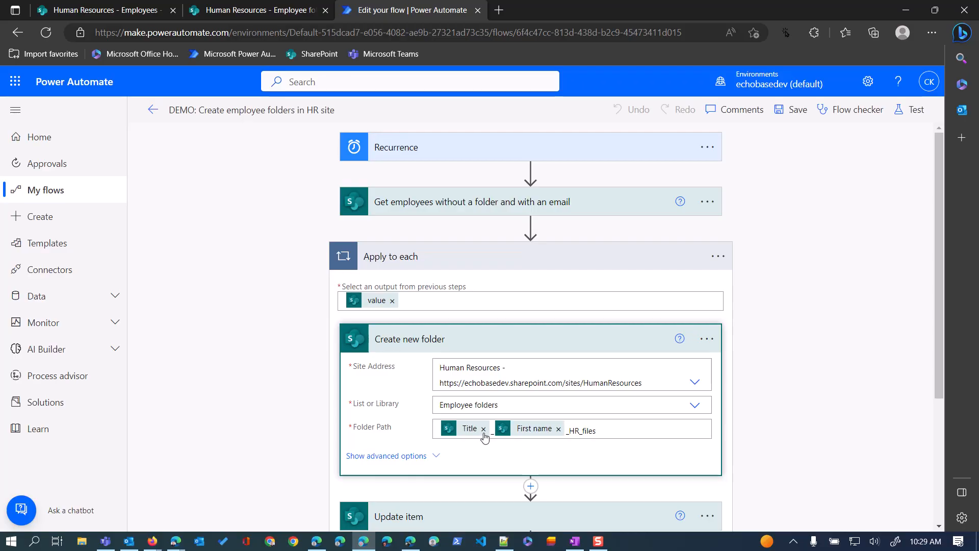
mouse_move(564, 435)
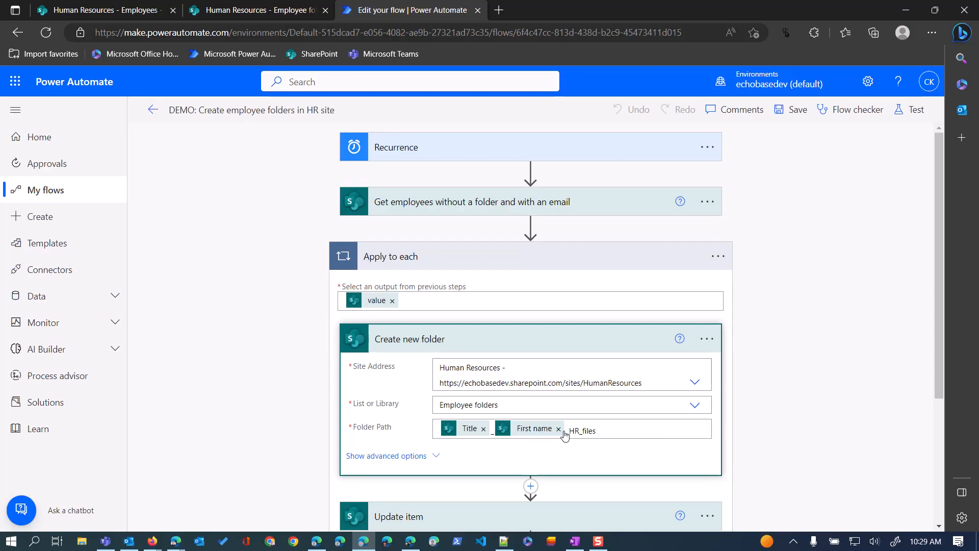
left_click(573, 434)
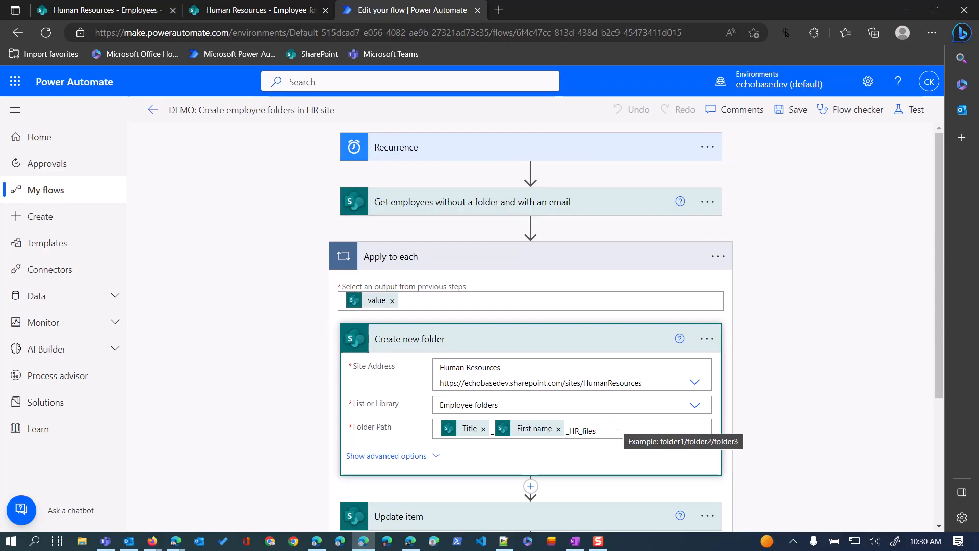
mouse_move(491, 336)
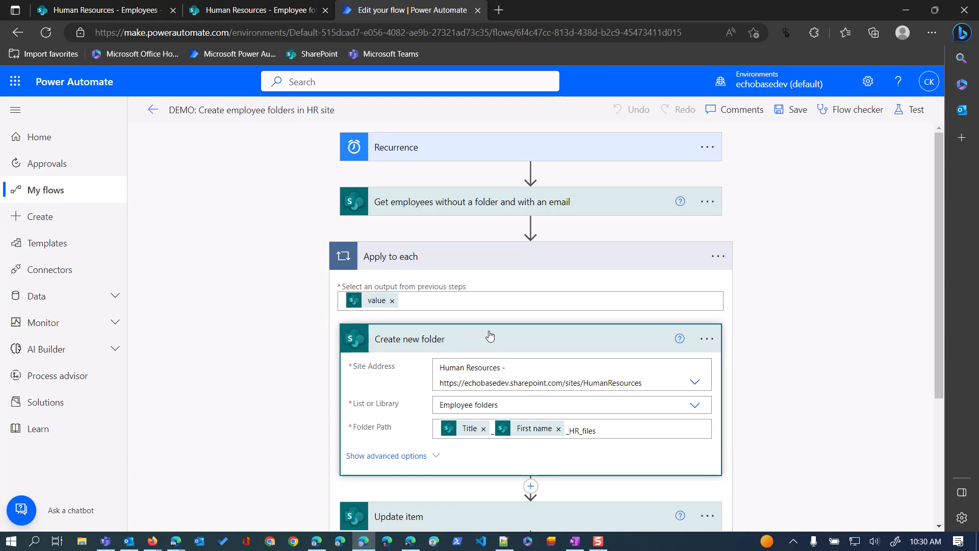
Step: In Update item, set Employee folder to the Create new folder step's Link to item dynamic value
left_click(409, 338)
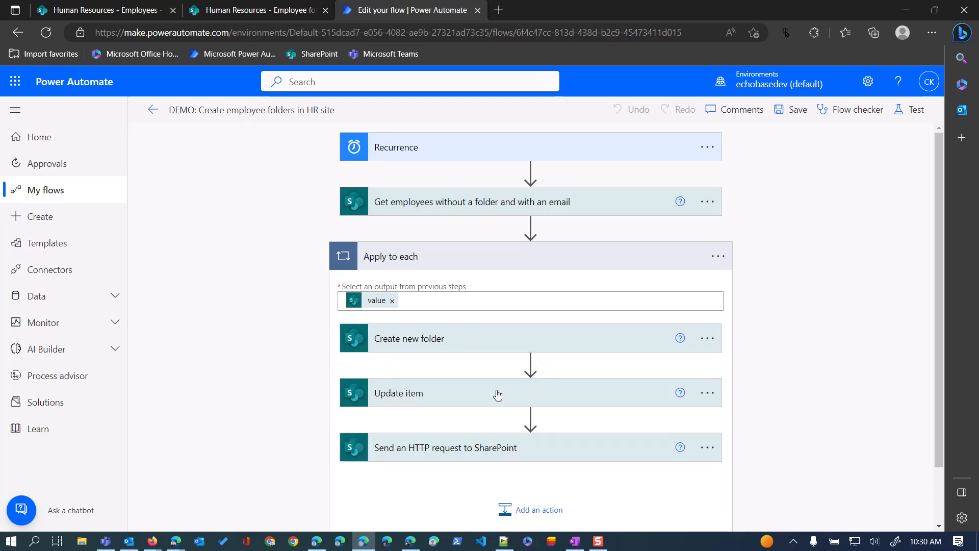
left_click(398, 393)
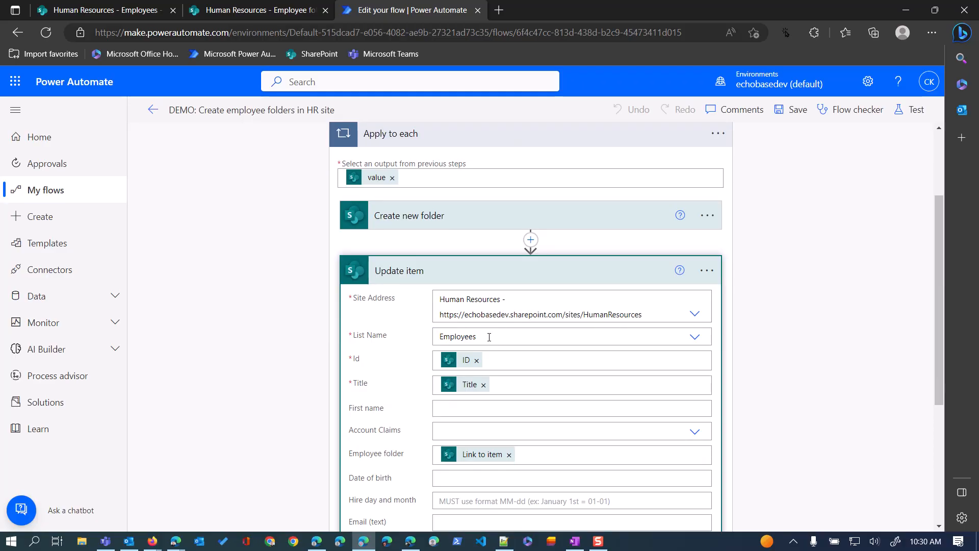
mouse_move(489, 336)
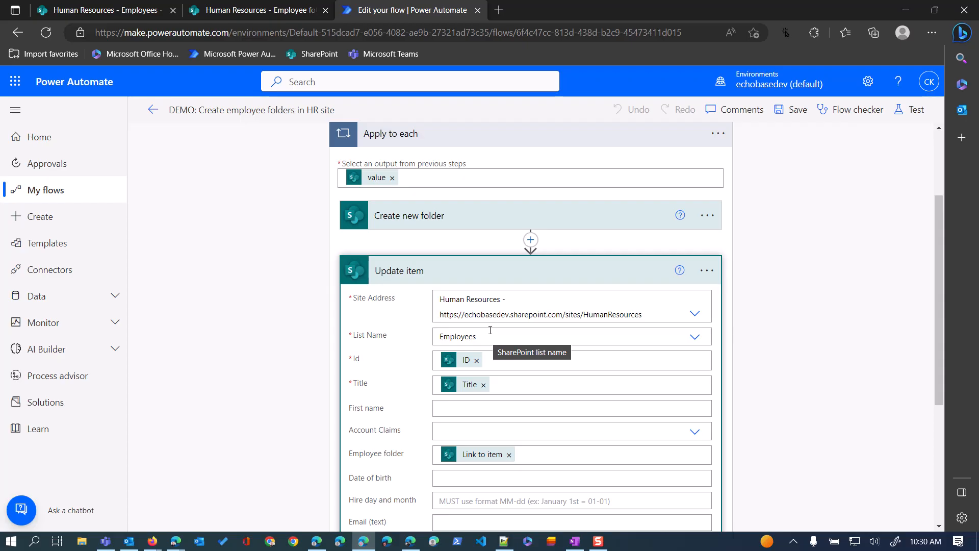
mouse_move(471, 364)
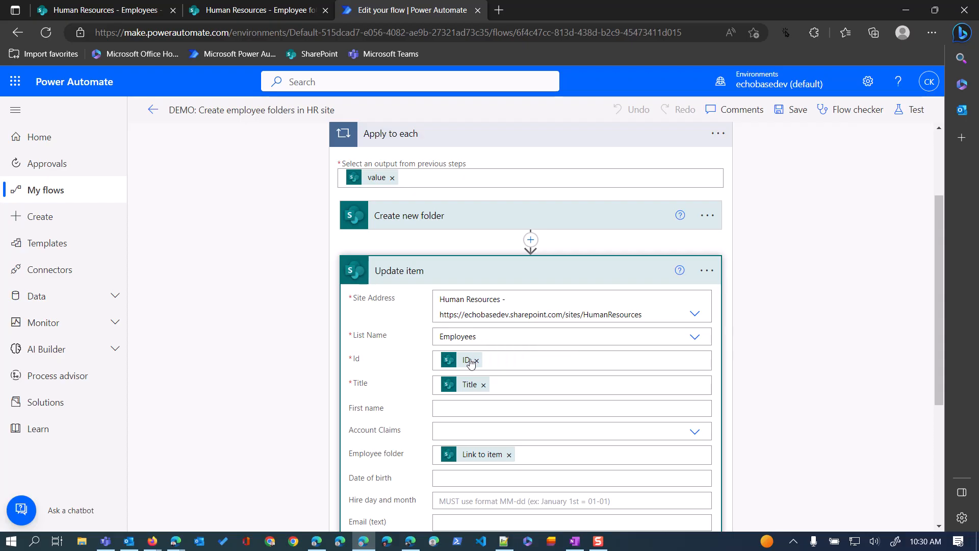
mouse_move(483, 363)
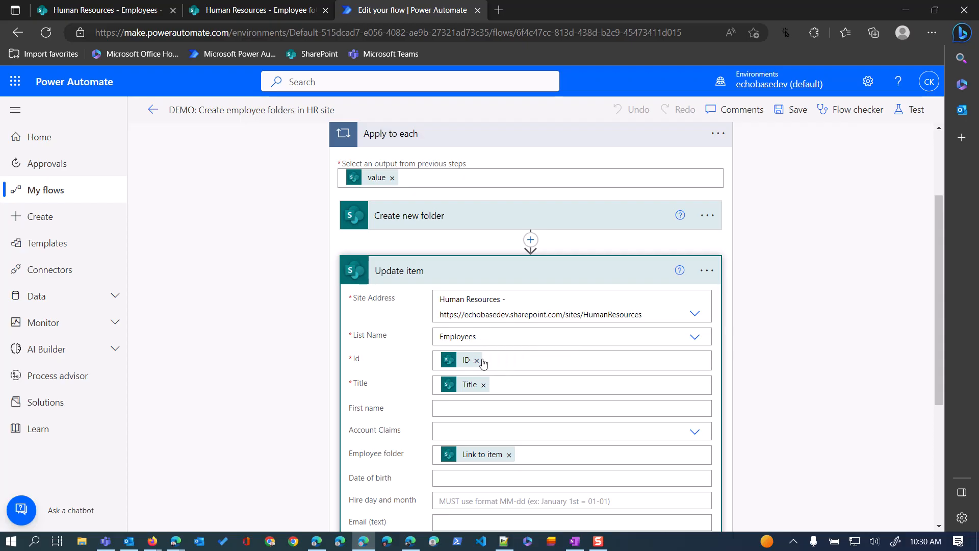
mouse_move(460, 458)
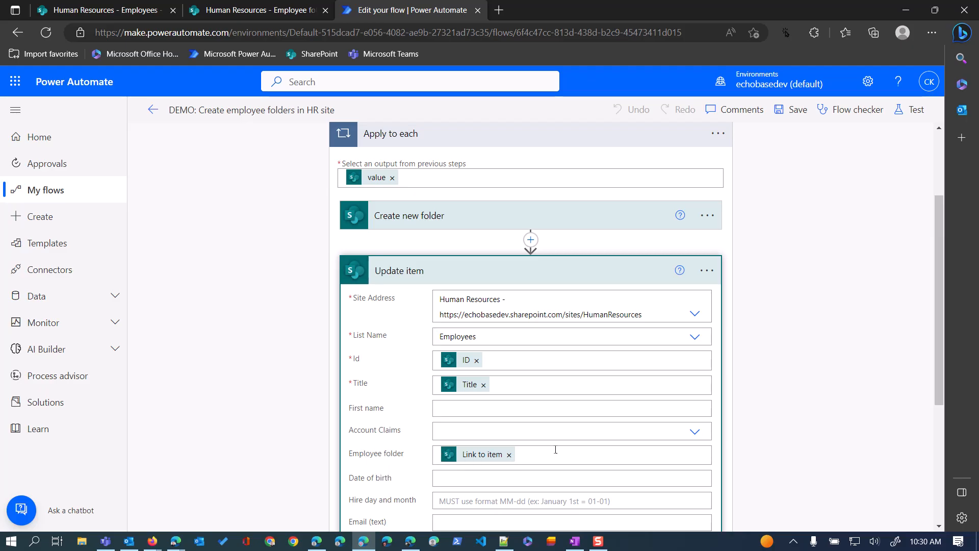
left_click(568, 454)
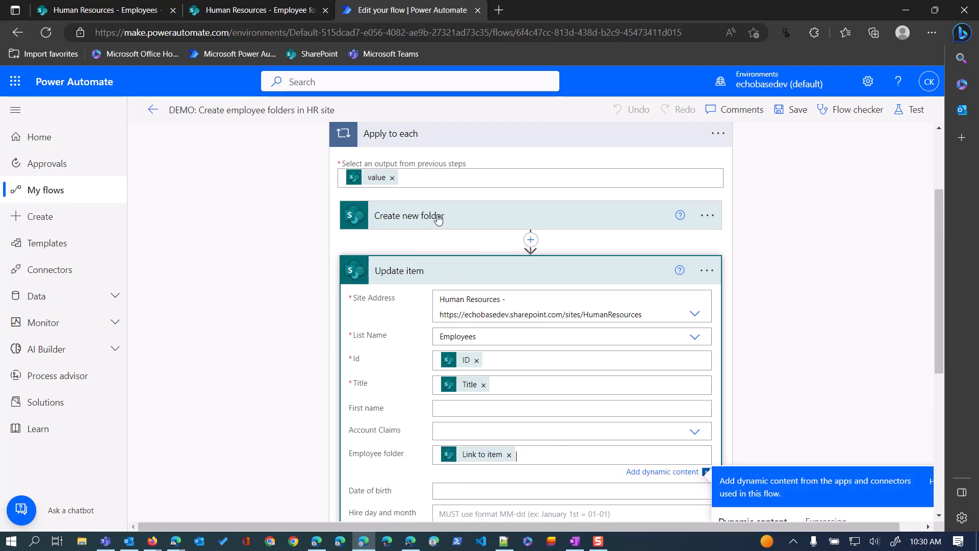
mouse_move(388, 226)
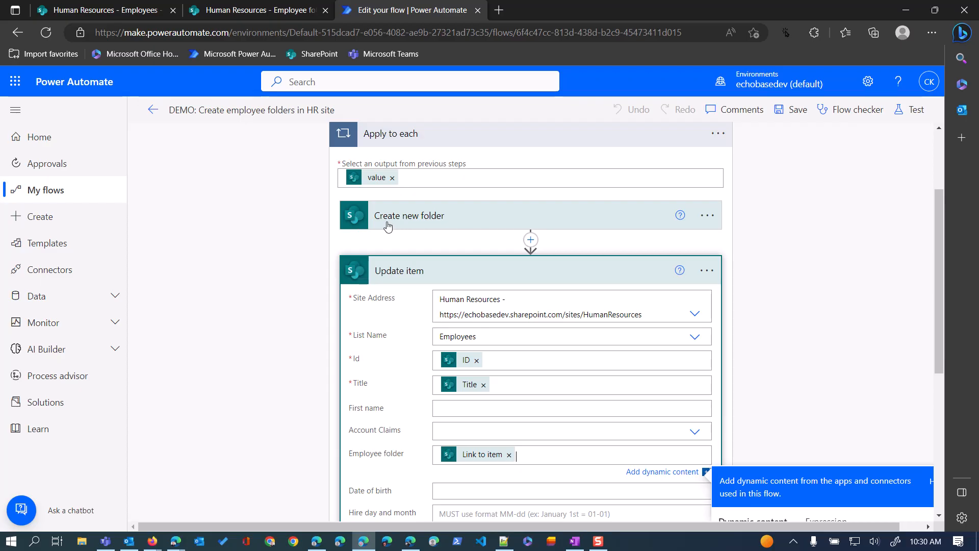
mouse_move(458, 461)
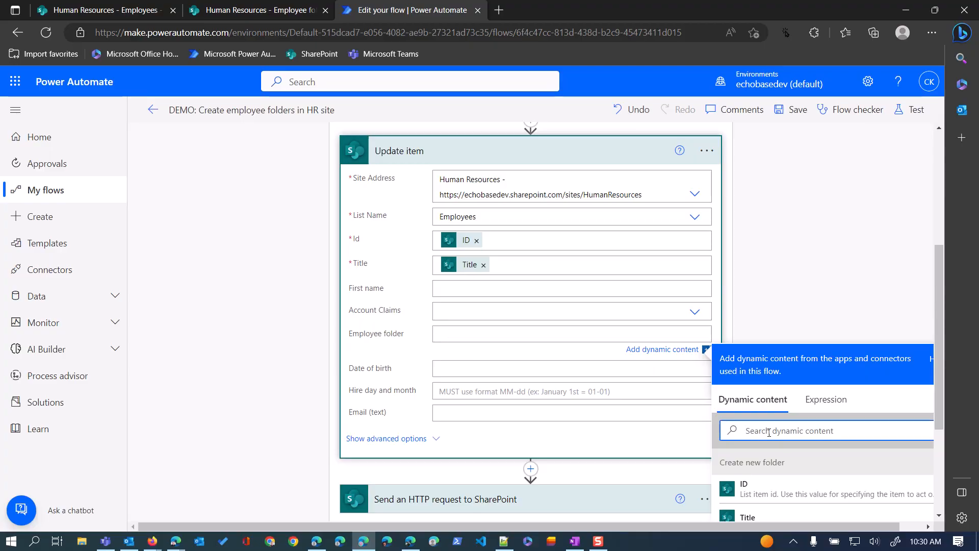
type("link")
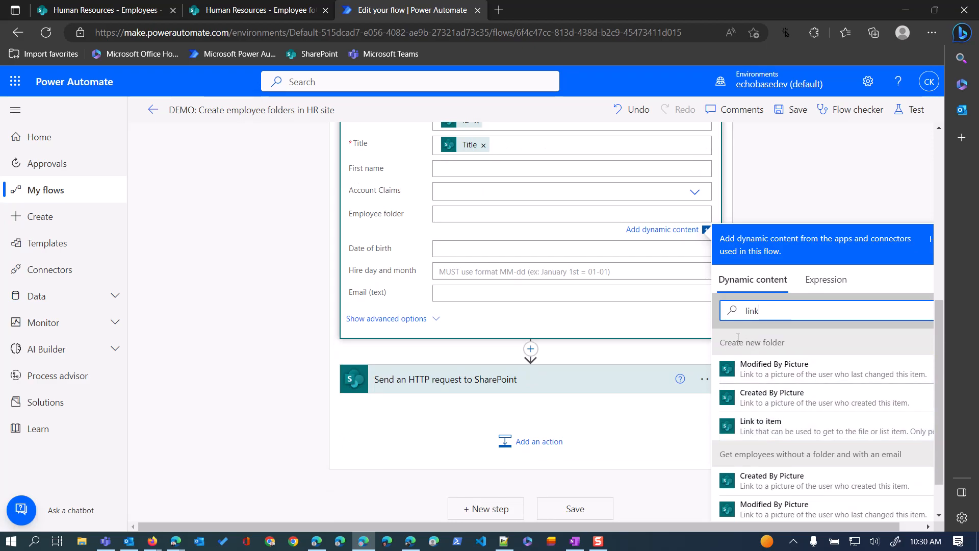
left_click(761, 420)
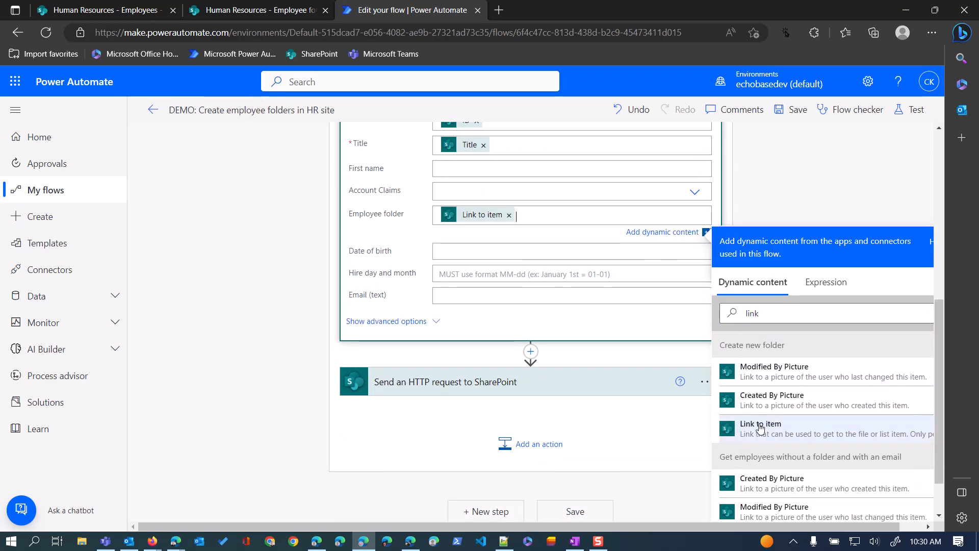
mouse_move(455, 308)
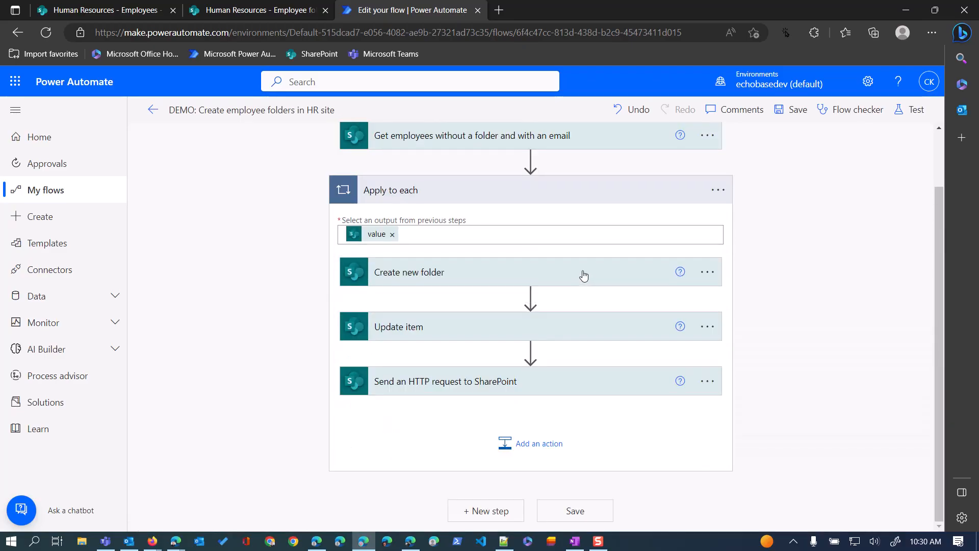
mouse_move(576, 357)
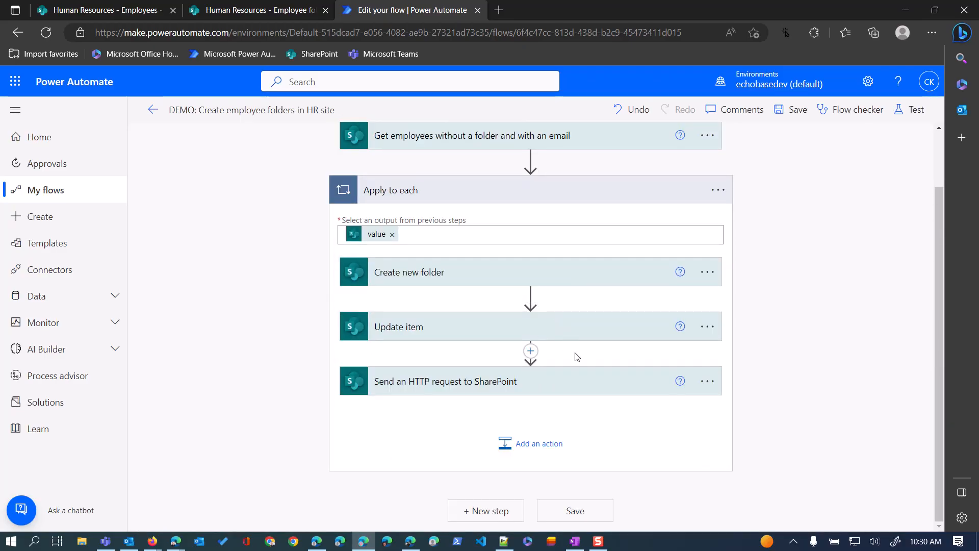
mouse_move(552, 392)
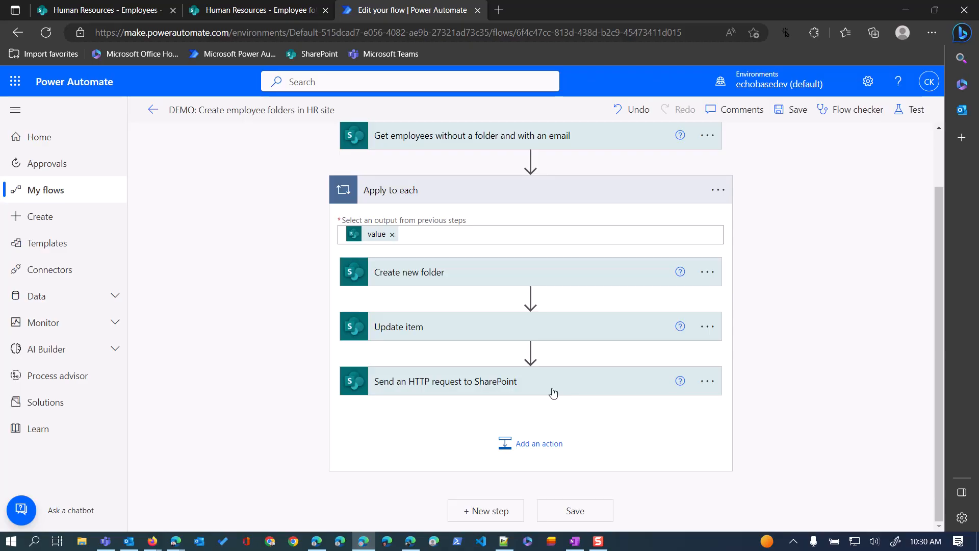
mouse_move(531, 444)
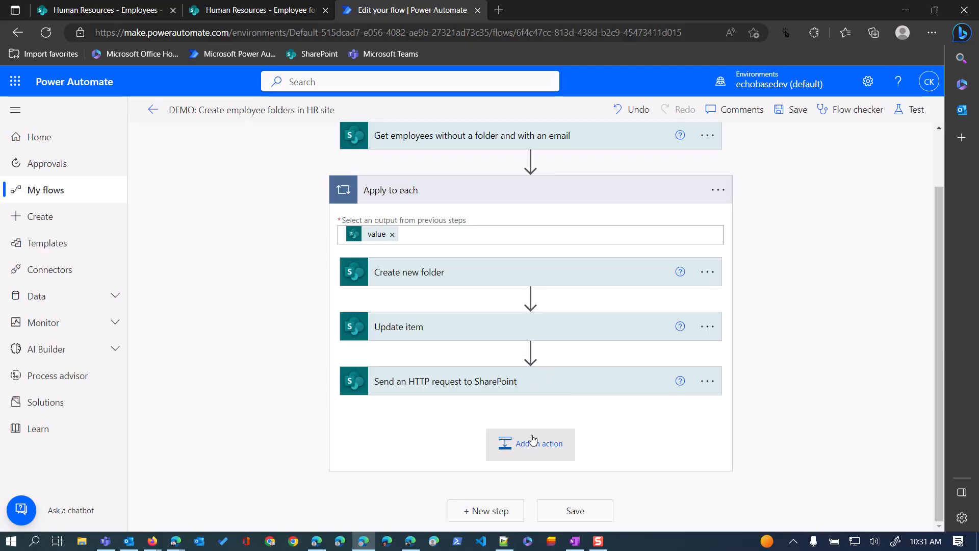
Step: Add SharePoint's Create sharing link for a file or folder action at the end of the loop
left_click(531, 444)
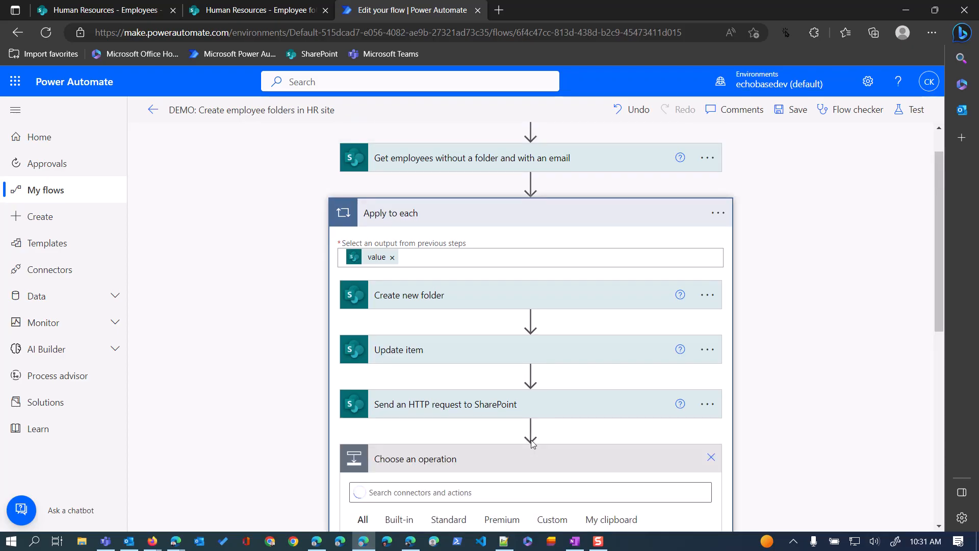
type("create sharing")
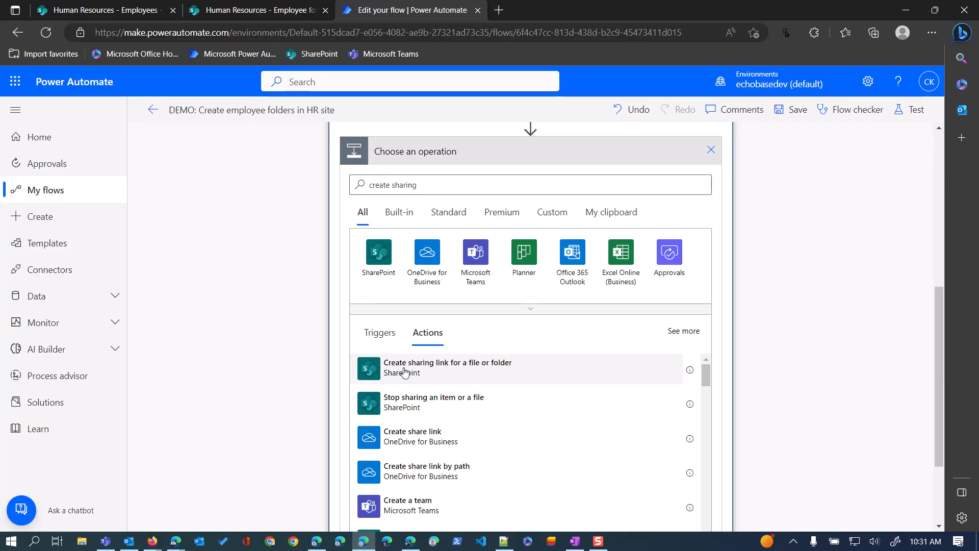
left_click(447, 367)
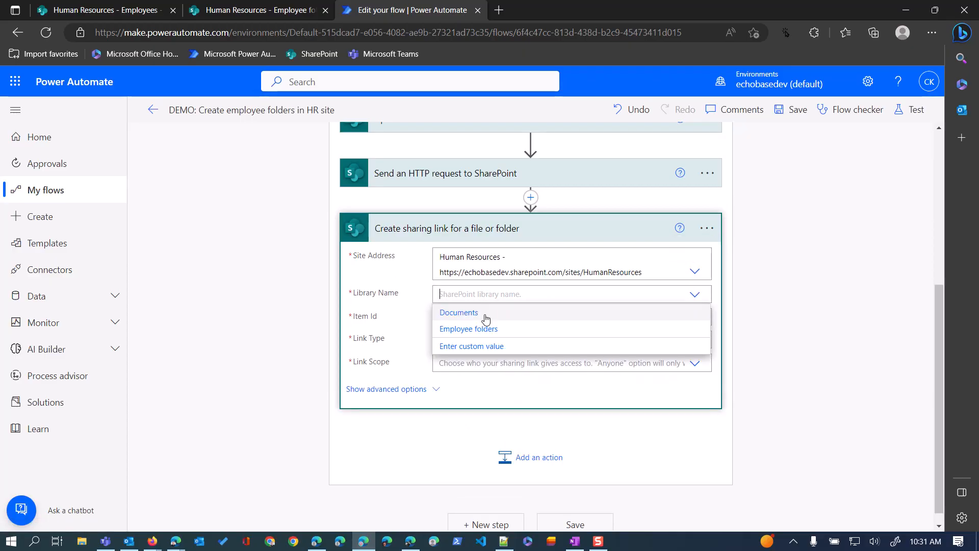
Step: Target the Employee folders library with the new folder's ID and View and edit link type, leaving Link Scope unset
left_click(468, 329)
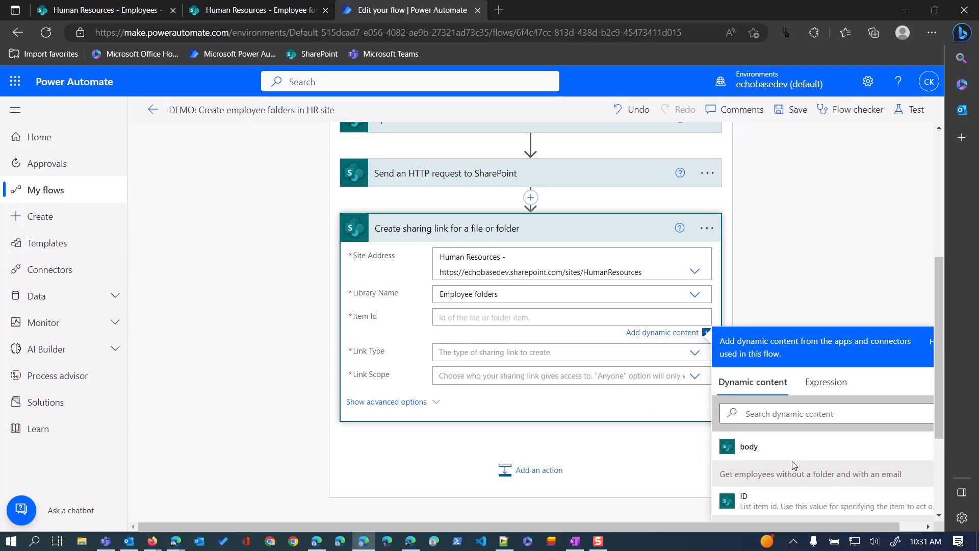
scroll("down", 3)
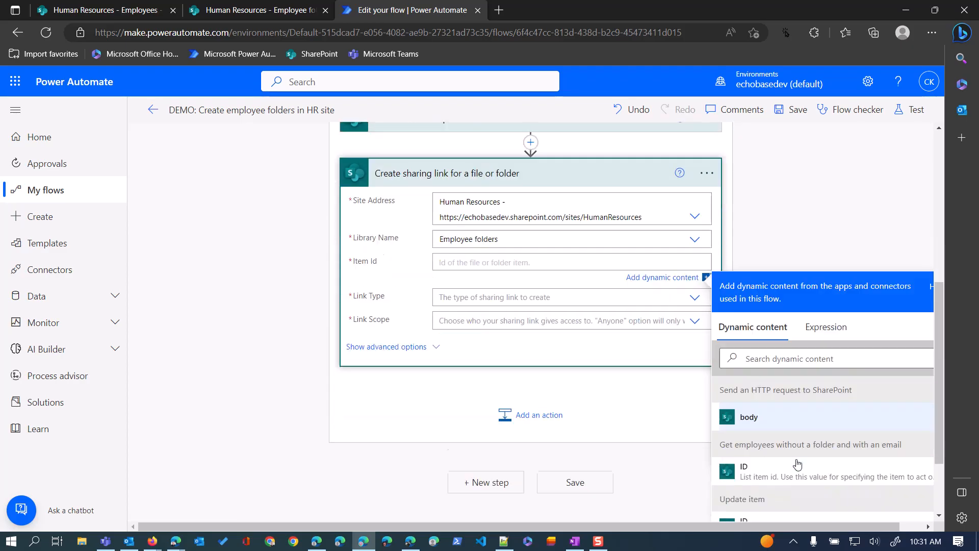
scroll("down", 3)
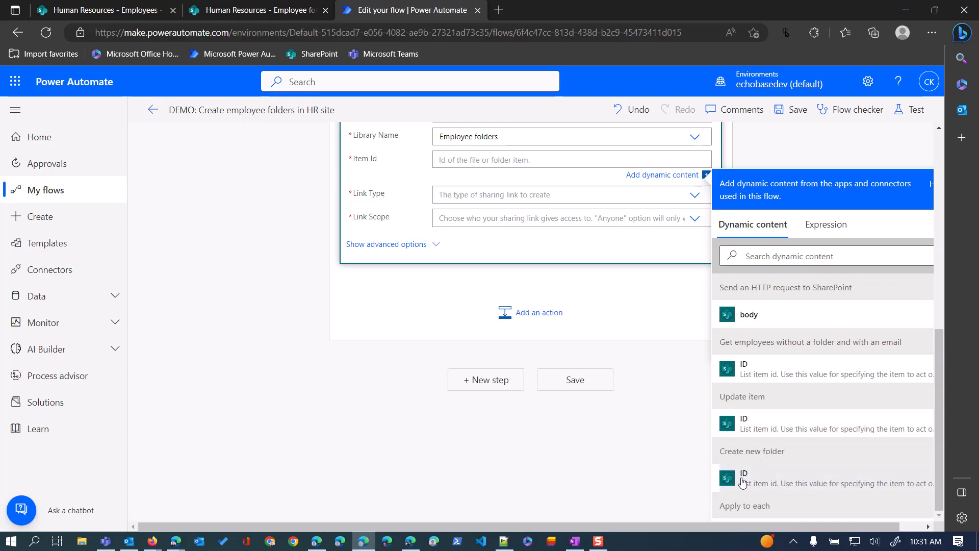
left_click(744, 477)
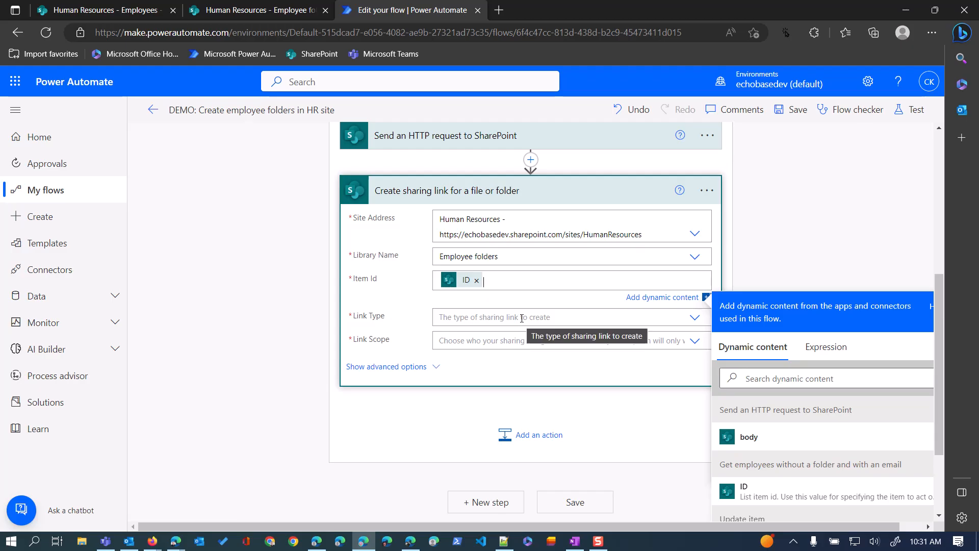
left_click(568, 316)
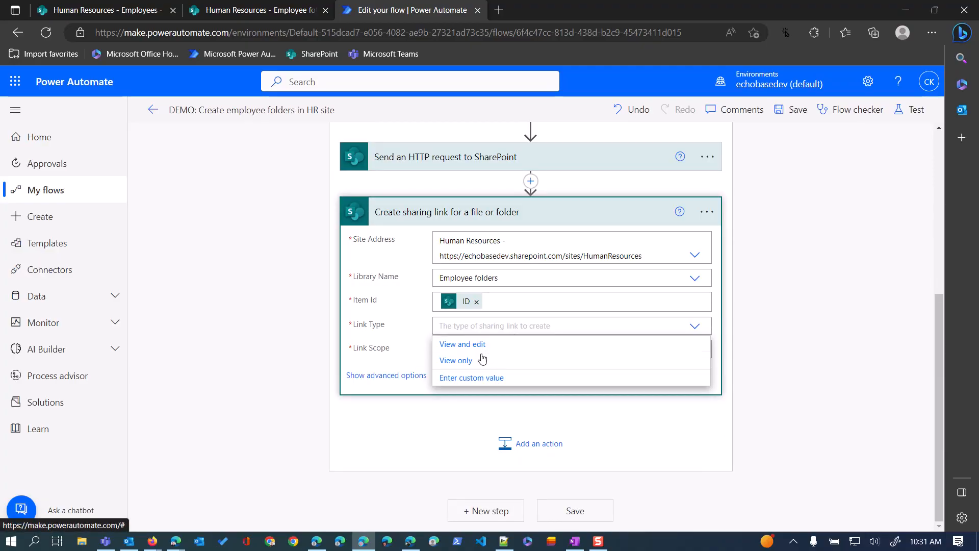
left_click(461, 344)
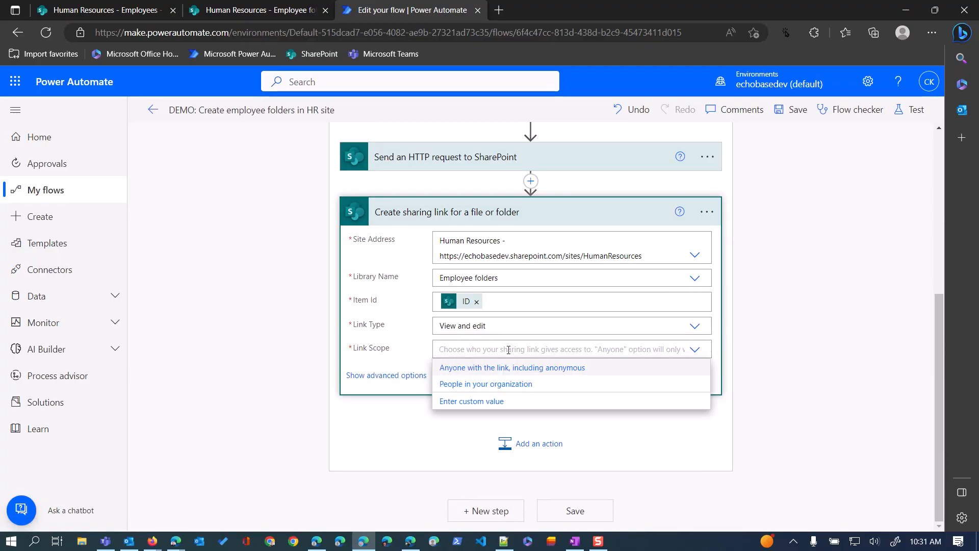
mouse_move(554, 383)
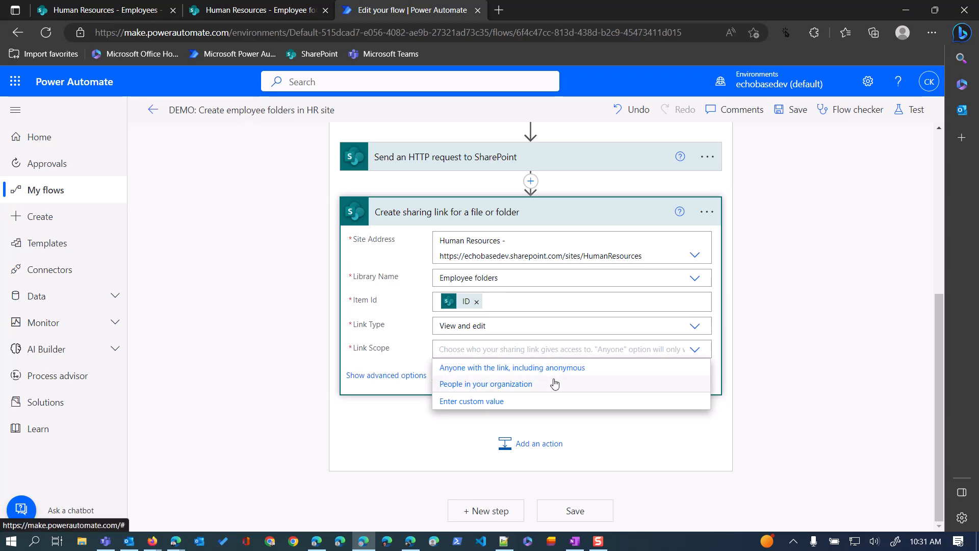
mouse_move(511, 367)
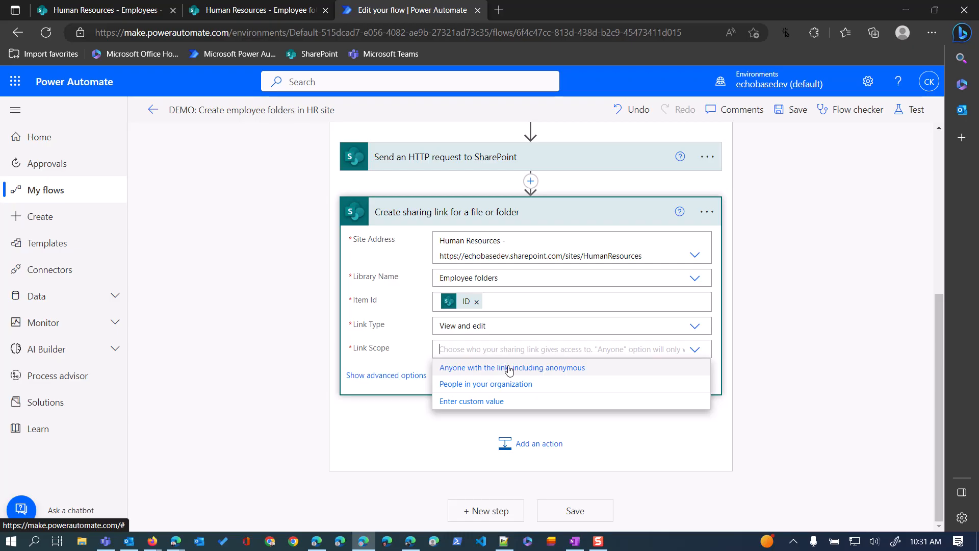
mouse_move(510, 384)
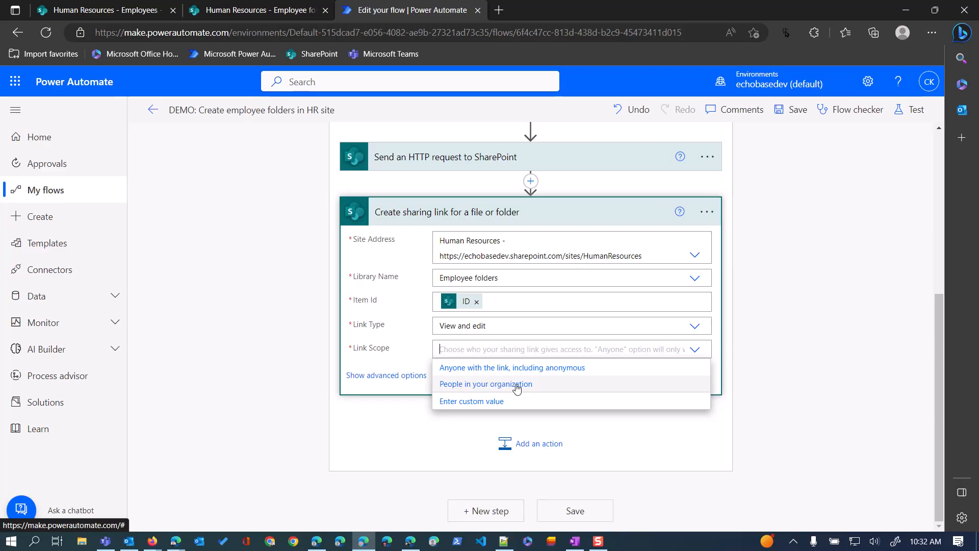
mouse_move(531, 385)
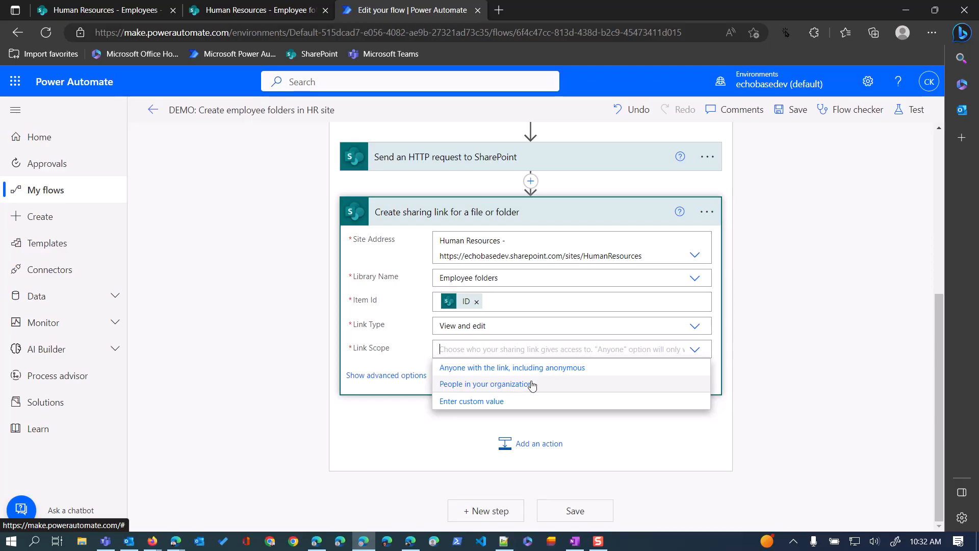
mouse_move(532, 384)
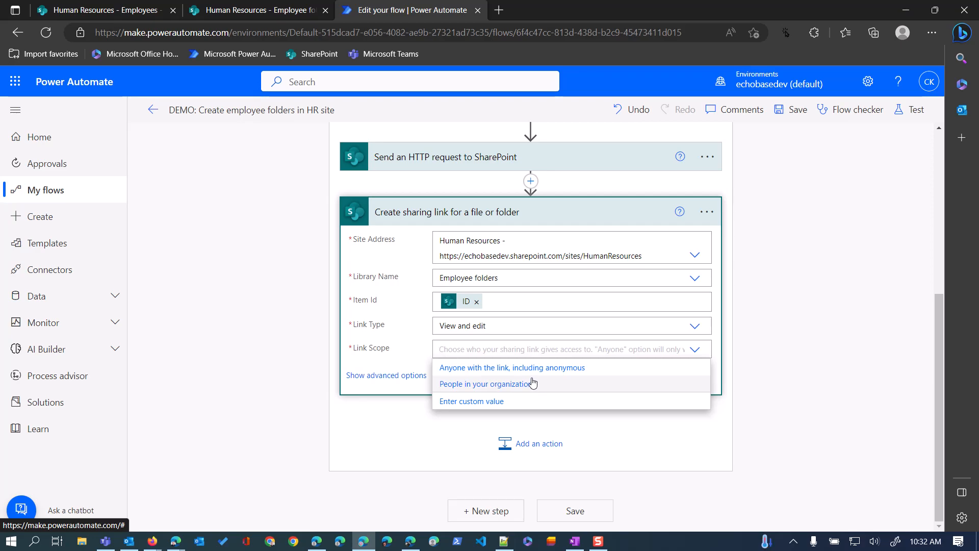
mouse_move(535, 380)
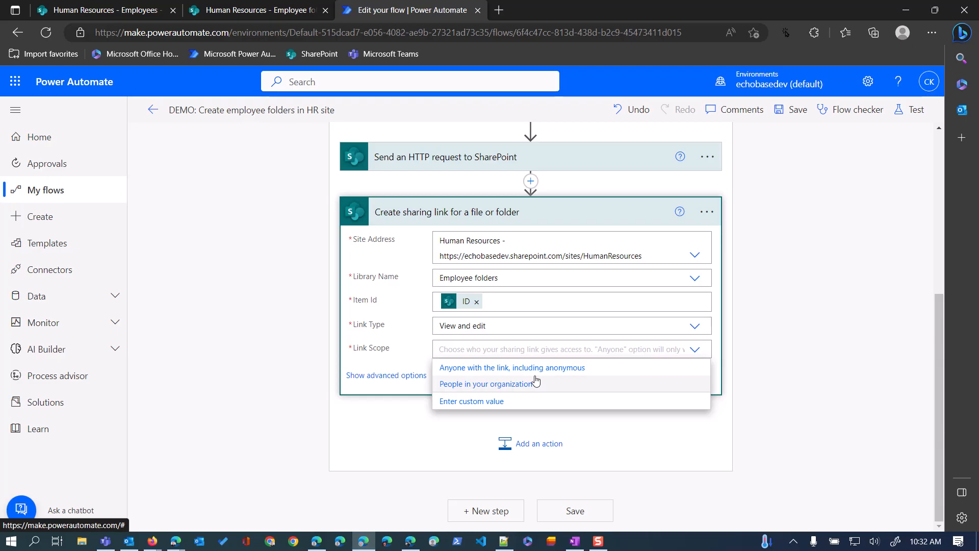
left_click(706, 212)
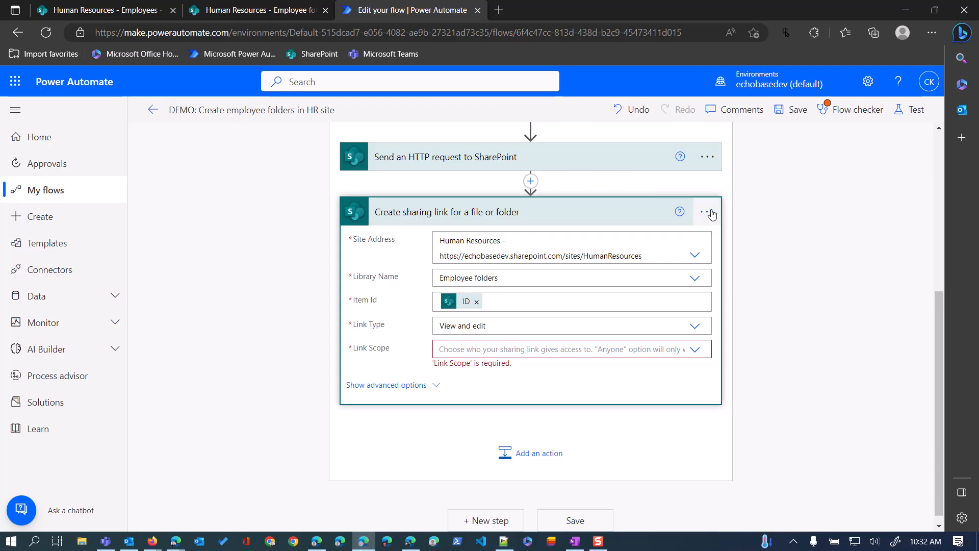
mouse_move(618, 343)
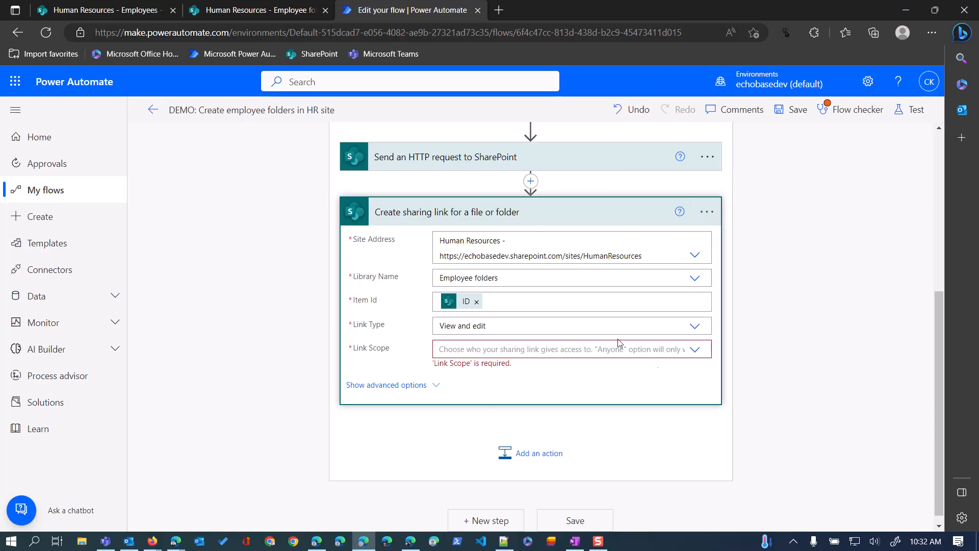
Step: Expand the Send an HTTP request to SharePoint step that POSTs to the folder's ShareLink endpoint
scroll("up", 3)
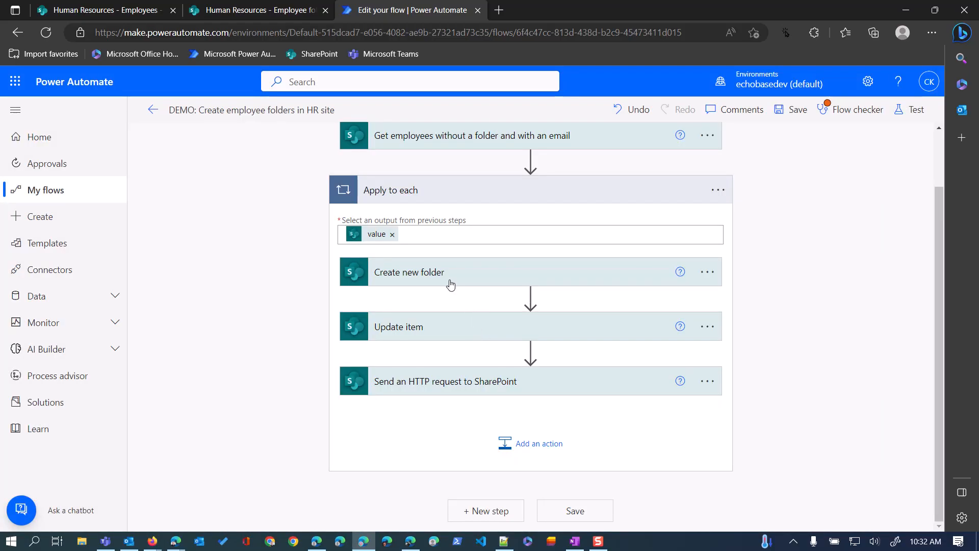
mouse_move(514, 385)
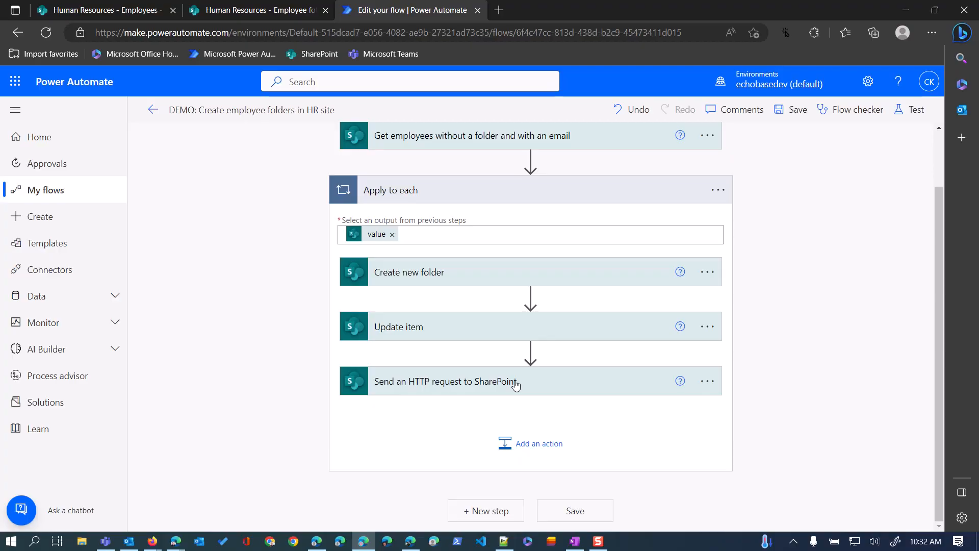
left_click(446, 381)
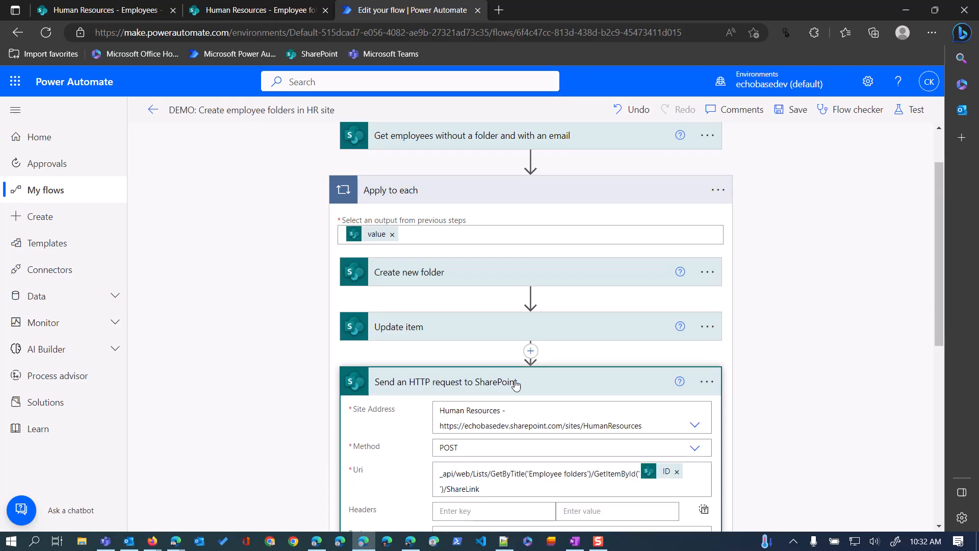
mouse_move(537, 382)
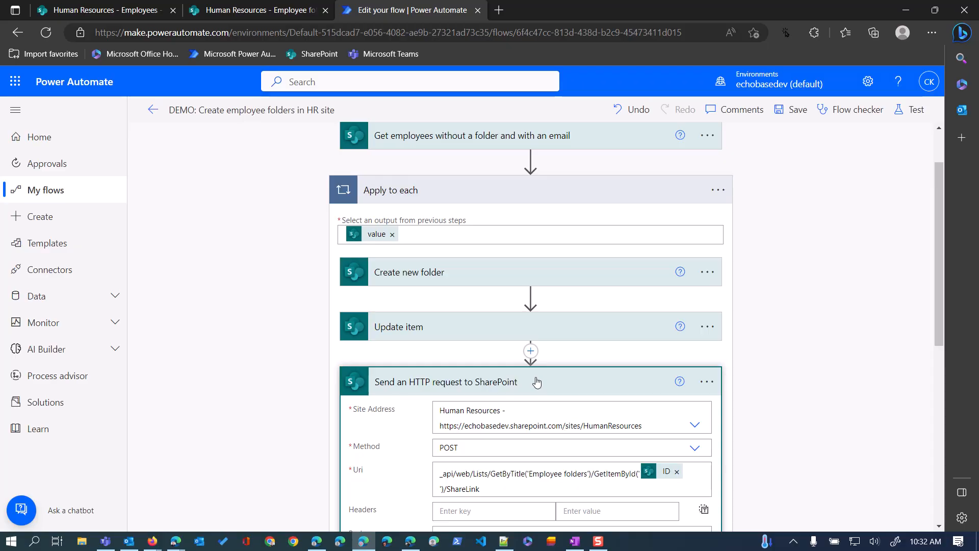
mouse_move(518, 388)
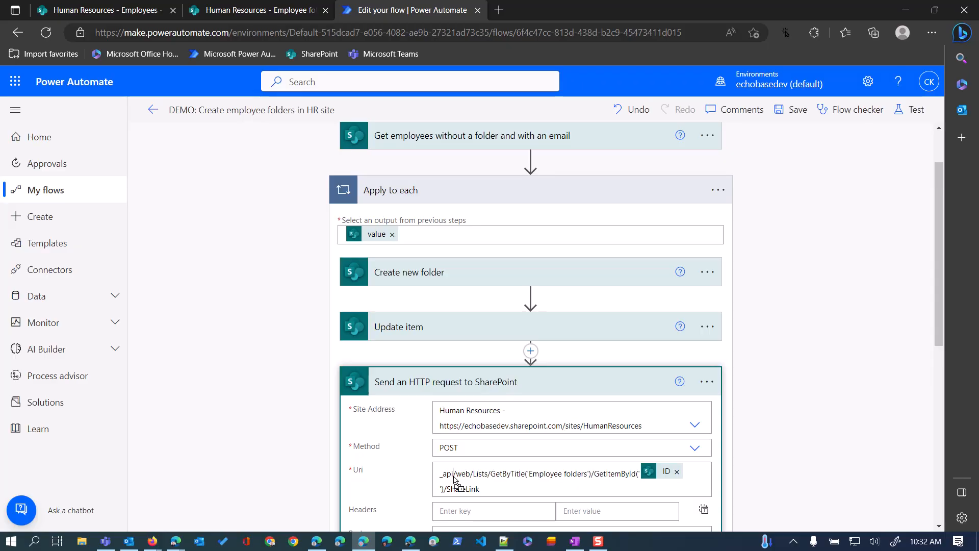
mouse_move(450, 477)
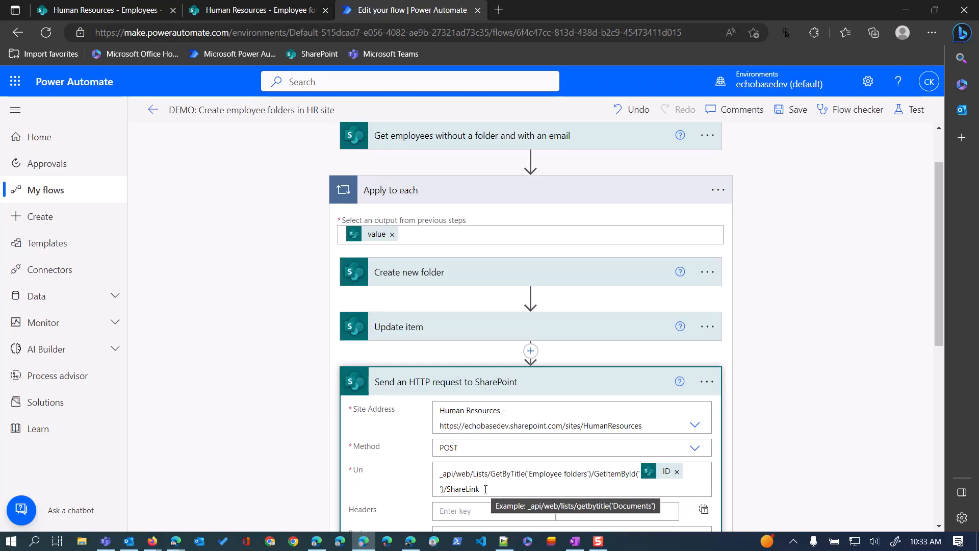
Step: Review the request Body JSON, highlighting linkKind 6 and the peoplePickerInput entry with the employee's Account Email
scroll("down", 3)
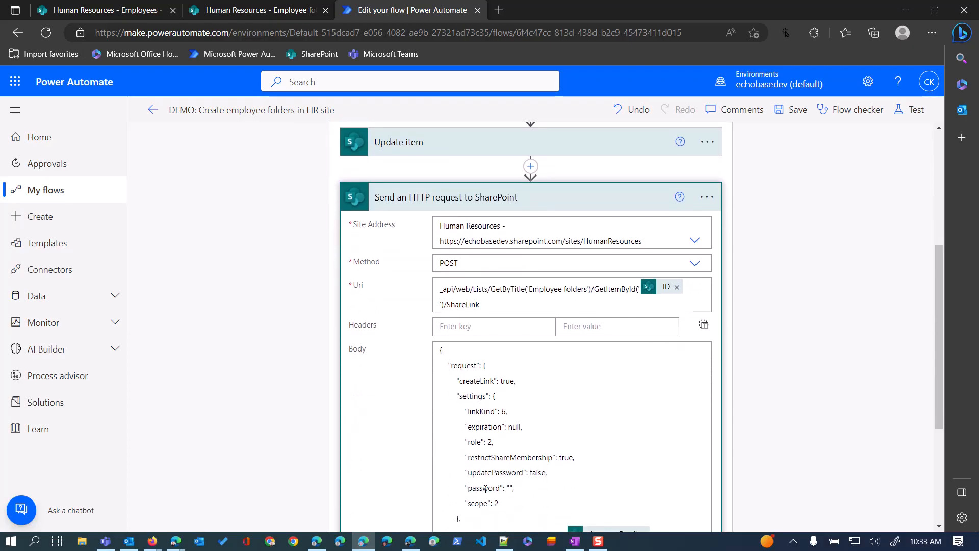
scroll("down", 3)
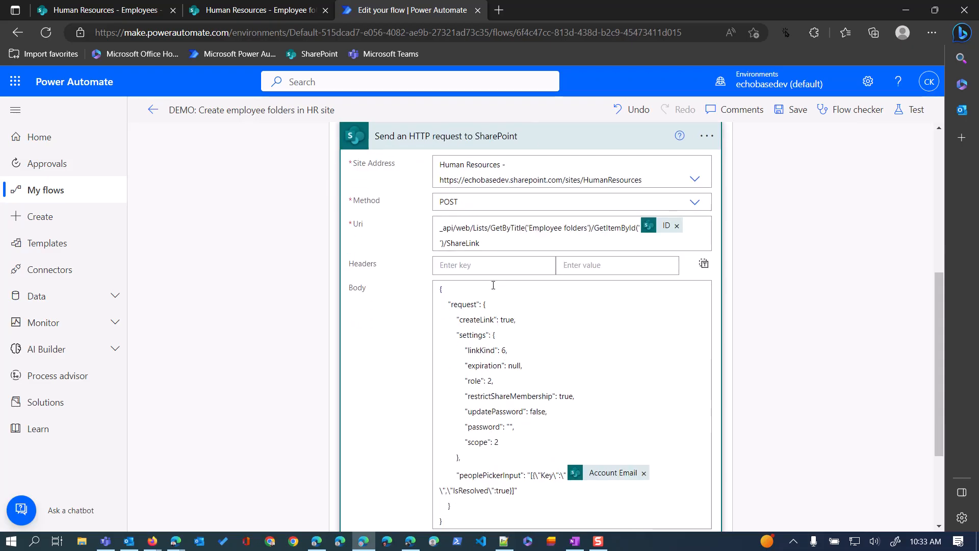
scroll("down", 3)
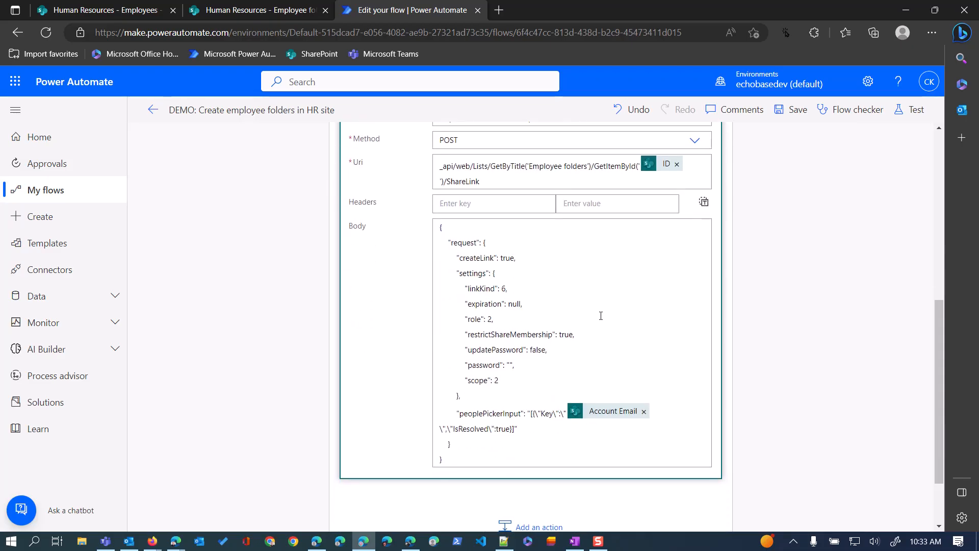
mouse_move(428, 235)
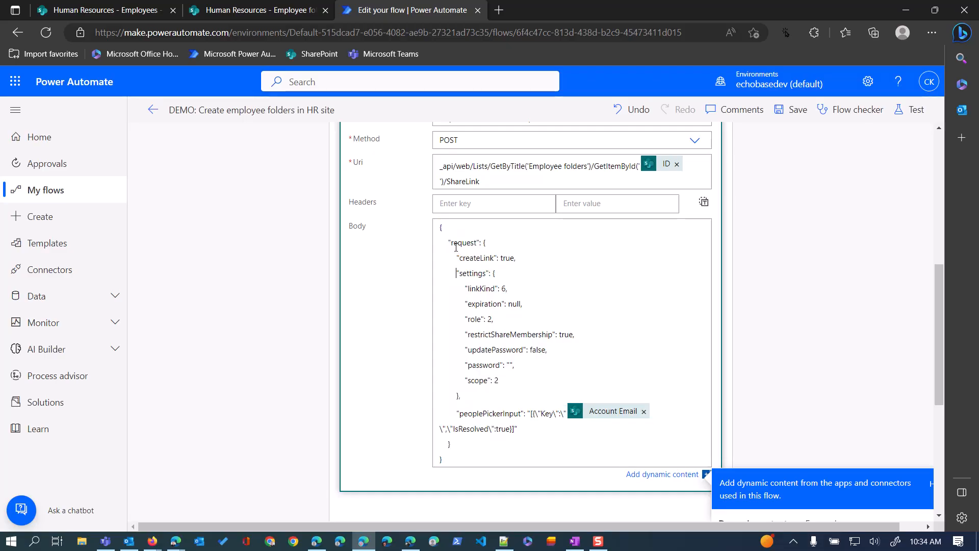
mouse_move(488, 273)
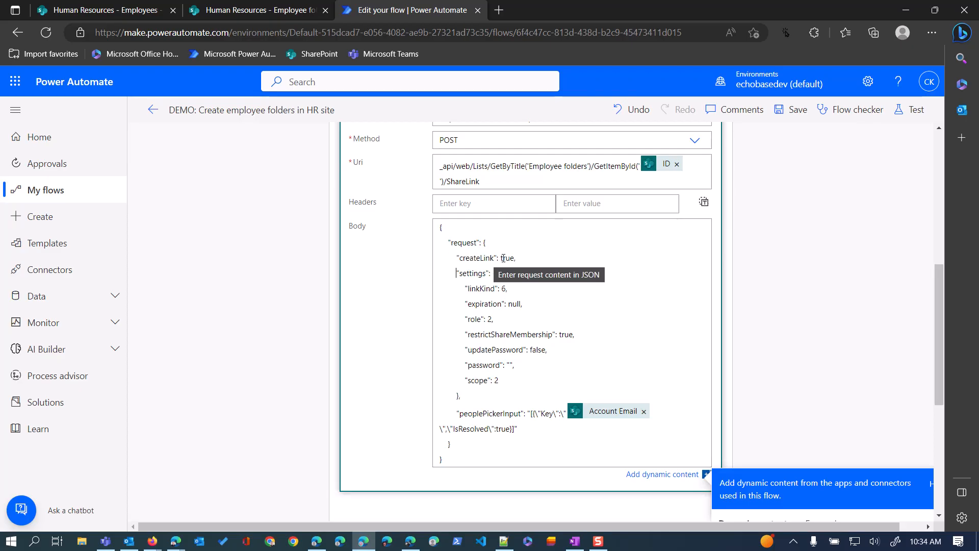
mouse_move(461, 296)
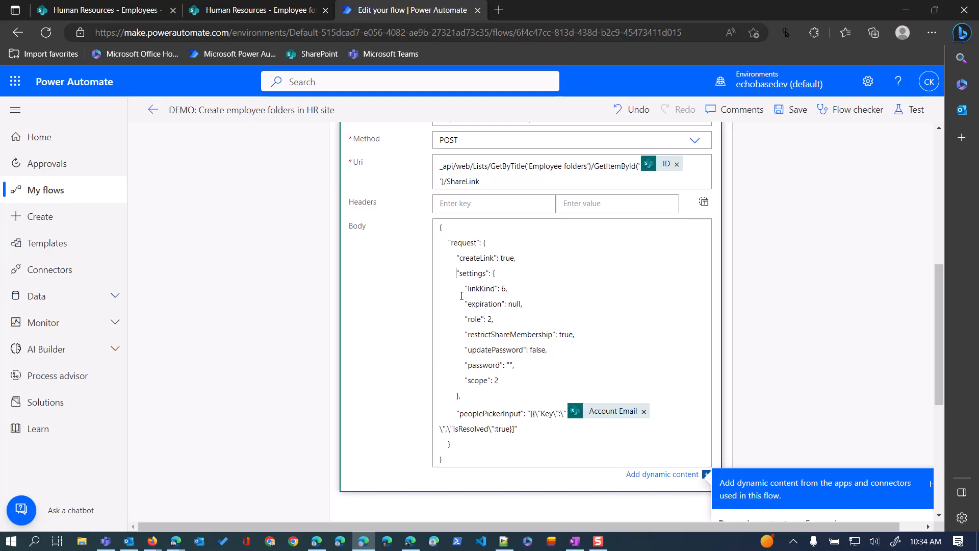
mouse_move(503, 289)
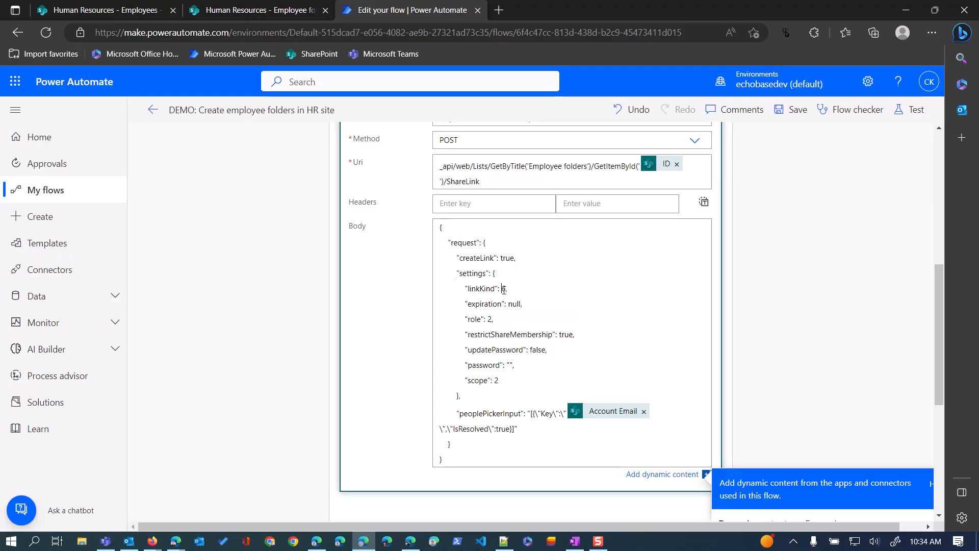
double_click(503, 288)
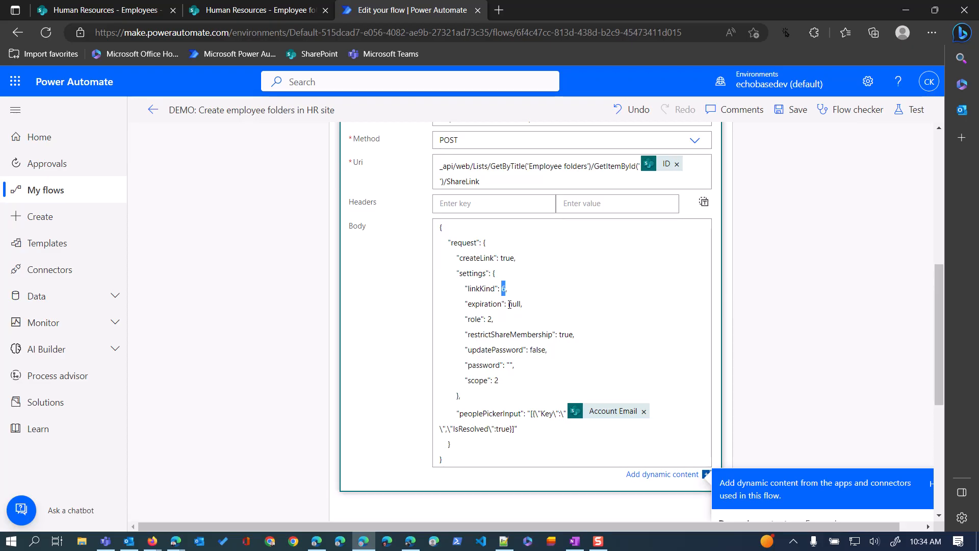
mouse_move(517, 318)
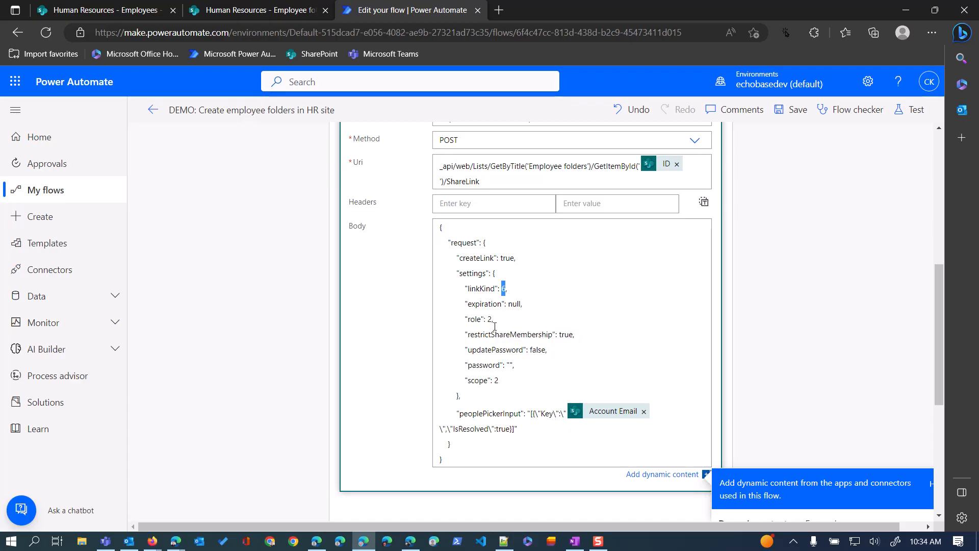
mouse_move(490, 338)
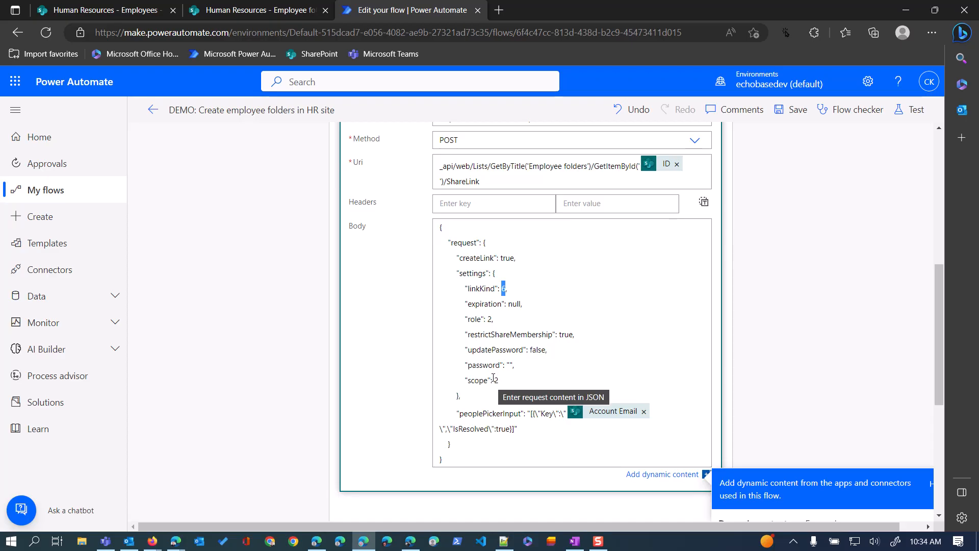
mouse_move(492, 424)
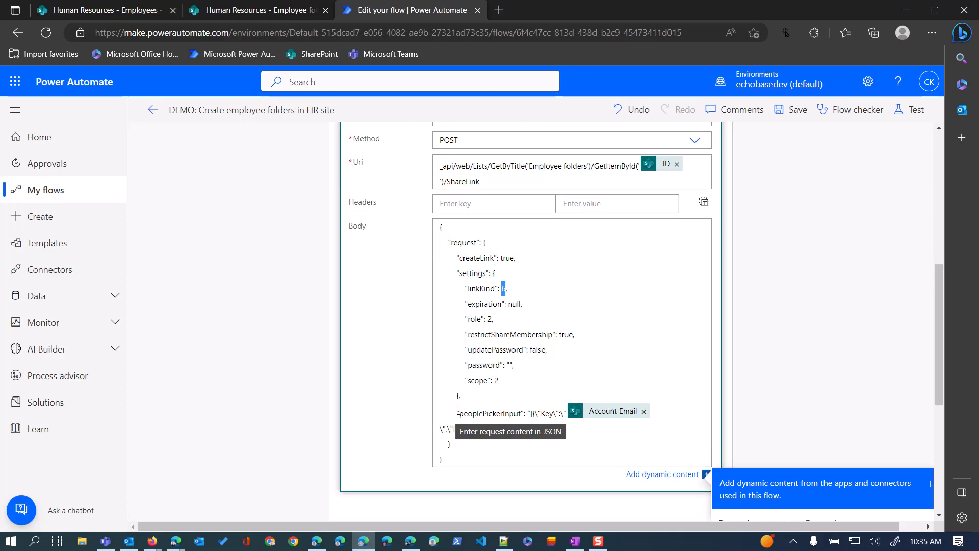
double_click(486, 413)
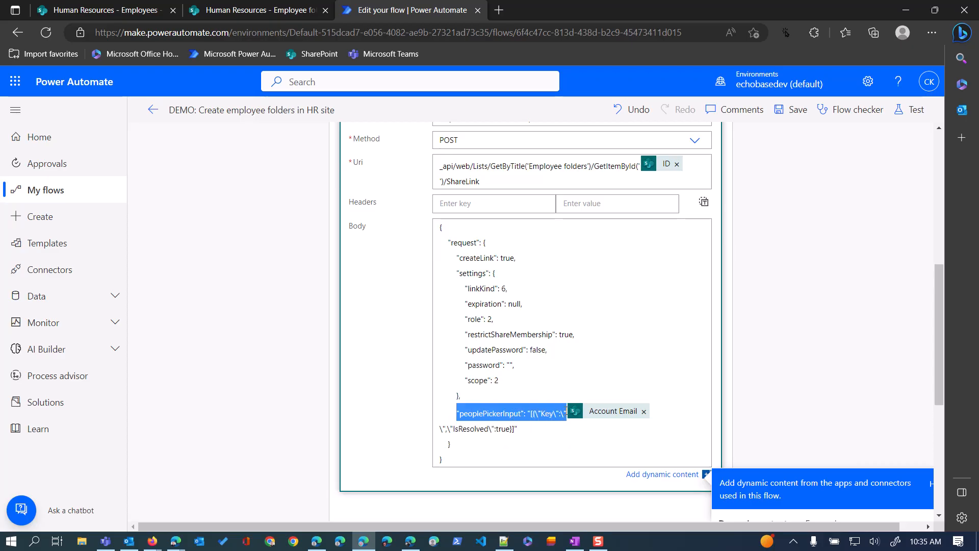
mouse_move(614, 411)
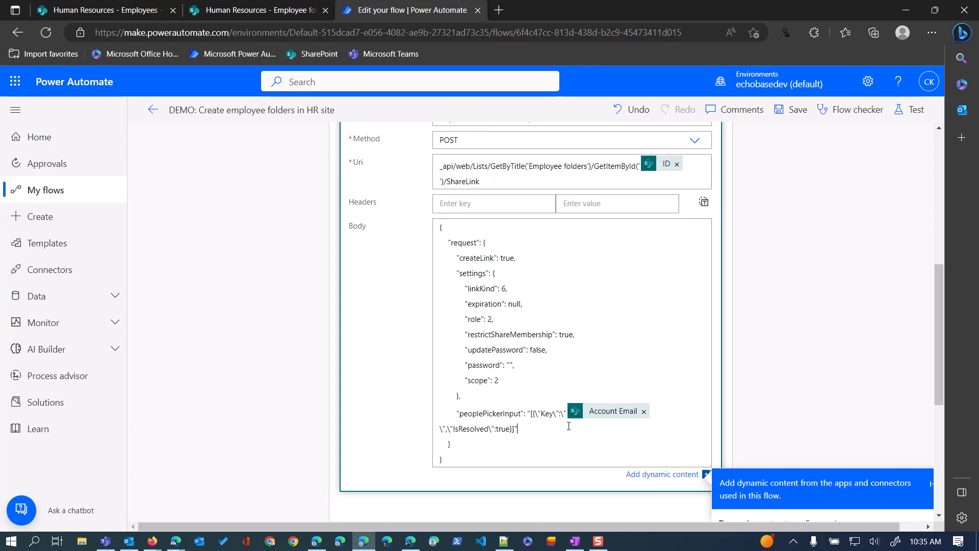
mouse_move(603, 418)
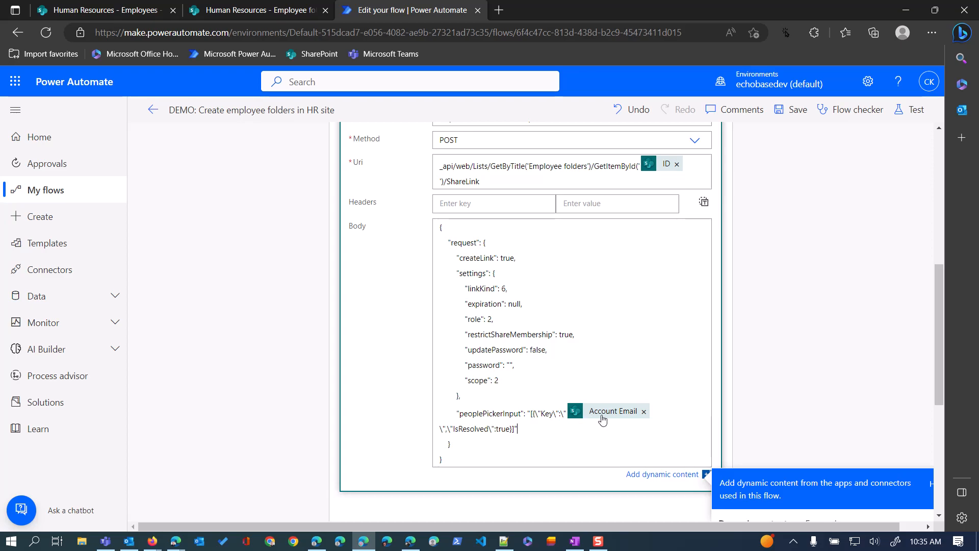
mouse_move(612, 415)
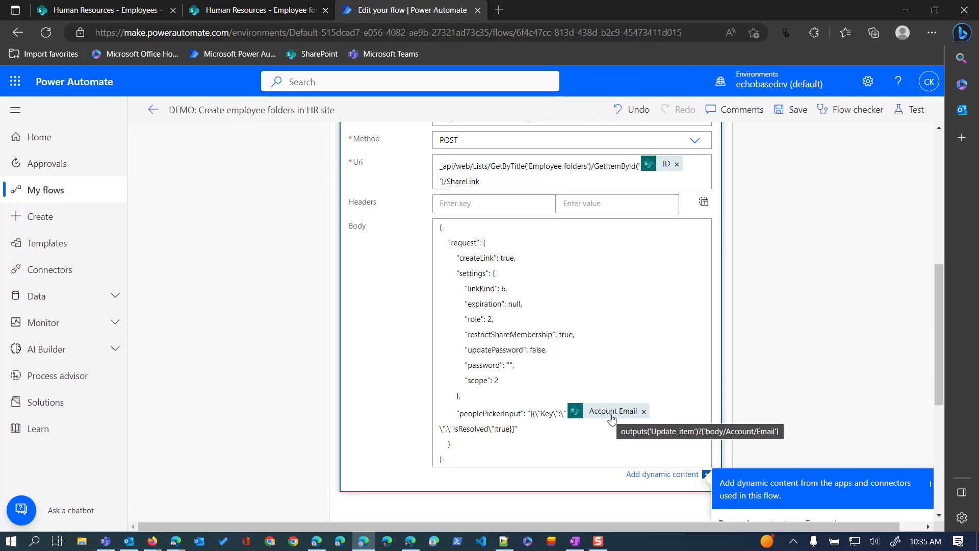
mouse_move(459, 438)
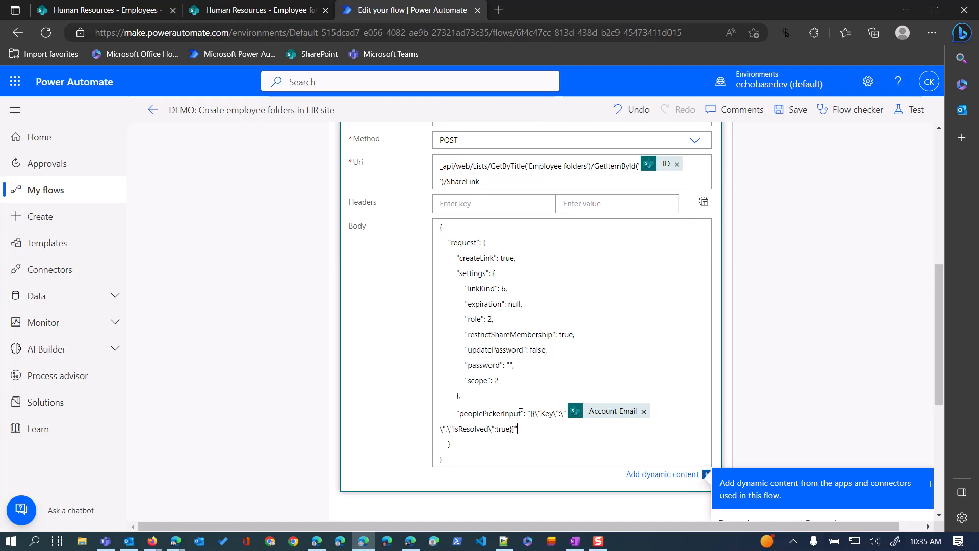
mouse_move(582, 418)
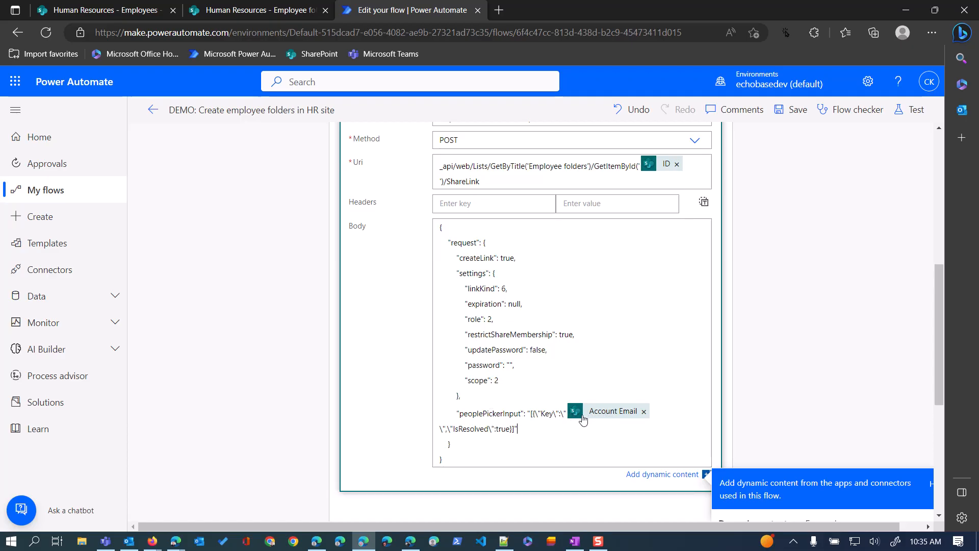
mouse_move(612, 411)
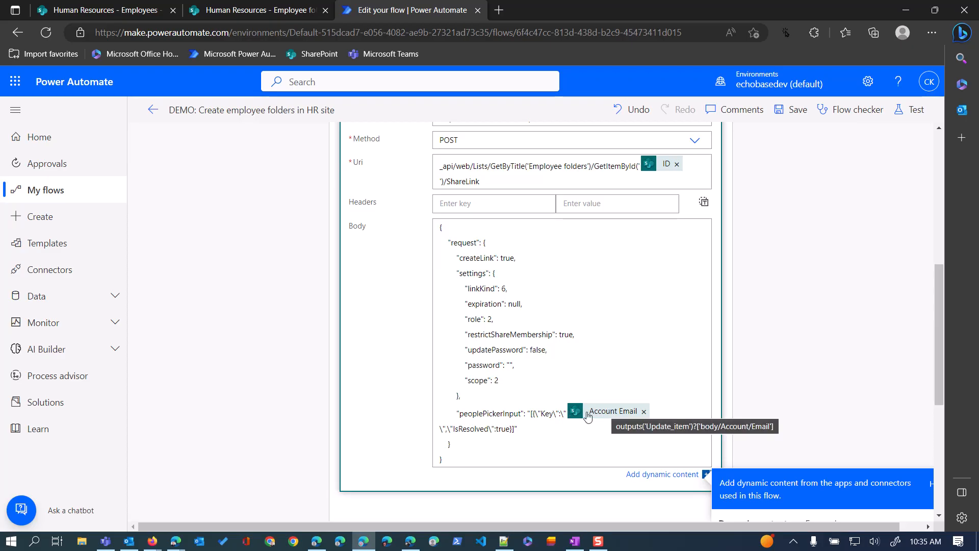
scroll("up", 3)
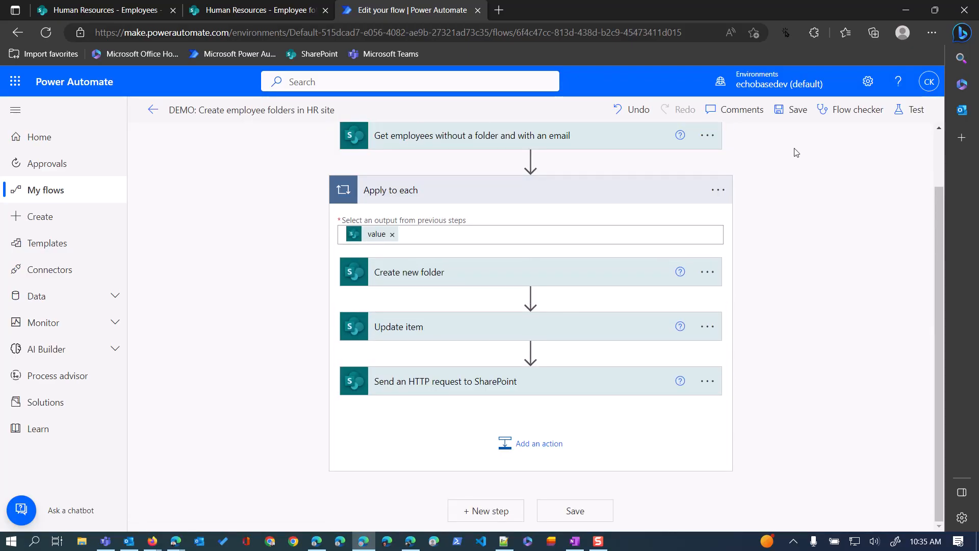
Step: Save the employee-folders flow and go back to its details page
left_click(796, 109)
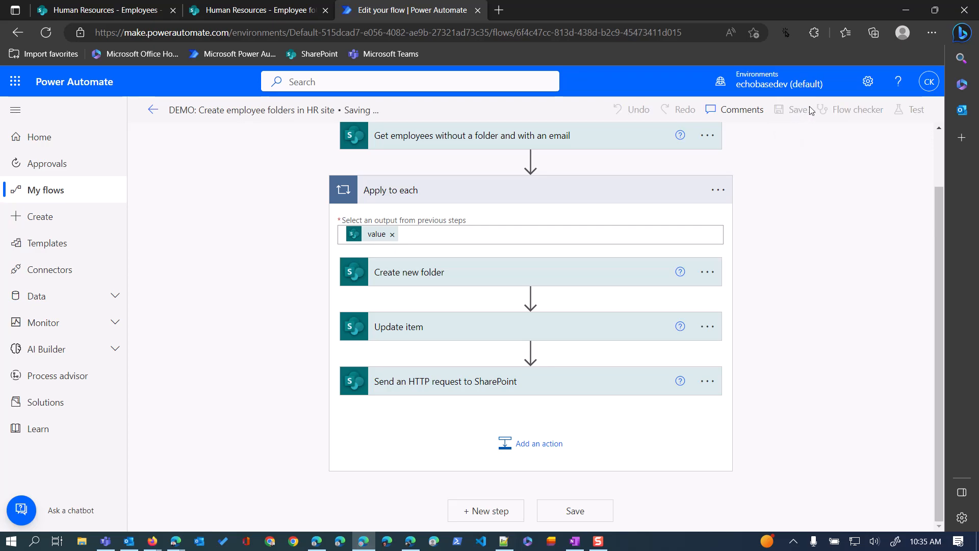
scroll("up", 3)
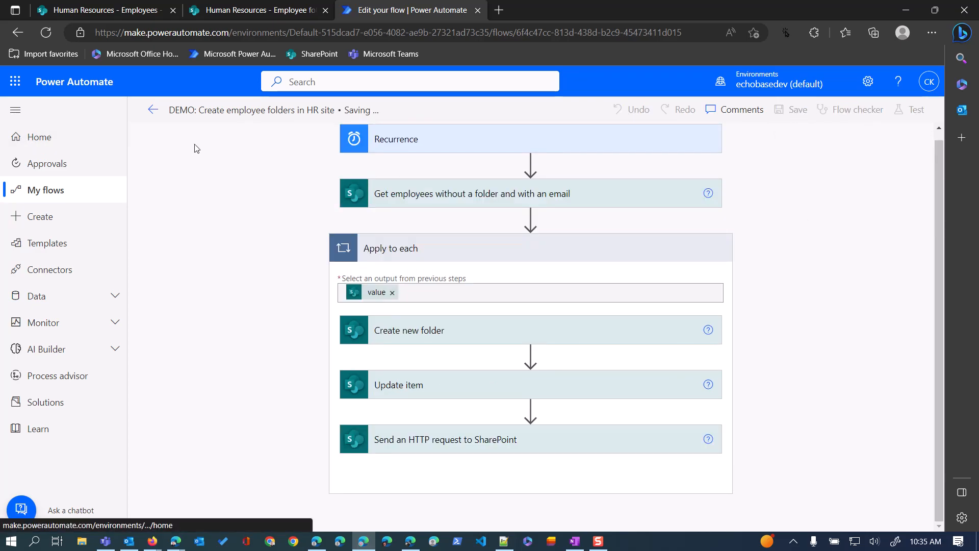
left_click(795, 109)
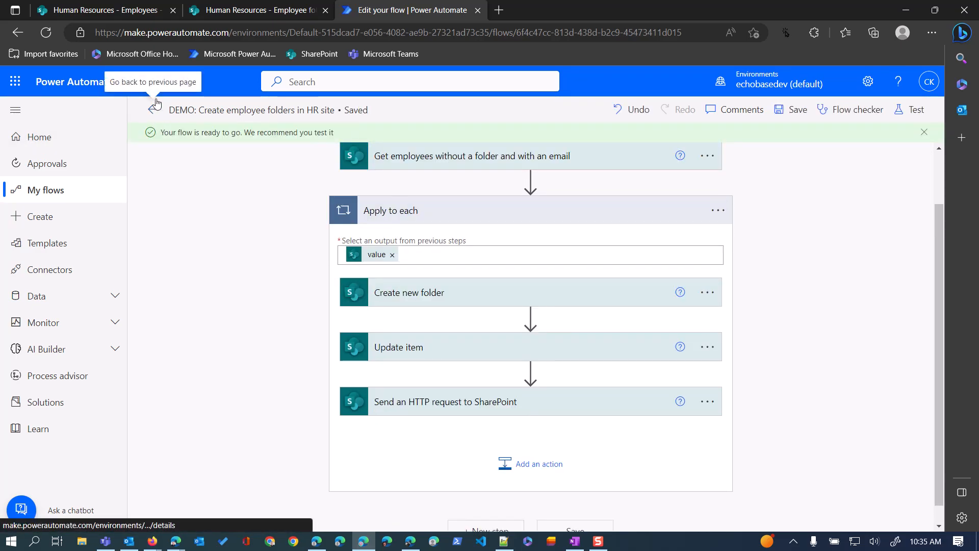
left_click(152, 107)
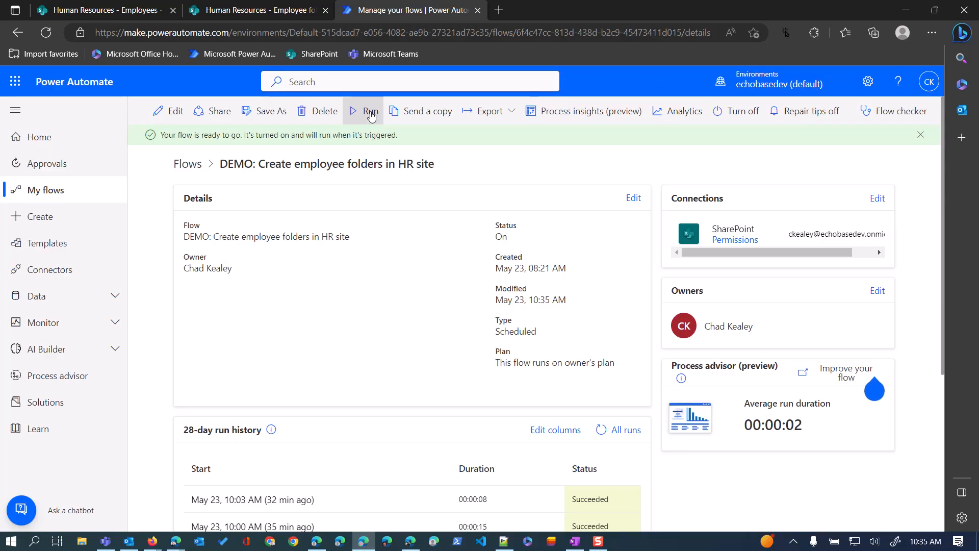
Step: Run the flow manually and confirm, so a new run shows as Running
left_click(369, 110)
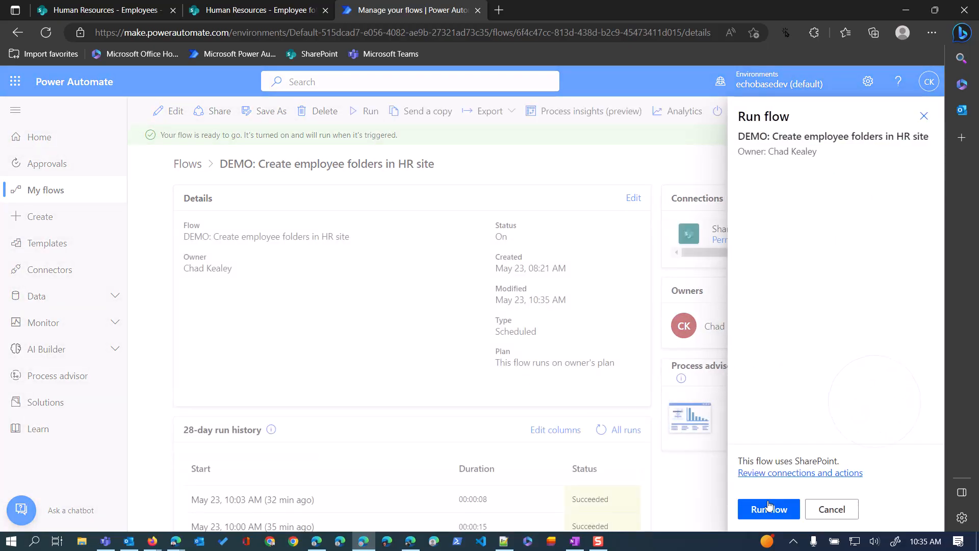
left_click(768, 508)
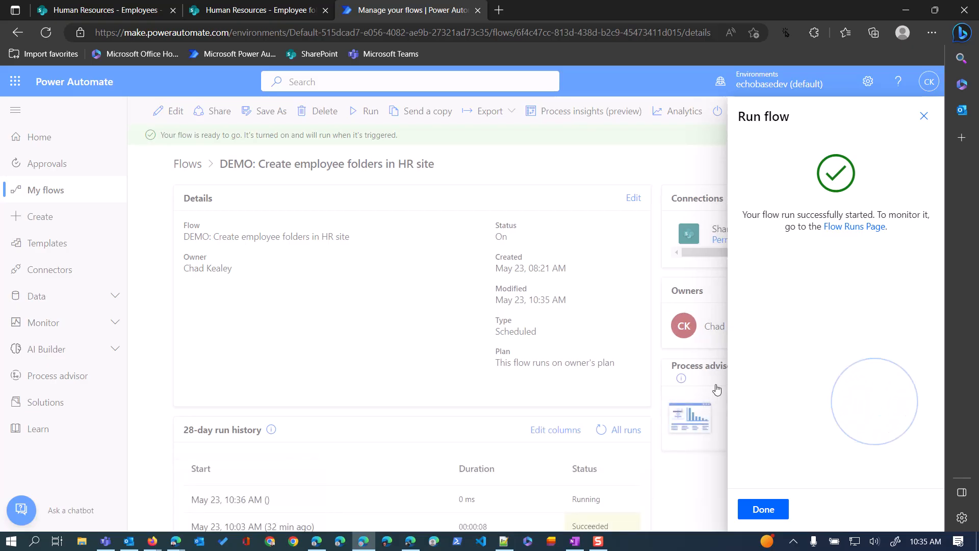
left_click(763, 509)
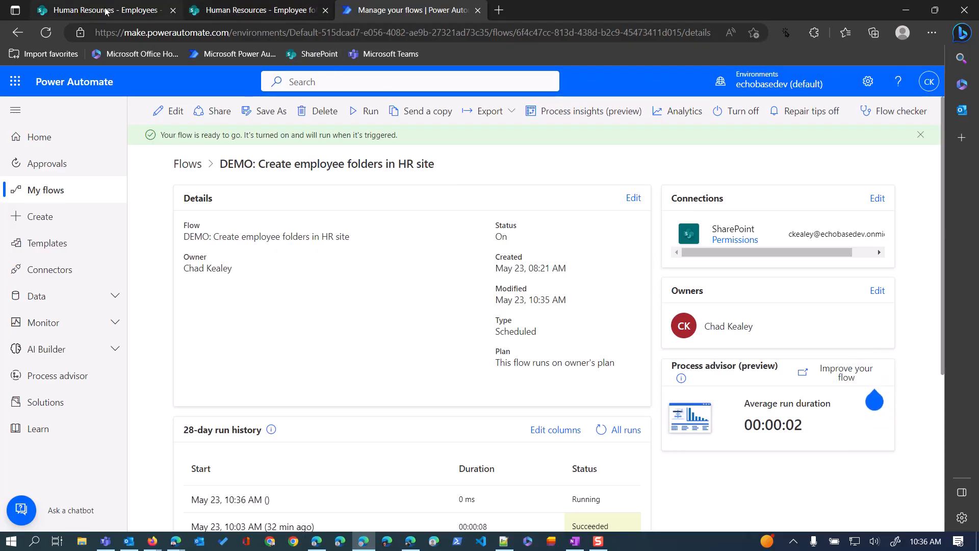
Step: Refresh the Employees list to reveal the new folder links for each employee
left_click(99, 10)
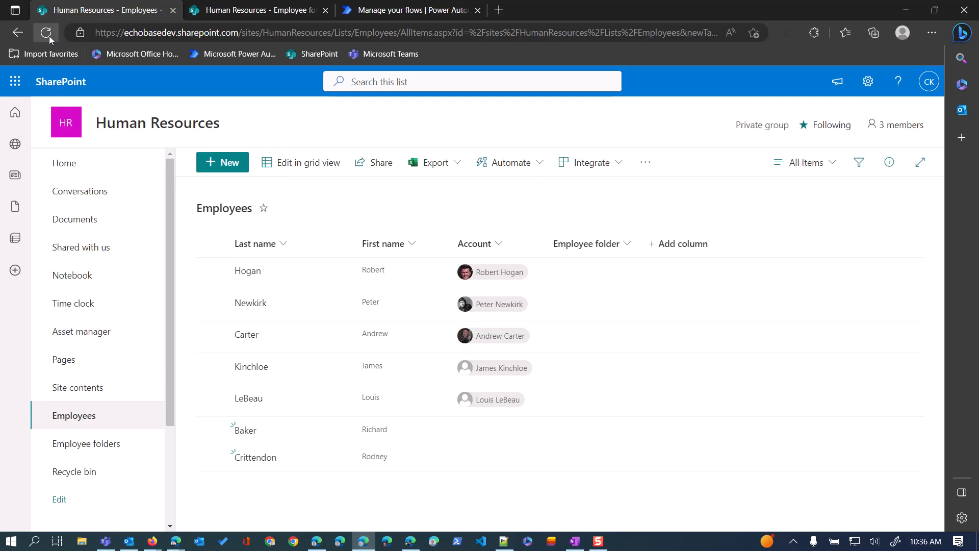
left_click(46, 33)
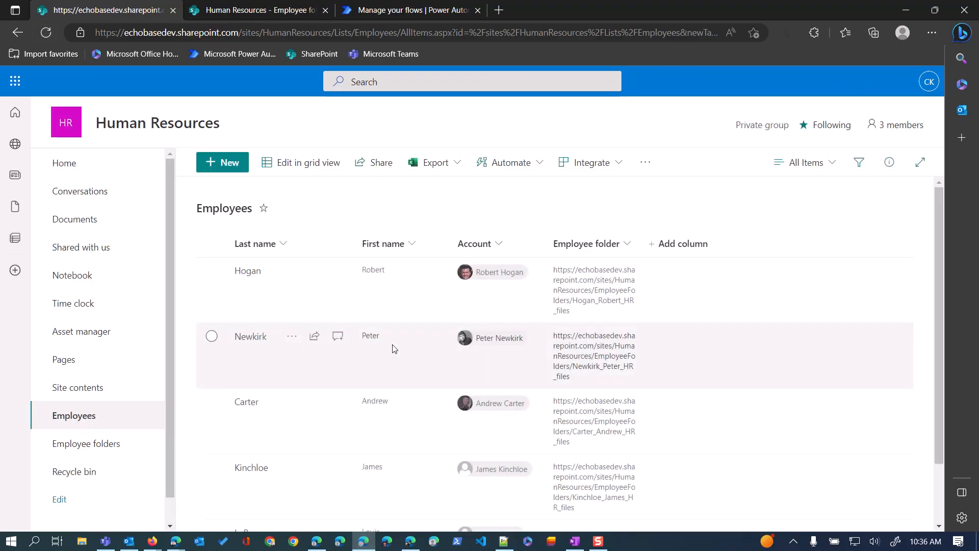
scroll("down", 3)
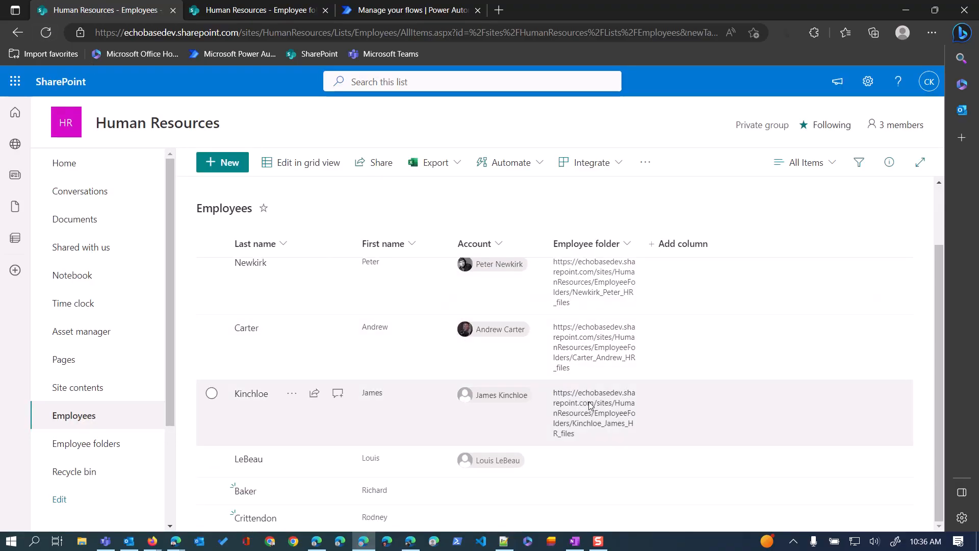
mouse_move(497, 460)
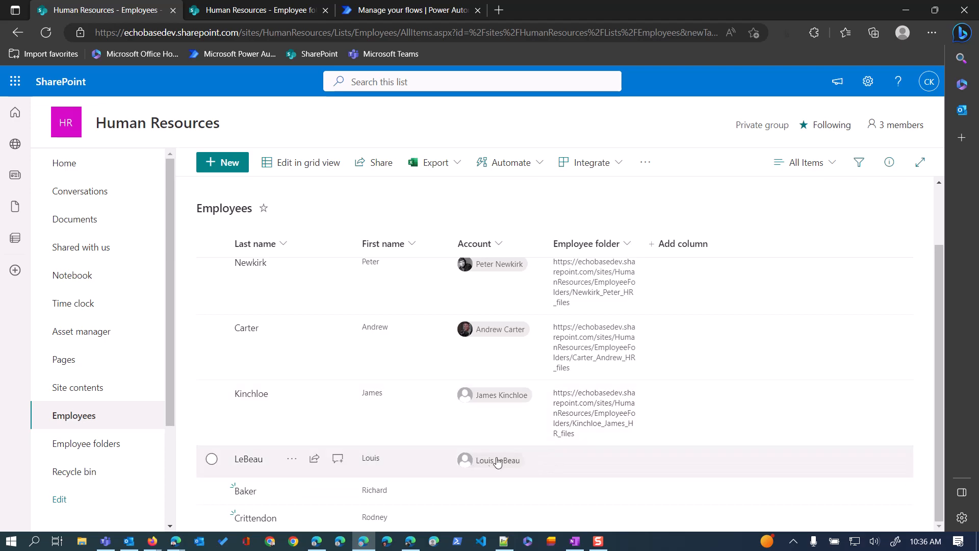
Step: Refresh the Employee folders library to show the five new HR_files folders
left_click(46, 33)
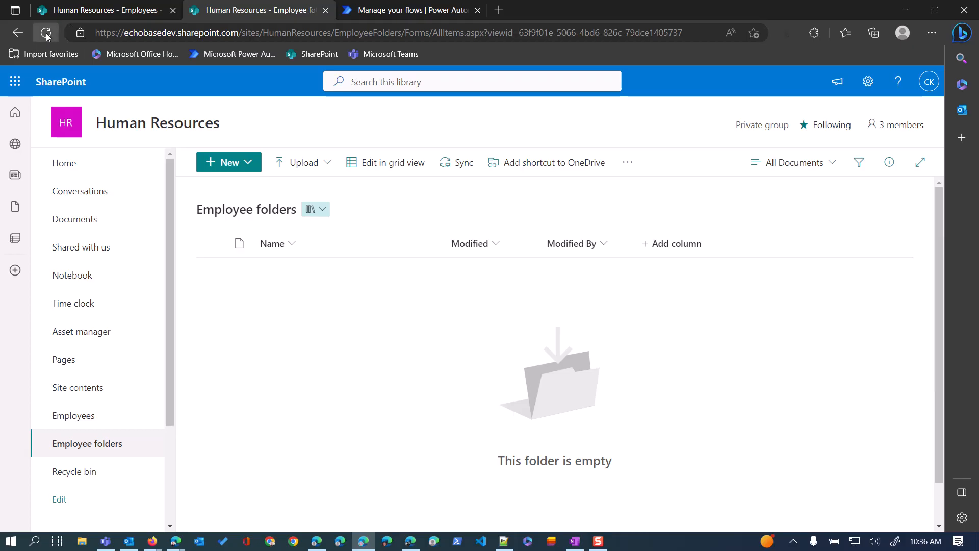
left_click(46, 33)
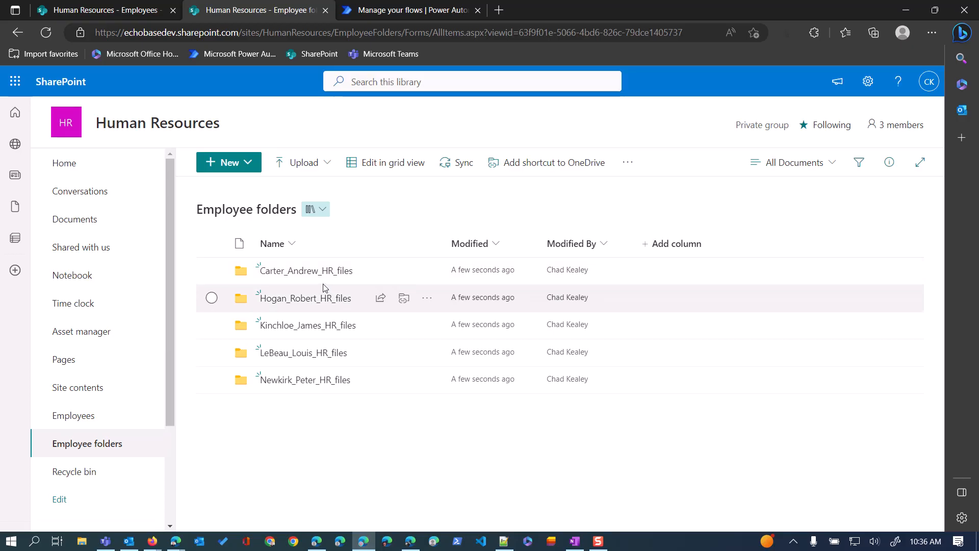
mouse_move(426, 270)
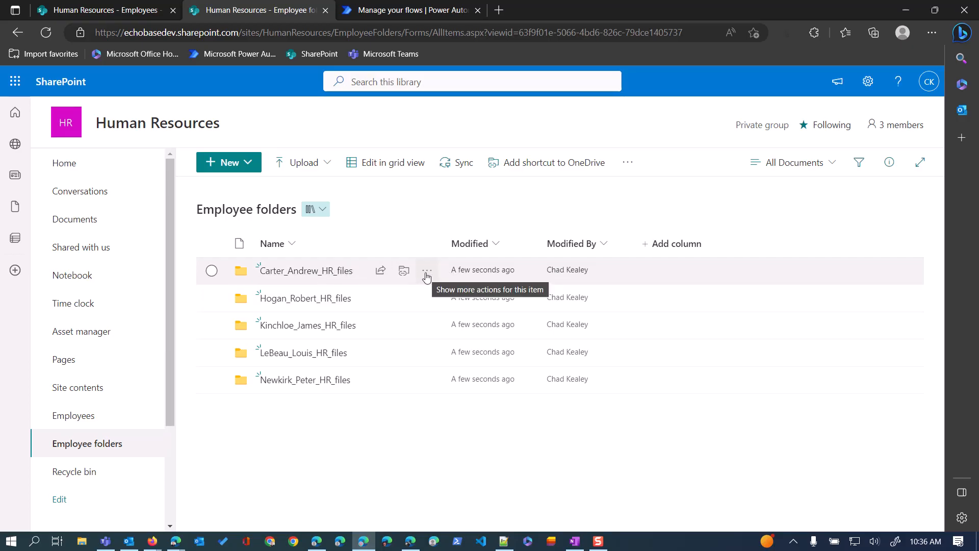
left_click(426, 270)
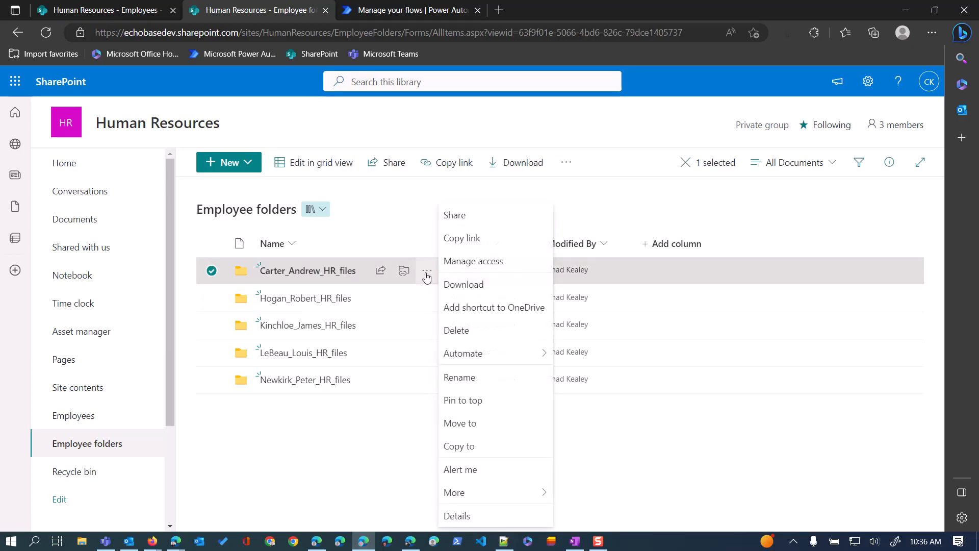
mouse_move(432, 273)
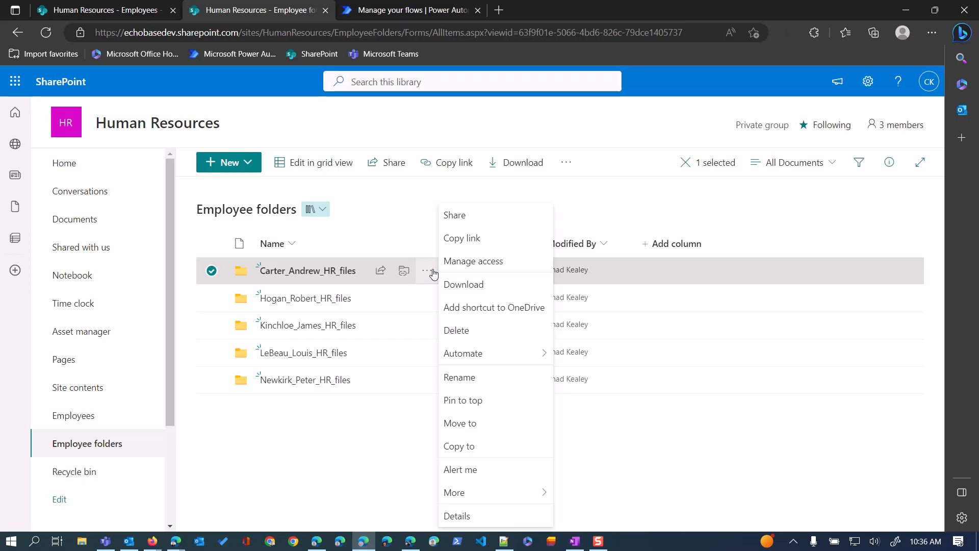
mouse_move(477, 264)
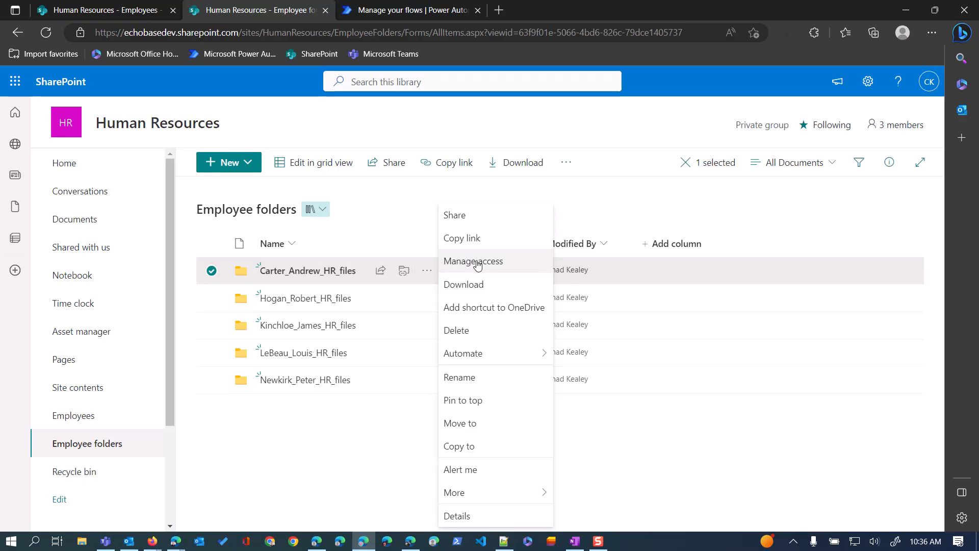
left_click(473, 260)
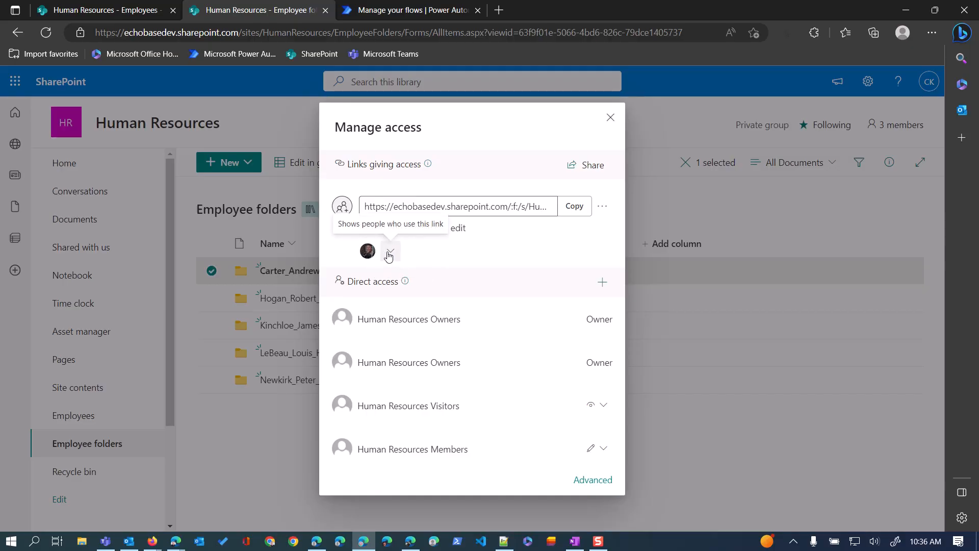
left_click(389, 253)
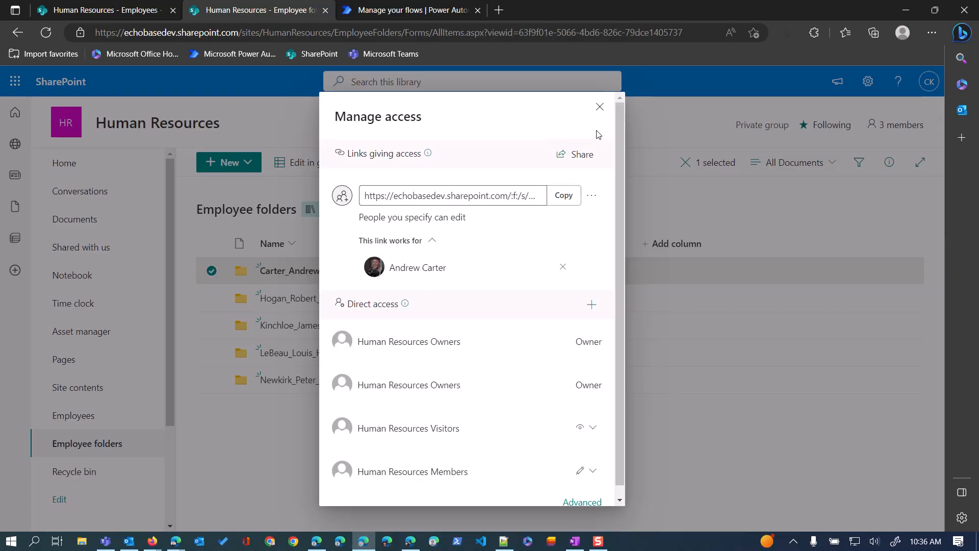
left_click(599, 107)
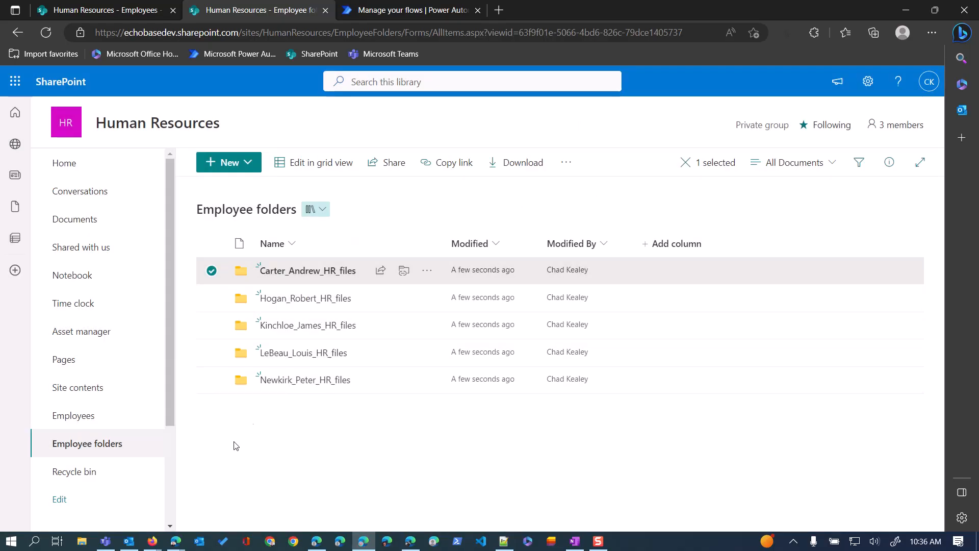
Step: Return to the Employees list and select the first employee row
left_click(296, 113)
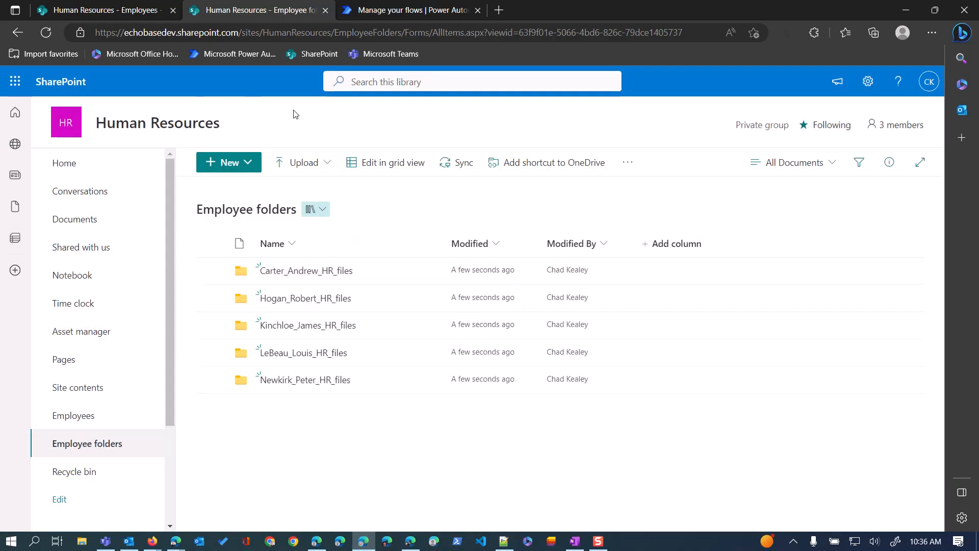
left_click(74, 415)
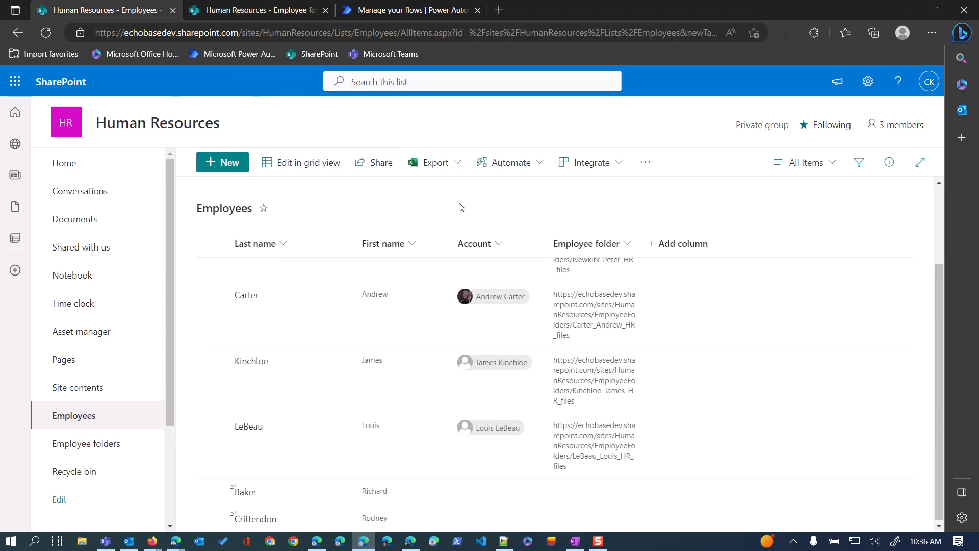
mouse_move(562, 417)
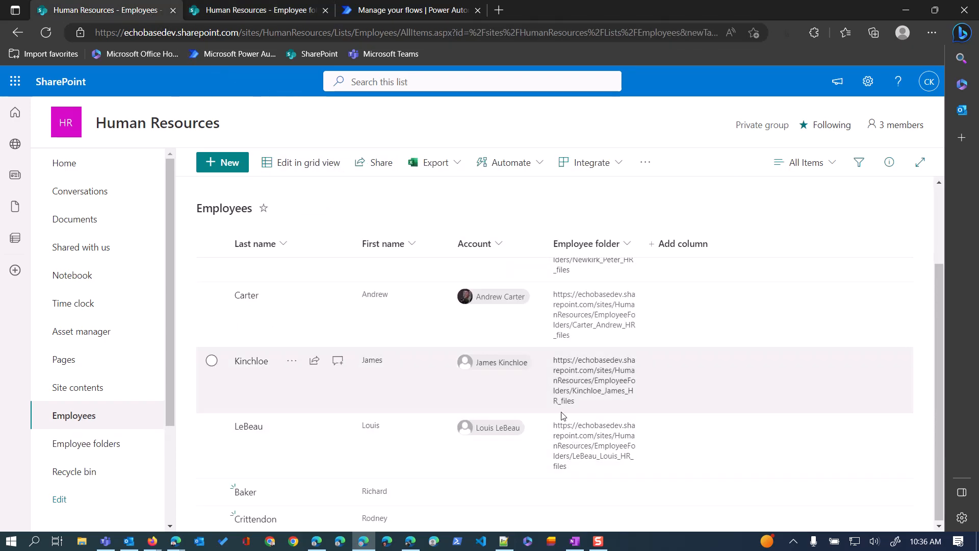
scroll("up", 3)
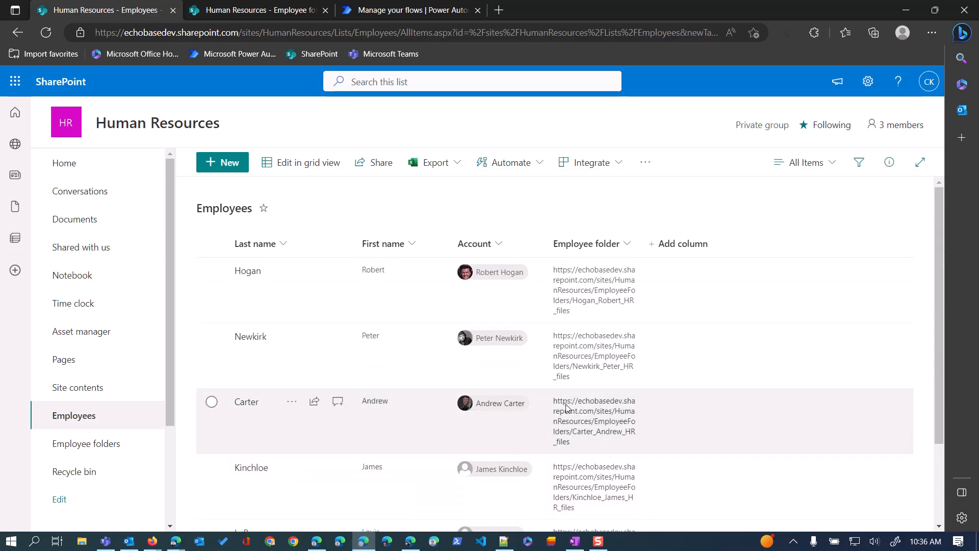
left_click(212, 270)
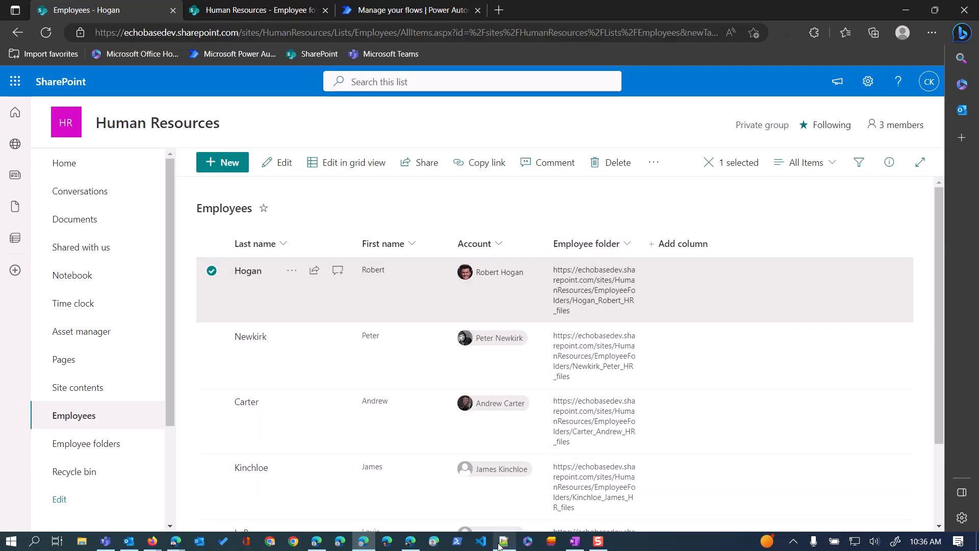
Step: Select all of the column-formatting JSON in Notepad++ ready to copy
left_click(503, 541)
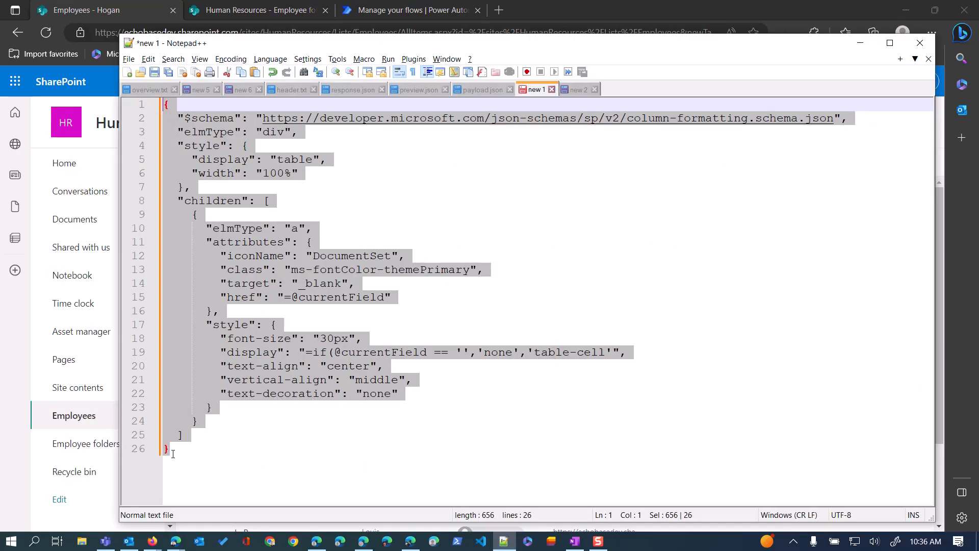
left_click(182, 434)
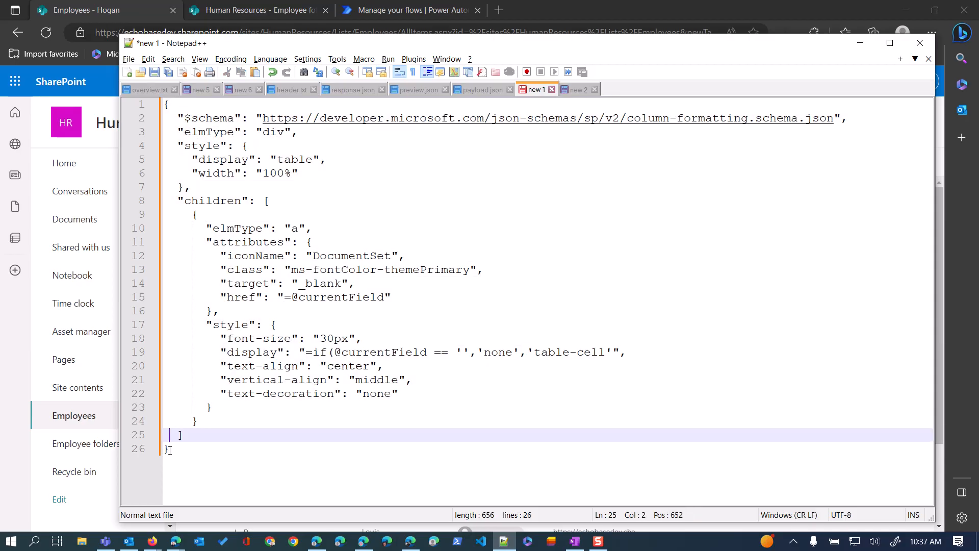
key("ctrl+a")
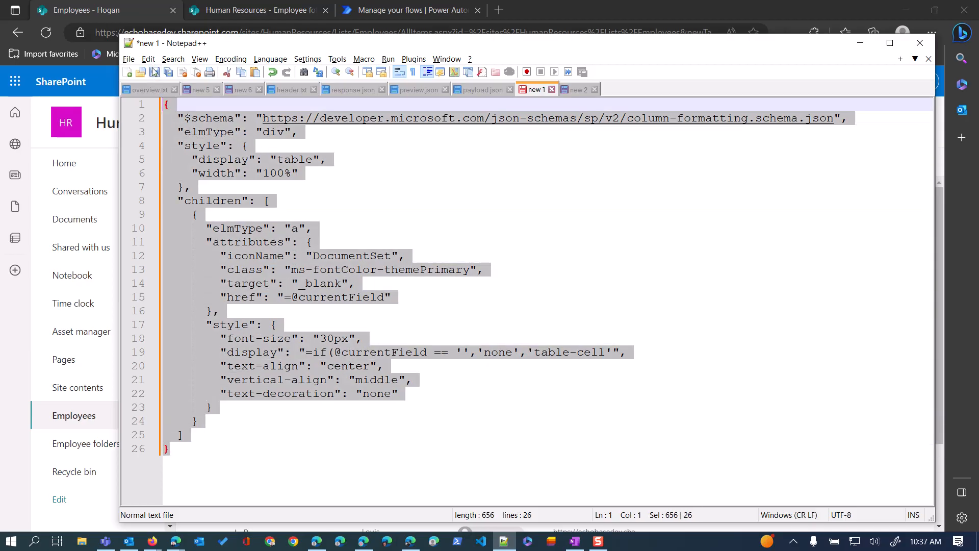
mouse_move(148, 89)
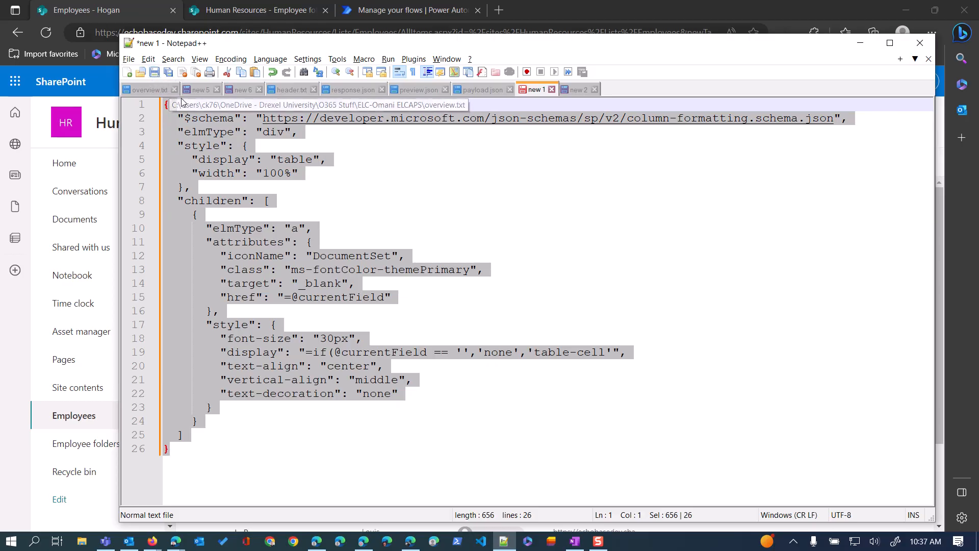
mouse_move(231, 296)
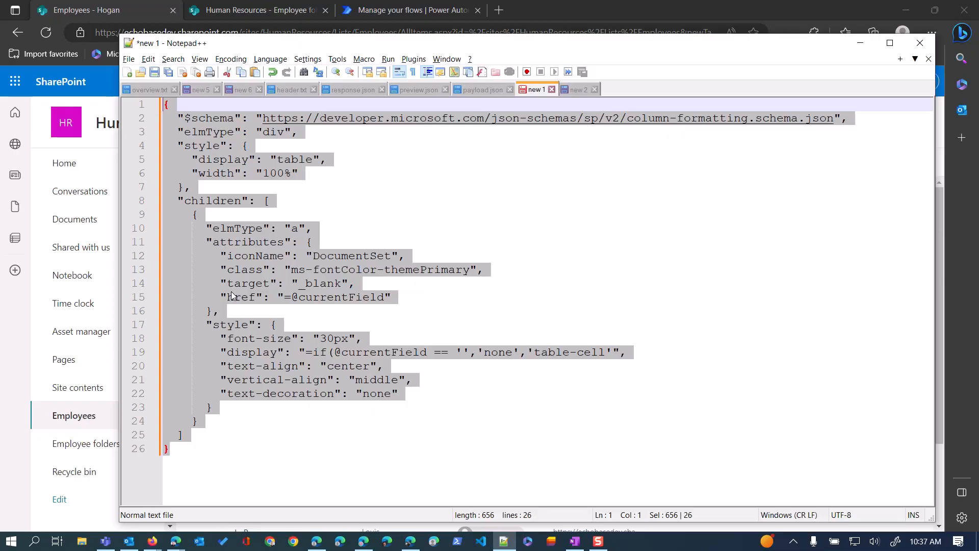
right_click(236, 250)
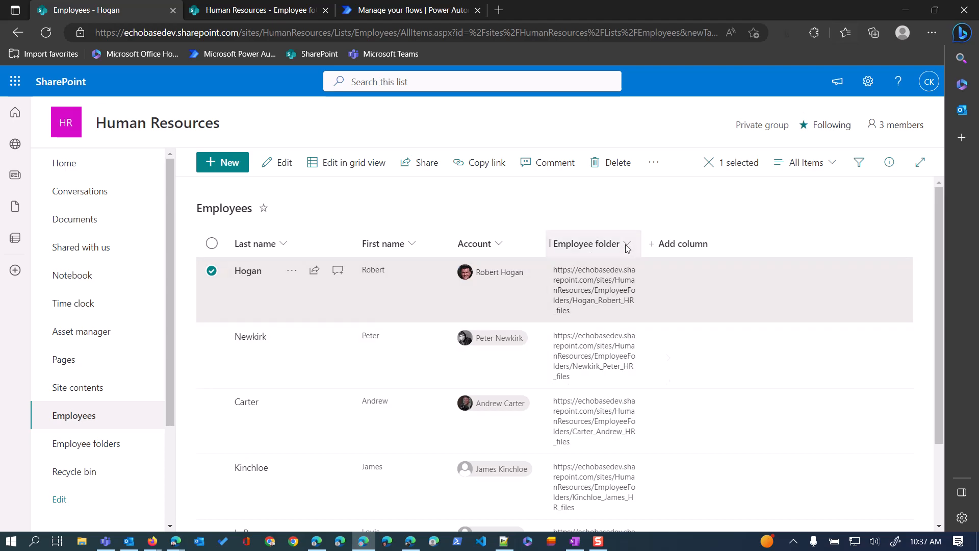
Step: Format the Employee folder column with the custom JSON so each link shows as a folder icon
left_click(627, 244)
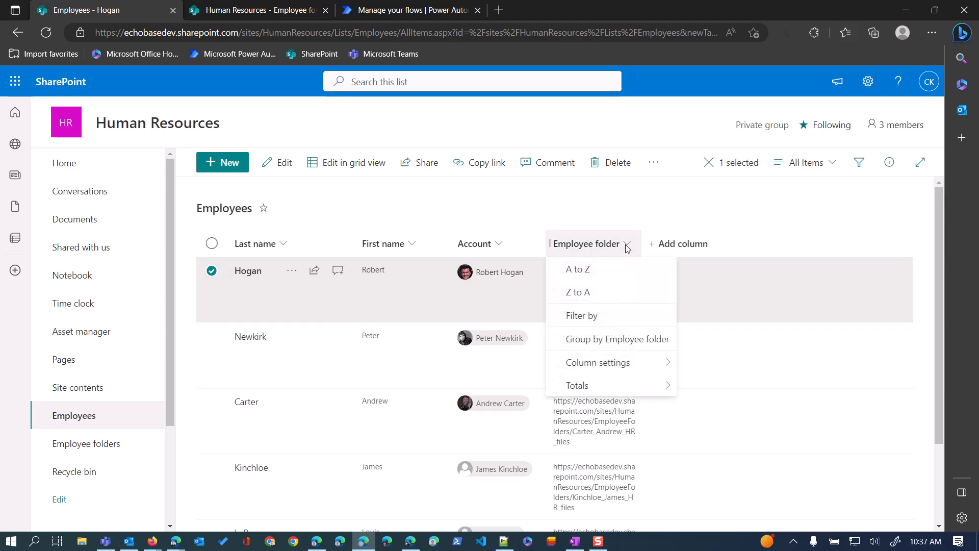
left_click(596, 362)
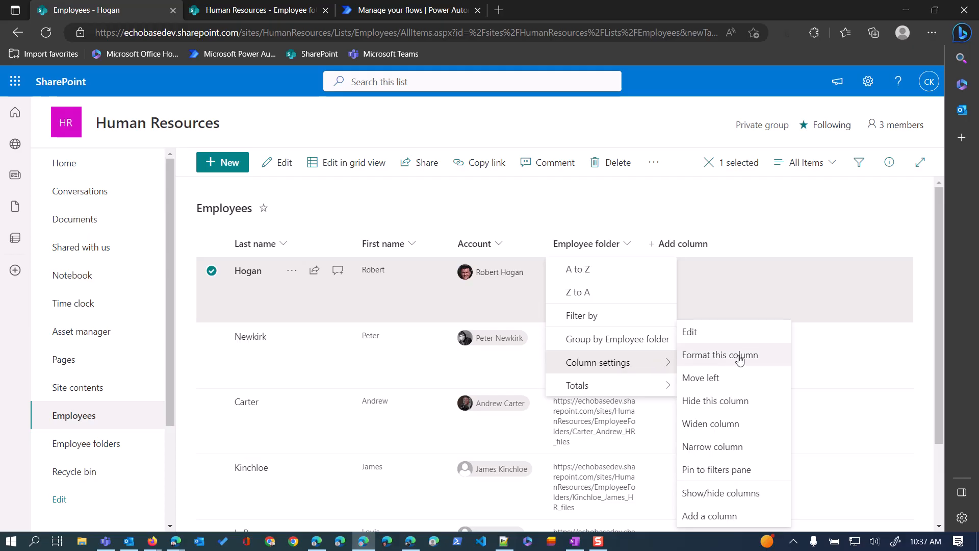
left_click(719, 355)
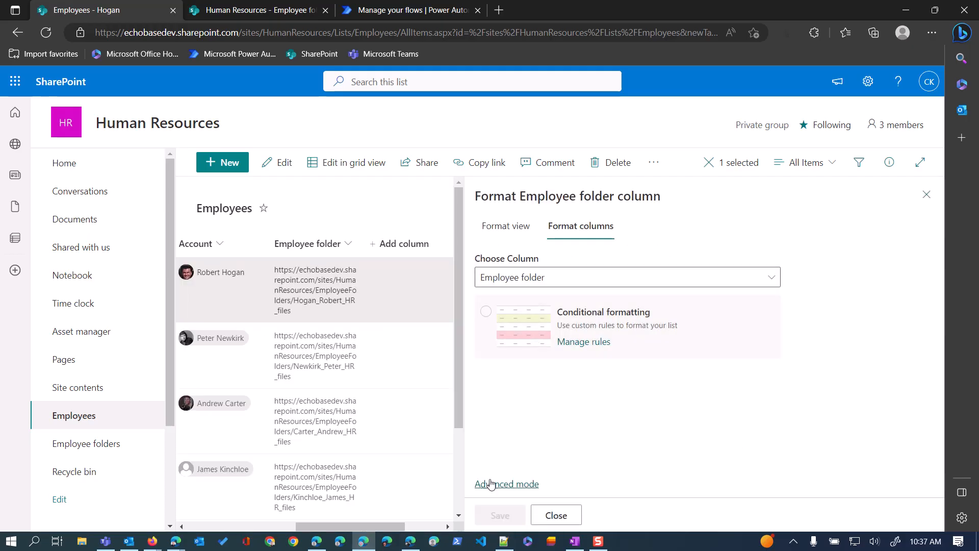
left_click(507, 483)
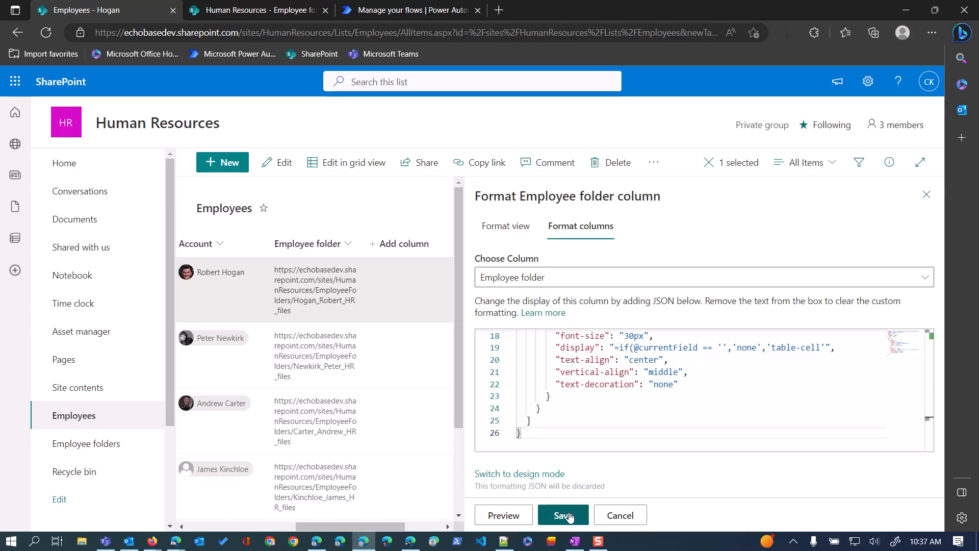
left_click(560, 514)
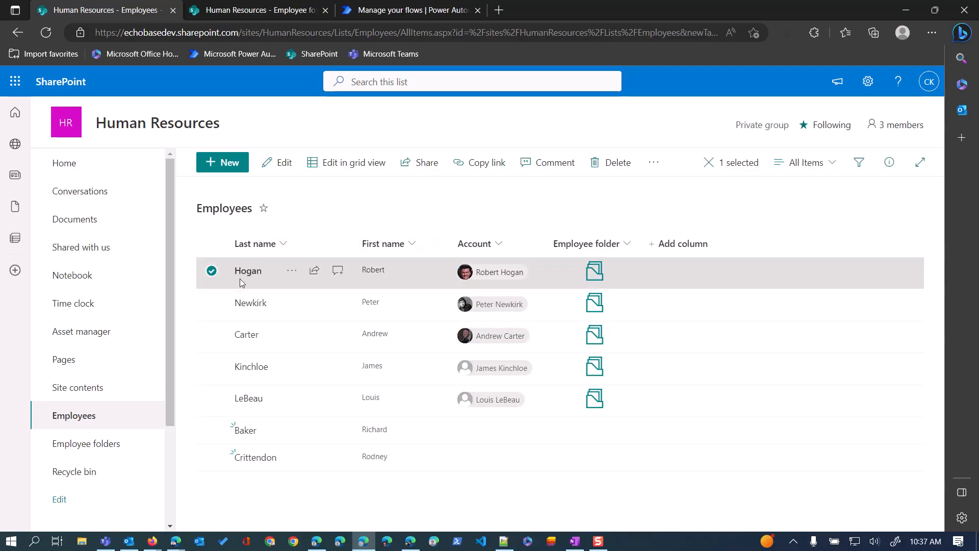
mouse_move(411, 273)
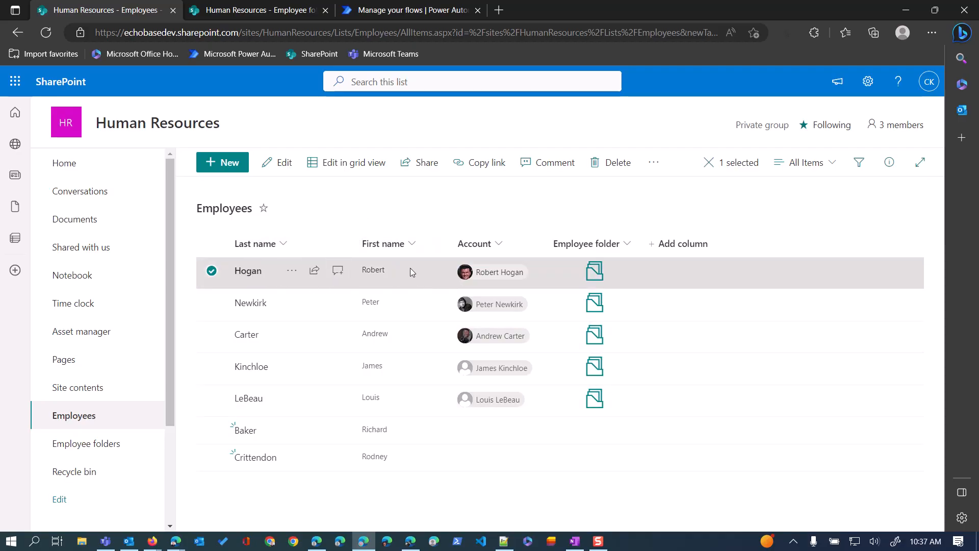
mouse_move(593, 271)
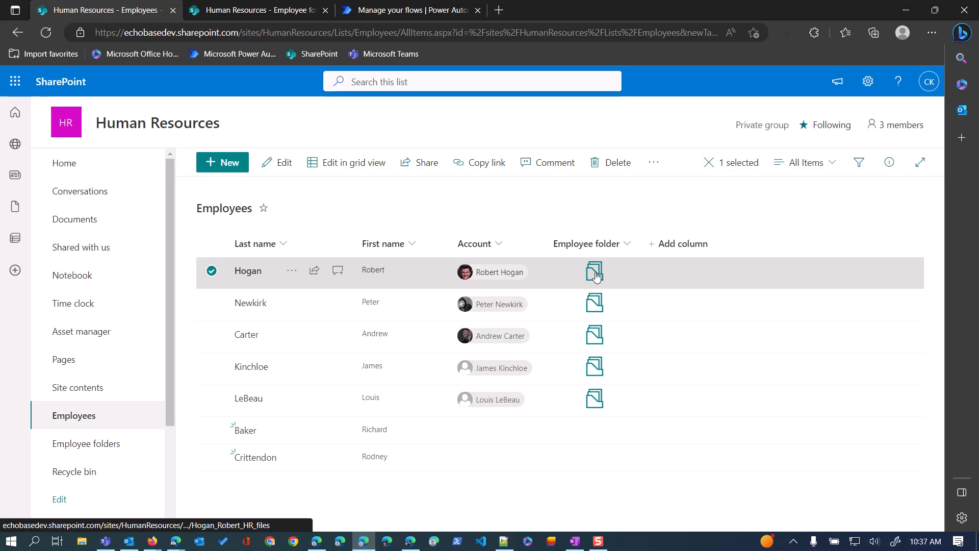
mouse_move(493, 463)
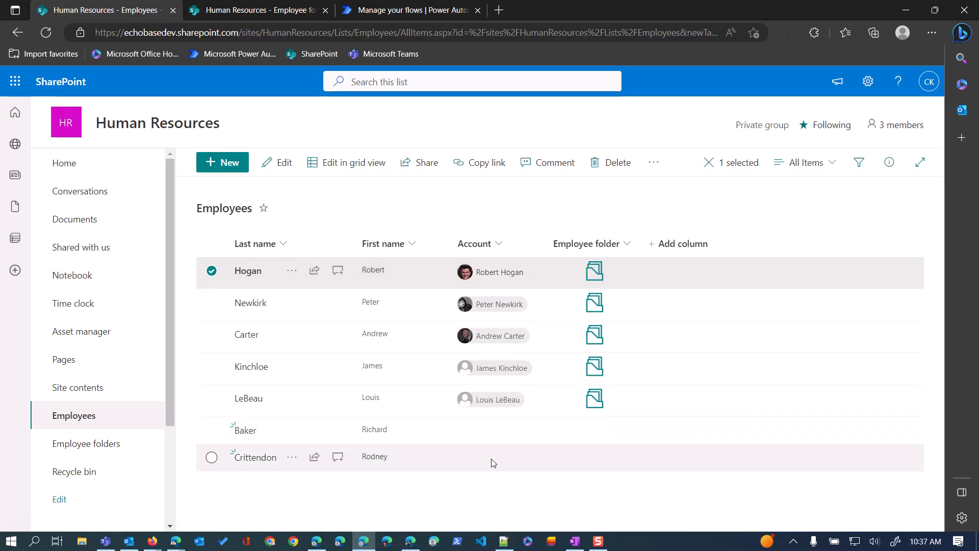
mouse_move(500, 444)
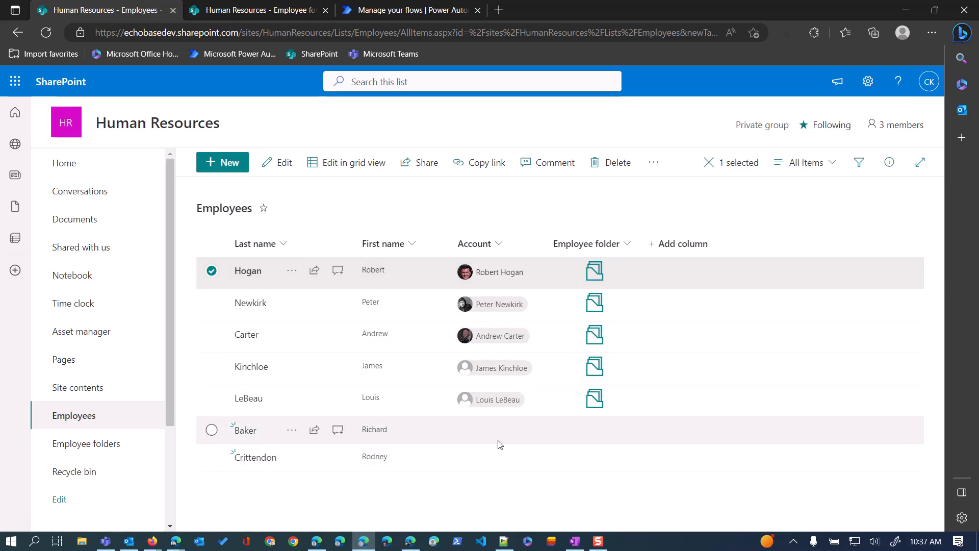
mouse_move(593, 304)
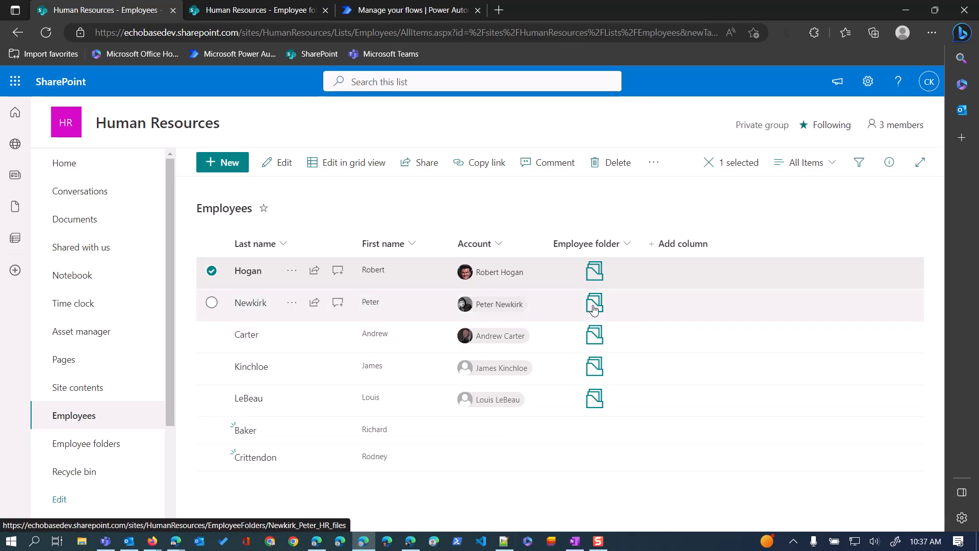
Step: Open Newkirk's HR files folder from the second row's folder icon
left_click(594, 304)
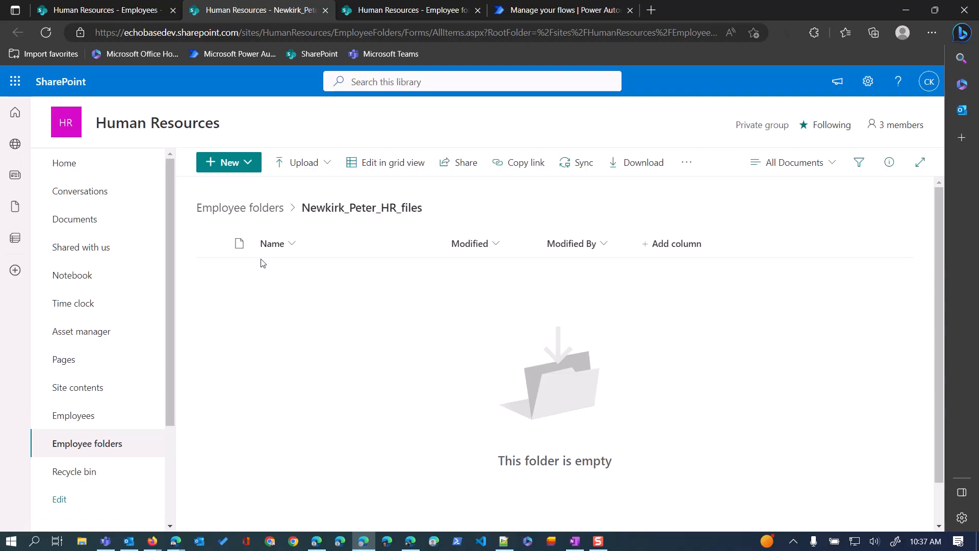
mouse_move(408, 367)
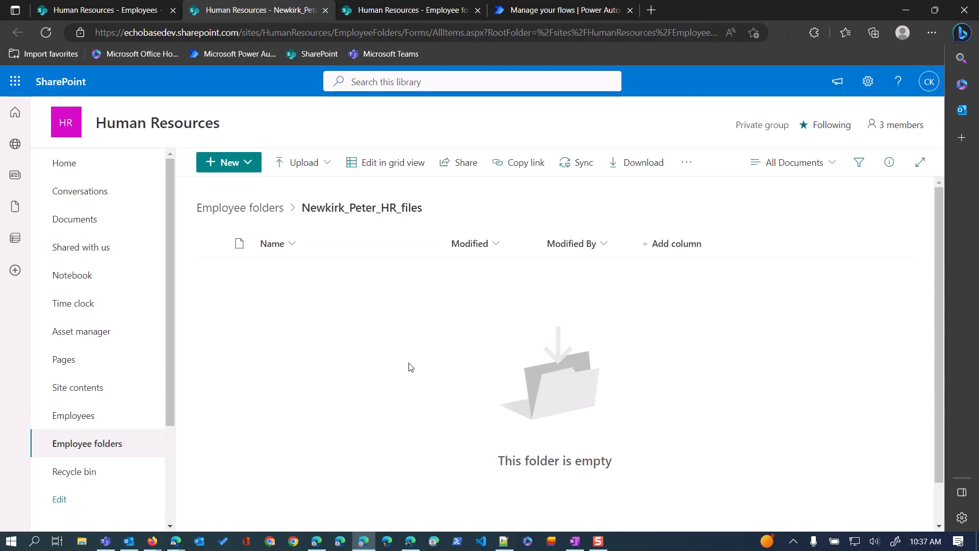
mouse_move(356, 527)
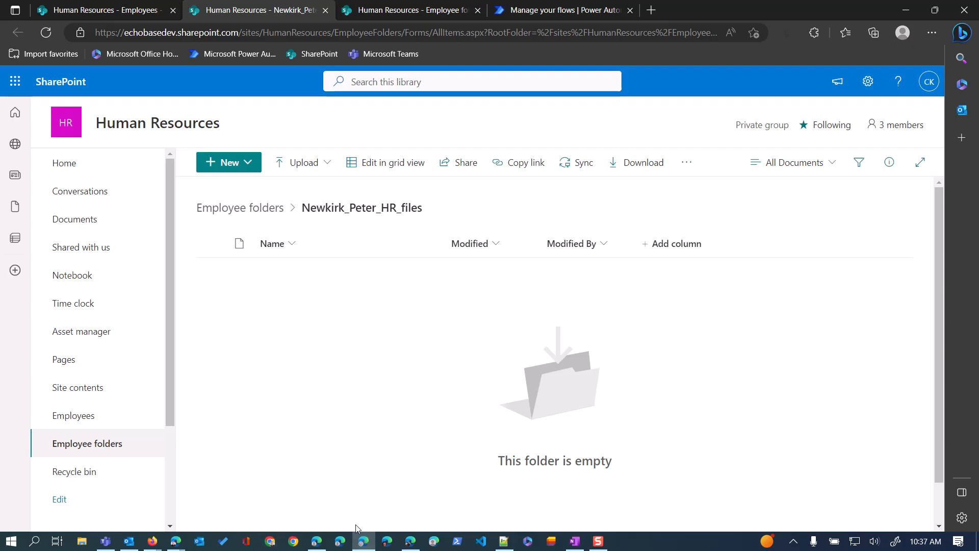
mouse_move(371, 511)
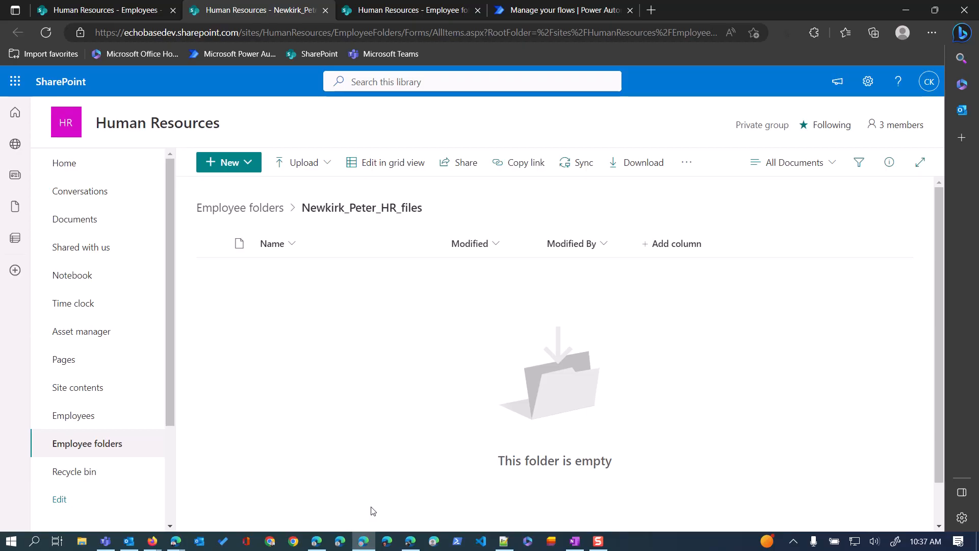
mouse_move(463, 376)
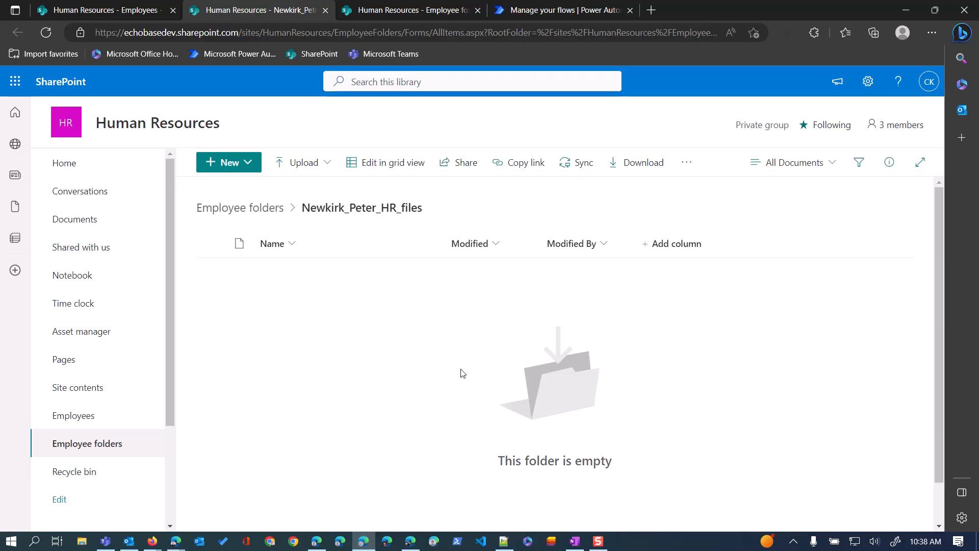
mouse_move(409, 540)
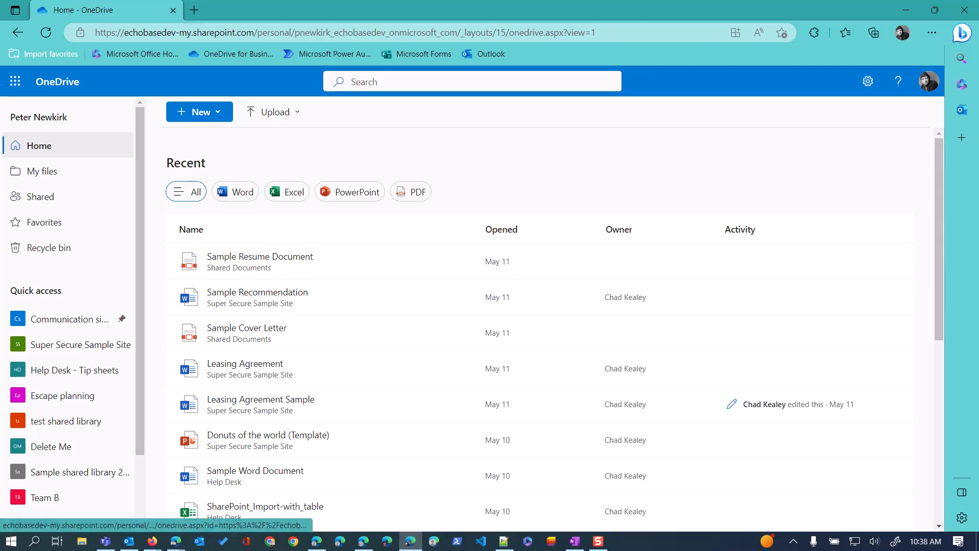
mouse_move(99, 154)
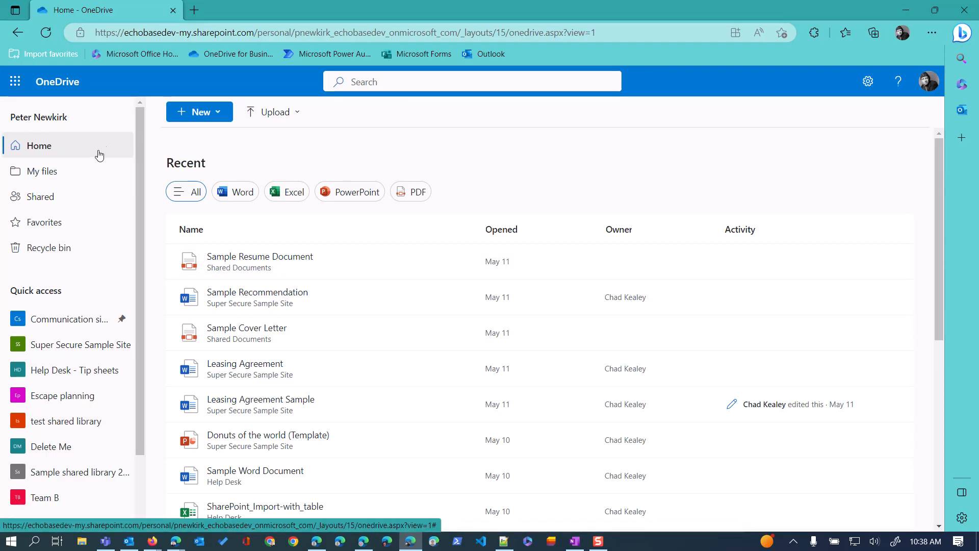
mouse_move(40, 196)
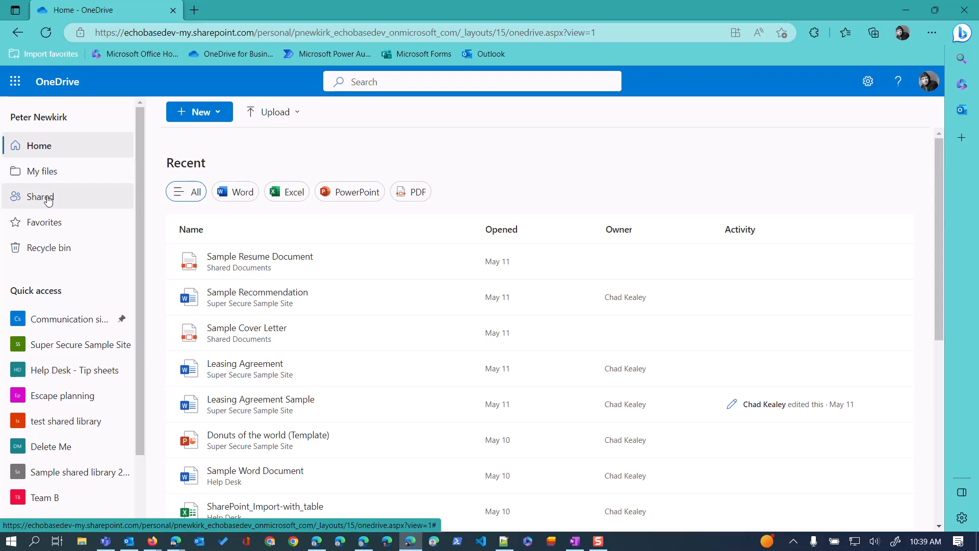
left_click(40, 195)
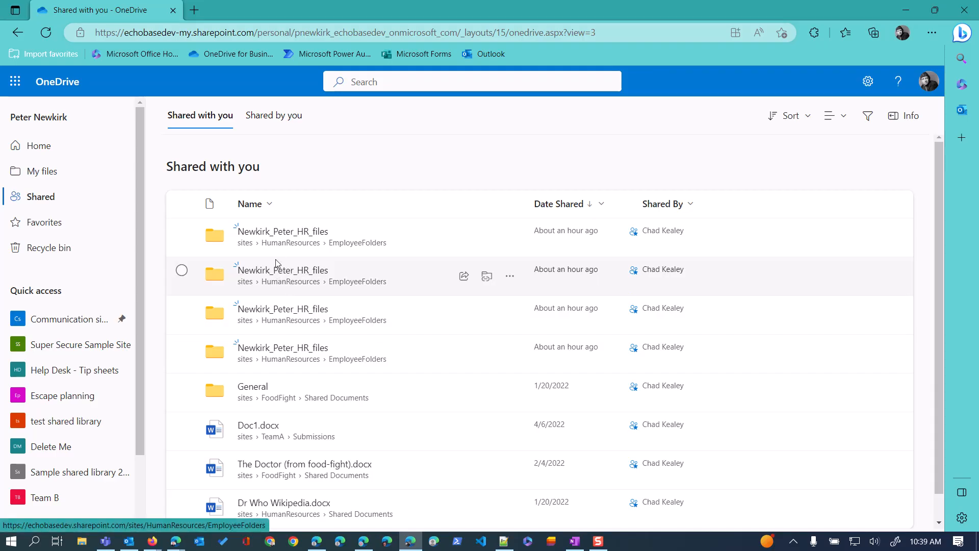
mouse_move(299, 344)
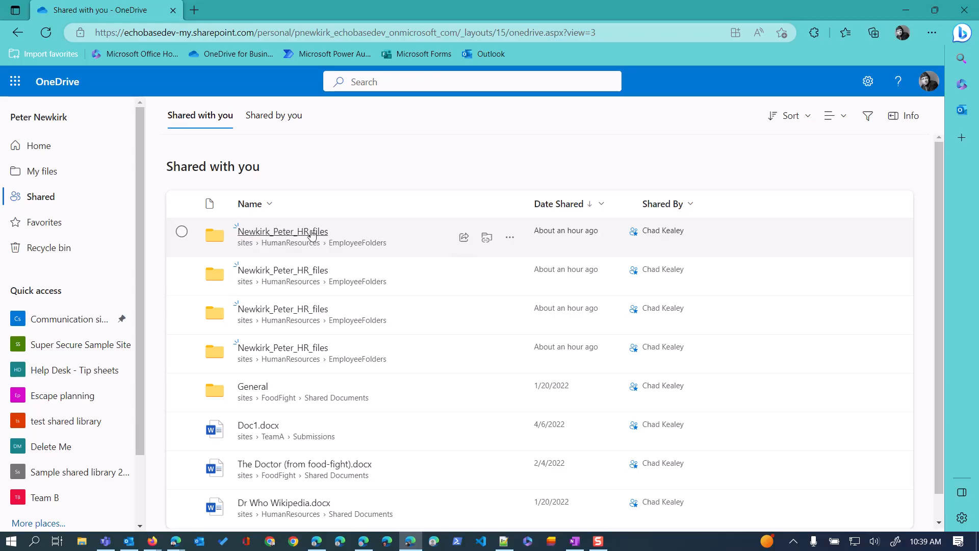
left_click(282, 232)
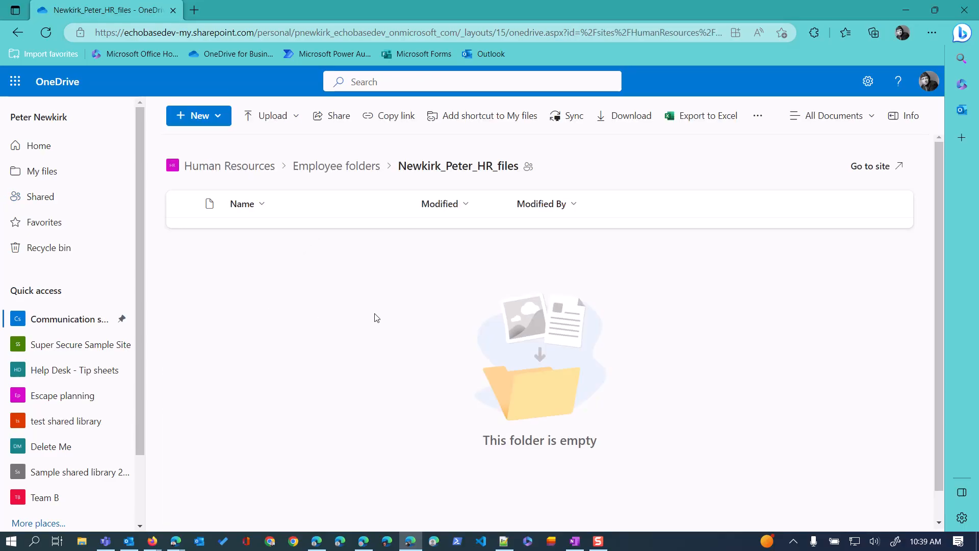
mouse_move(358, 280)
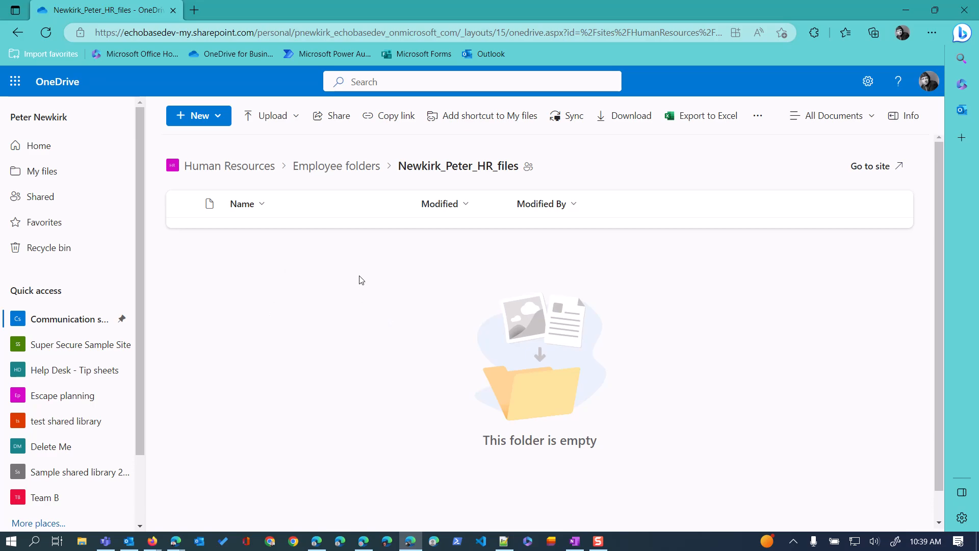
mouse_move(359, 273)
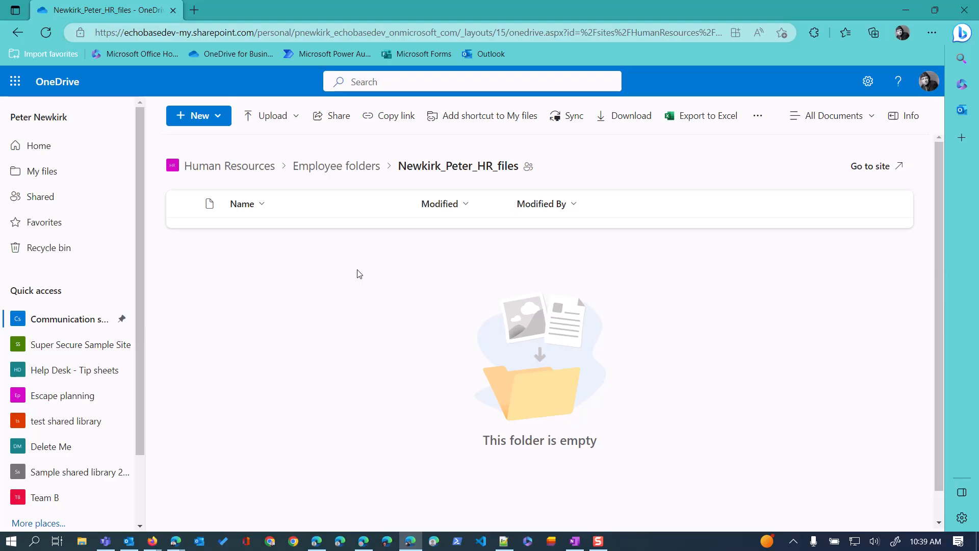
left_click(229, 165)
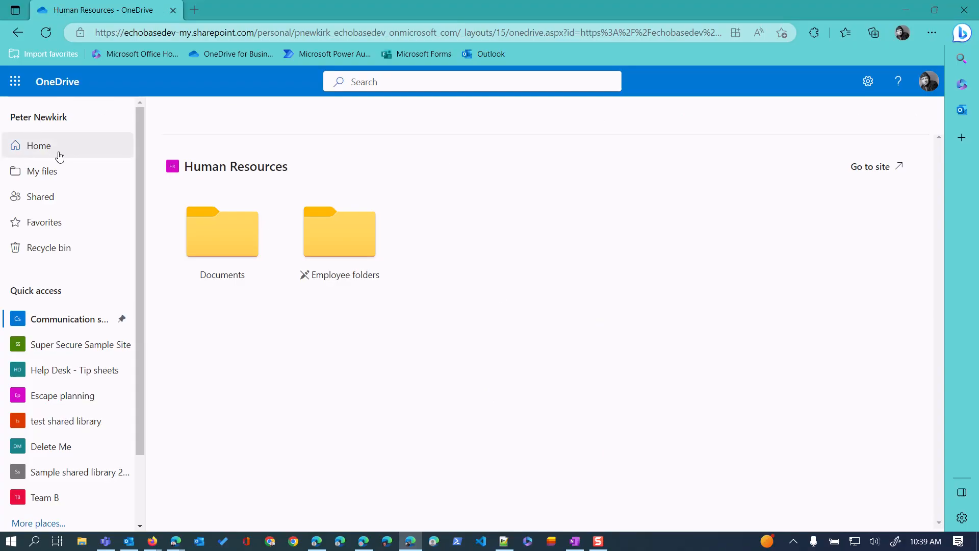
left_click(38, 145)
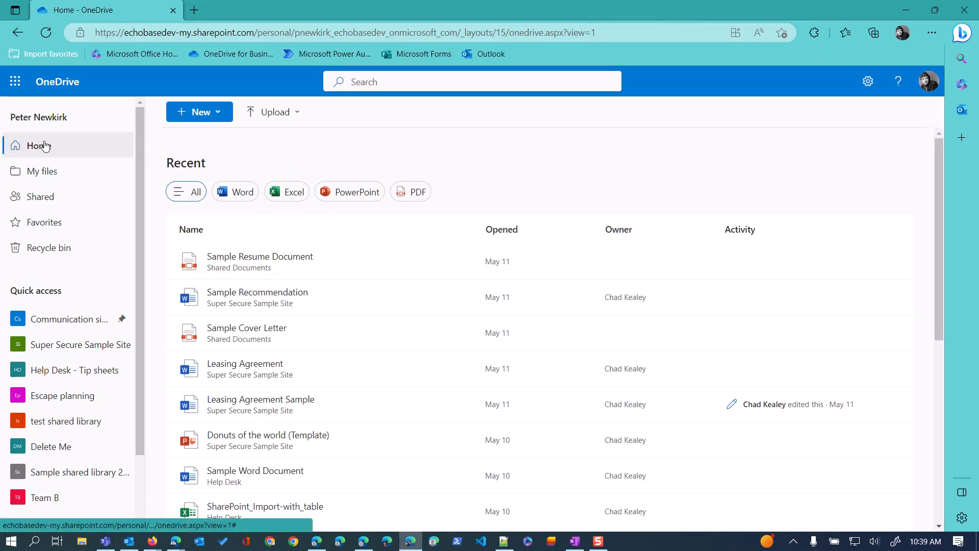
mouse_move(40, 196)
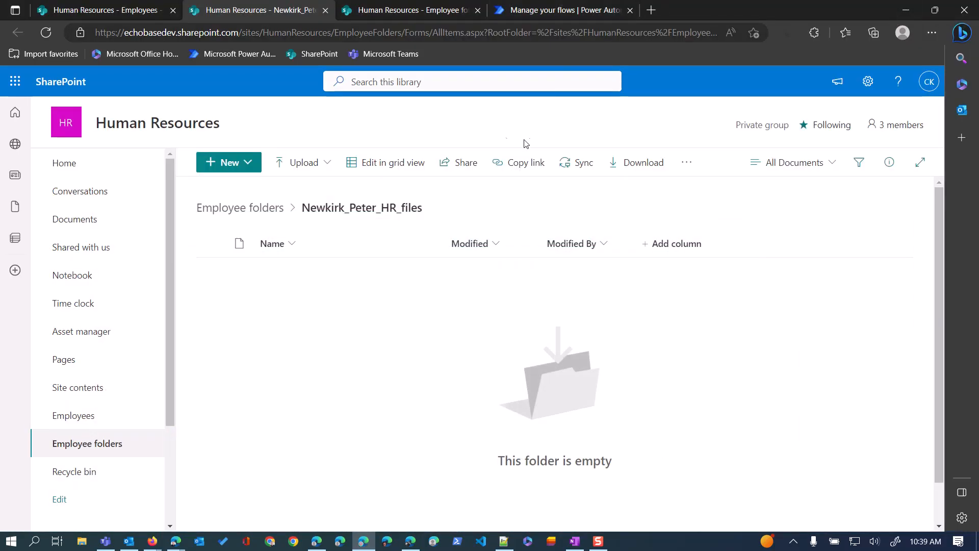
Step: Refresh the flow's run history to show the latest run succeeded
left_click(562, 10)
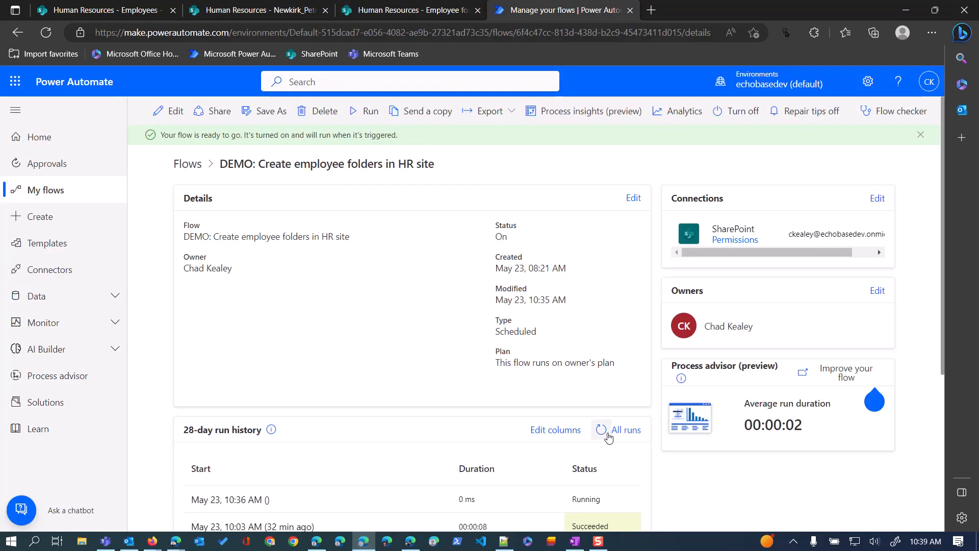
left_click(600, 429)
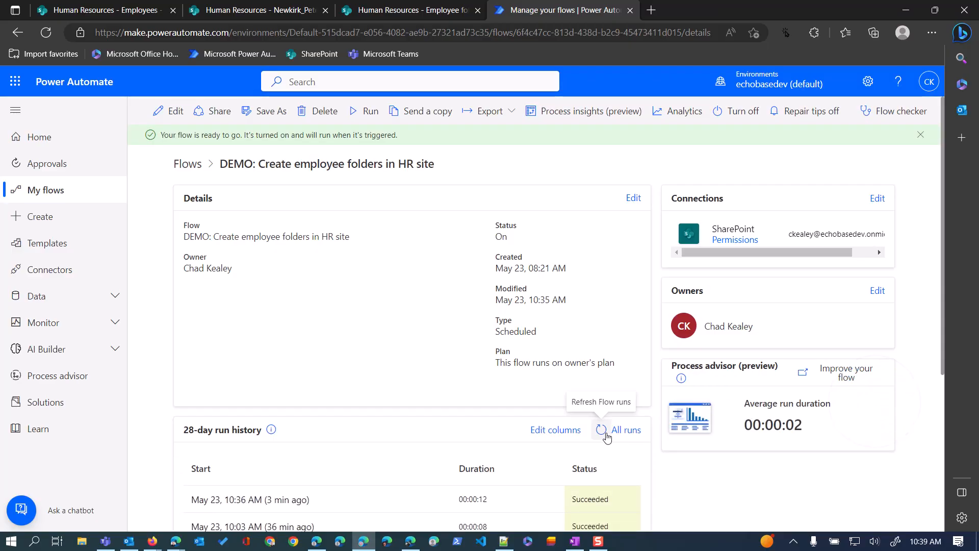